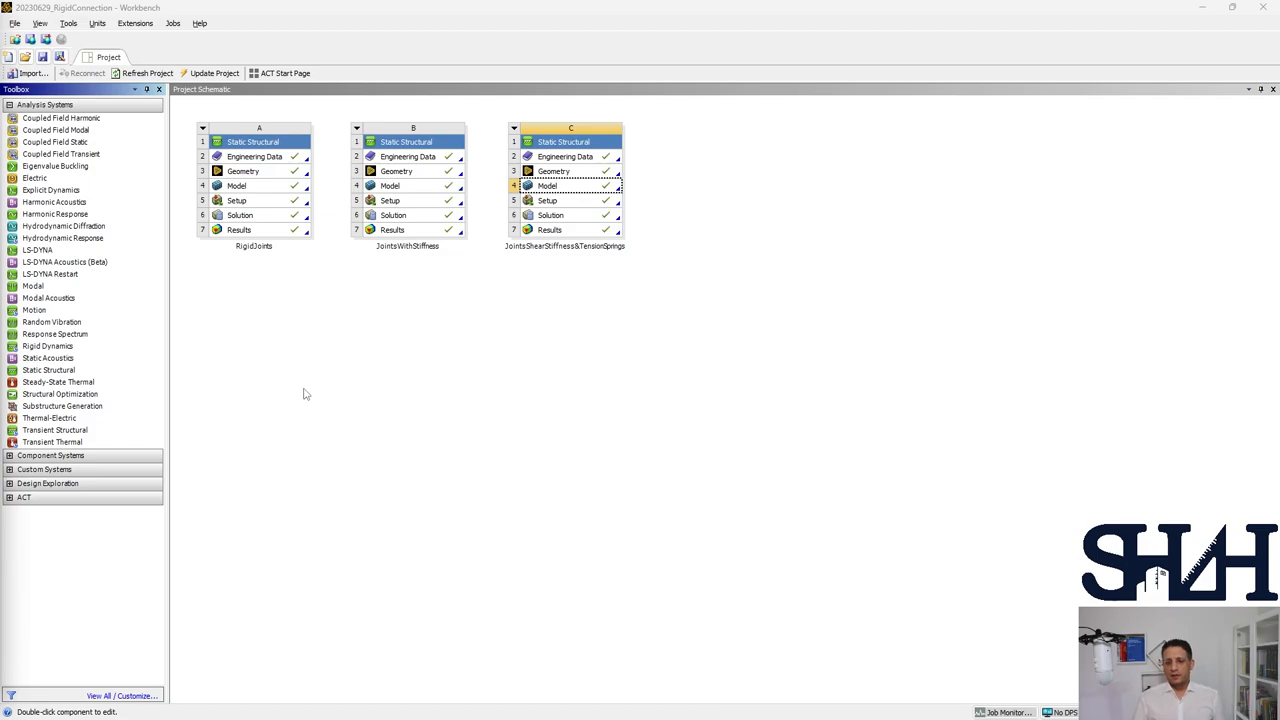
pyautogui.moveTo(260, 256)
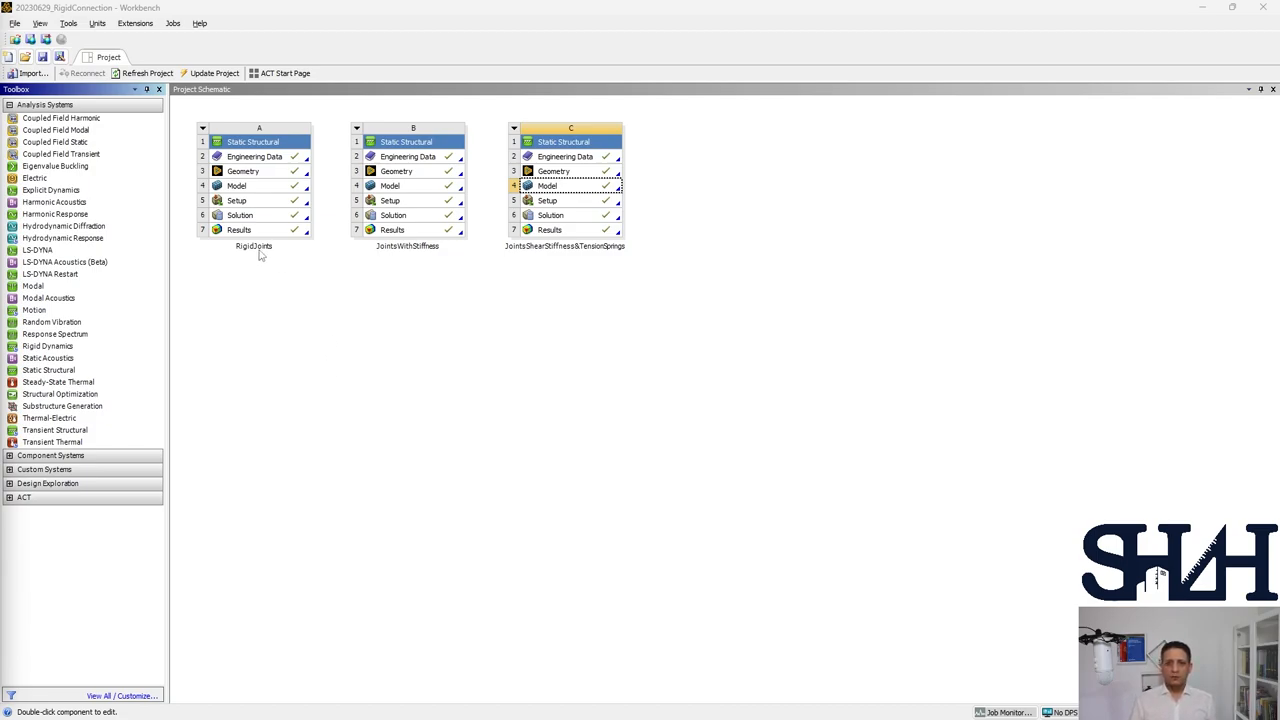
pyautogui.moveTo(396, 256)
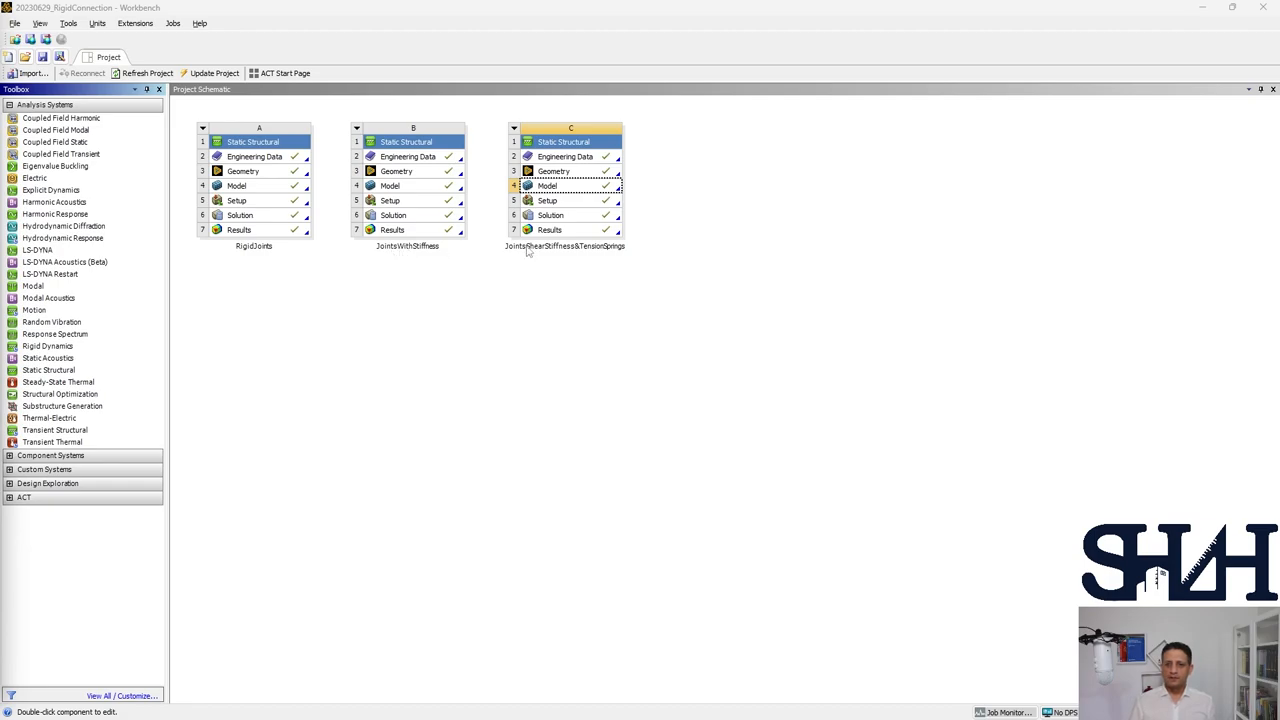
pyautogui.moveTo(564, 252)
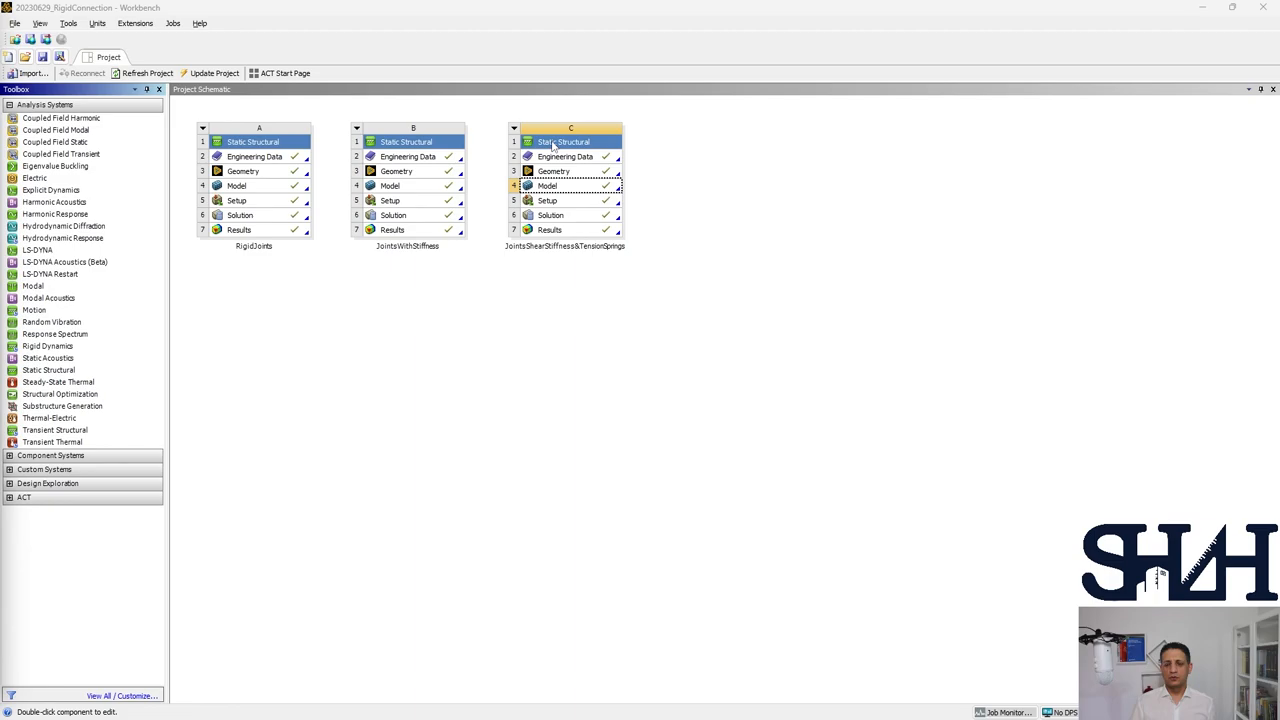
# Step: Duplicate the third Static Structural analysis system in the Project Schematic
pyautogui.rightClick(570, 140)
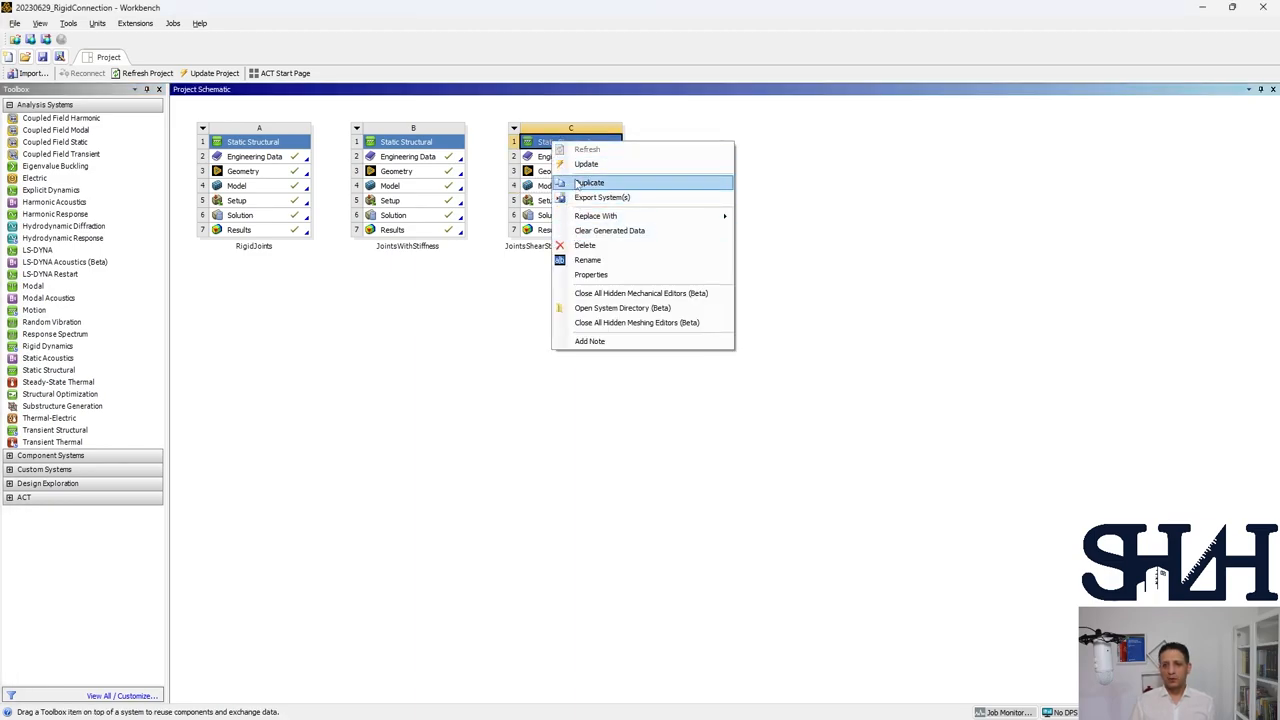
pyautogui.click(586, 164)
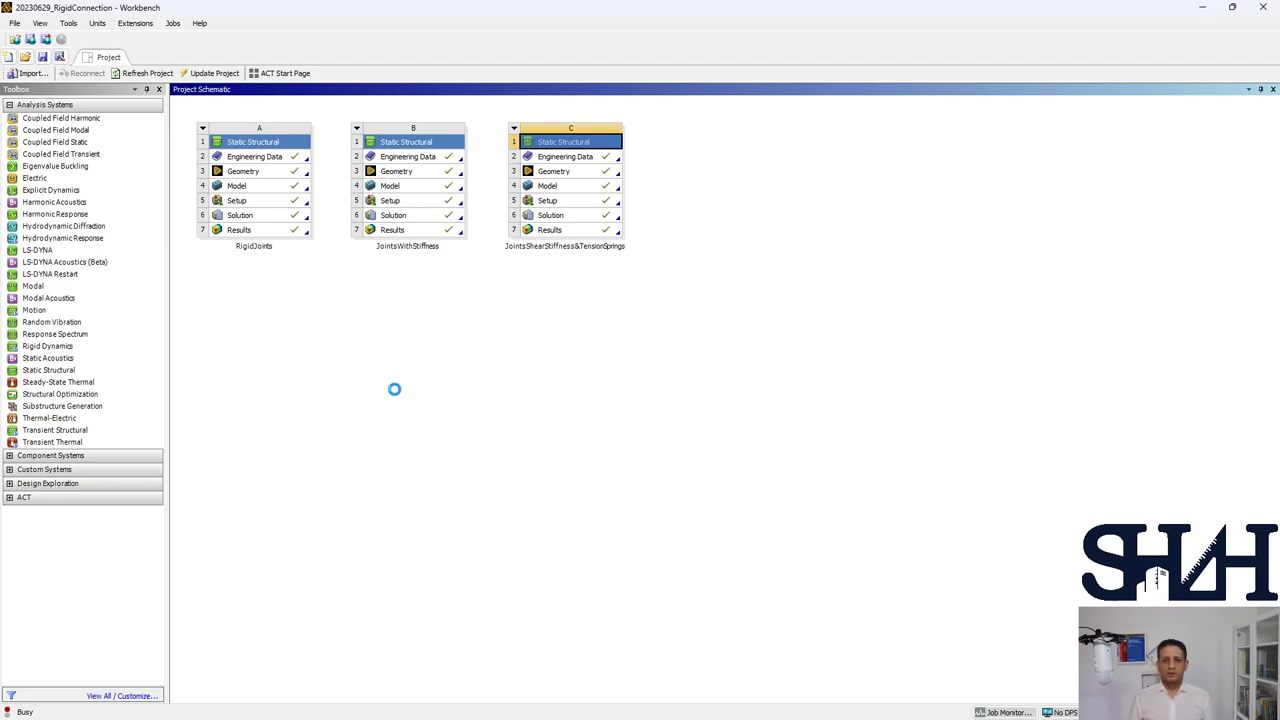
pyautogui.moveTo(338, 392)
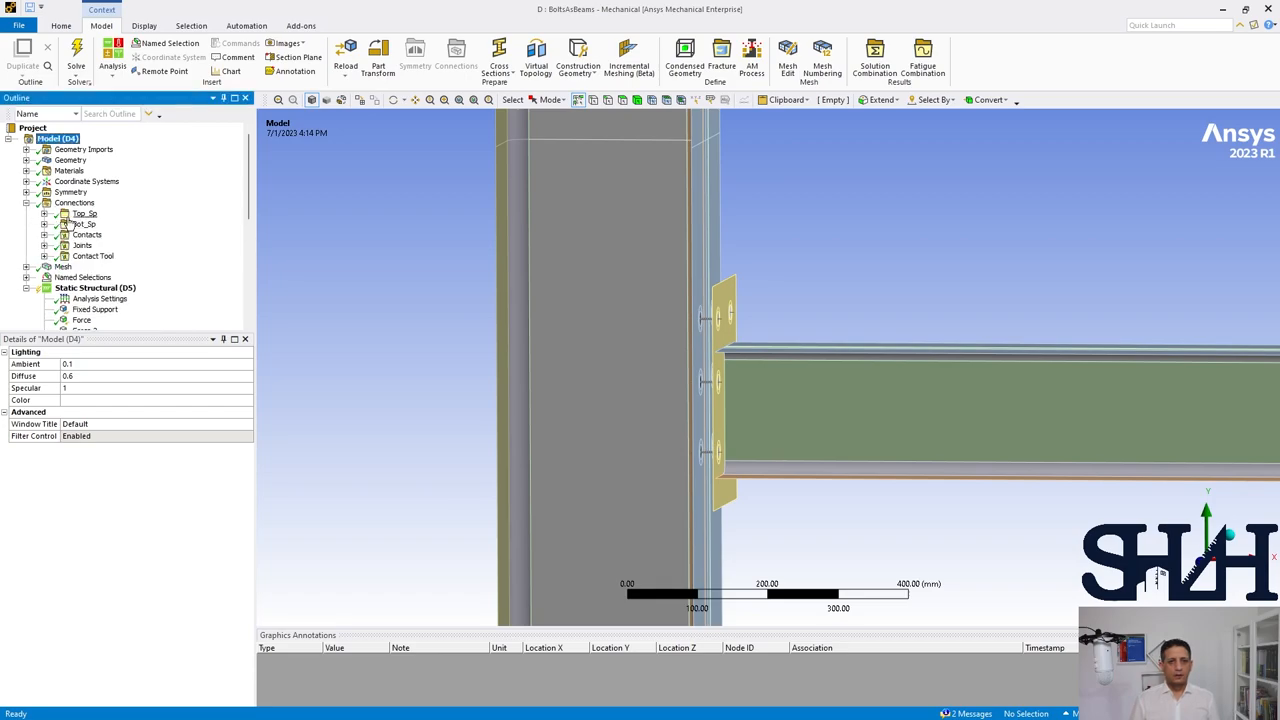
# Step: Delete the Top_Sp and Bot_Sp spring groups and insert a new circular beam connection
pyautogui.click(84, 212)
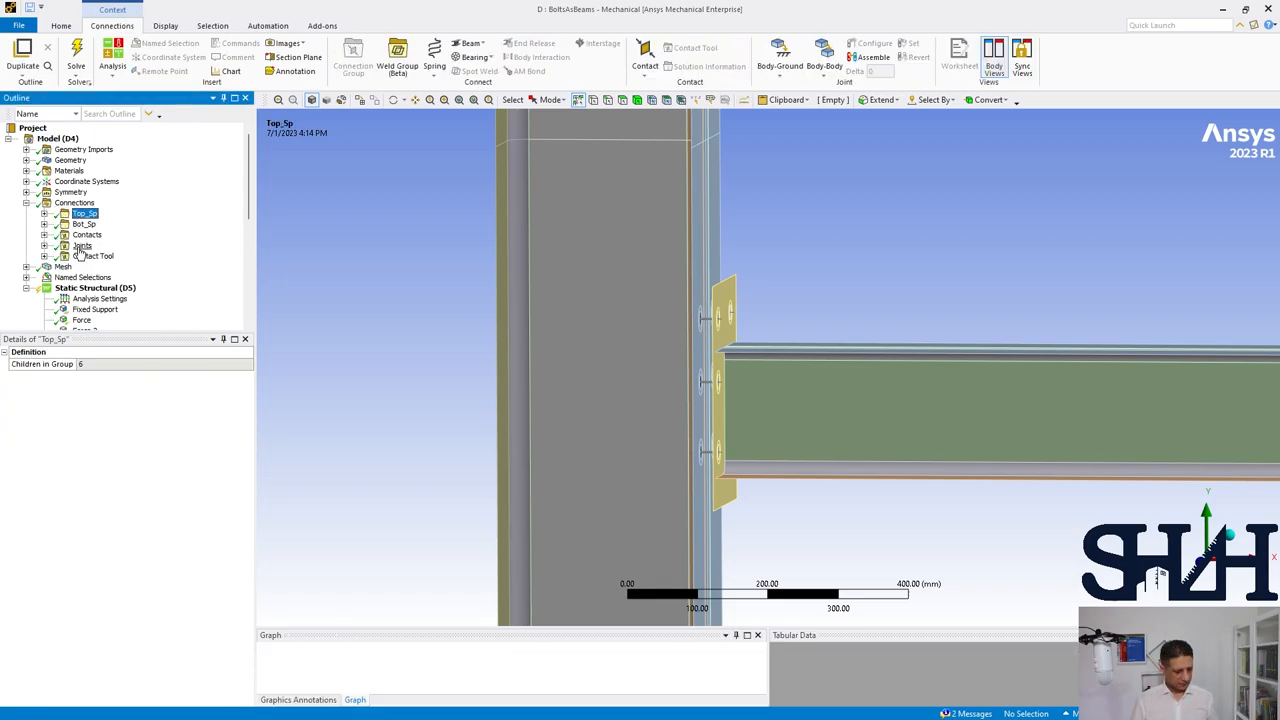
pyautogui.rightClick(82, 244)
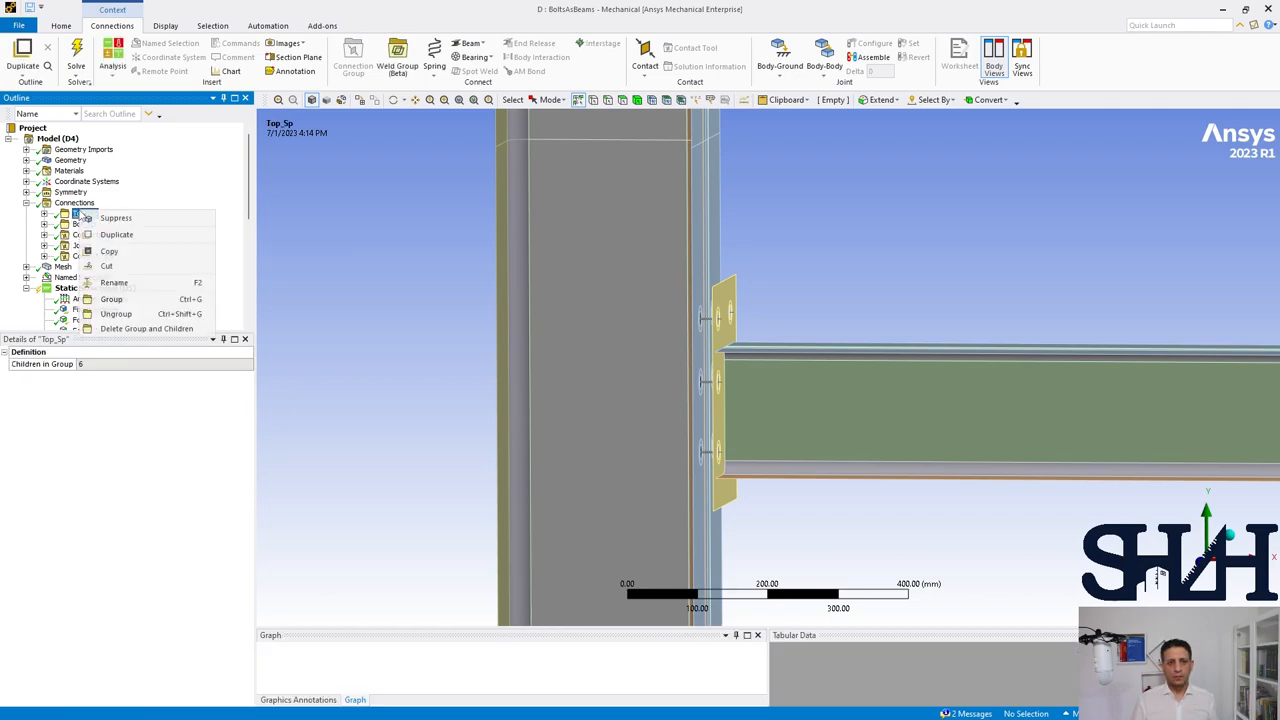
pyautogui.moveTo(146, 328)
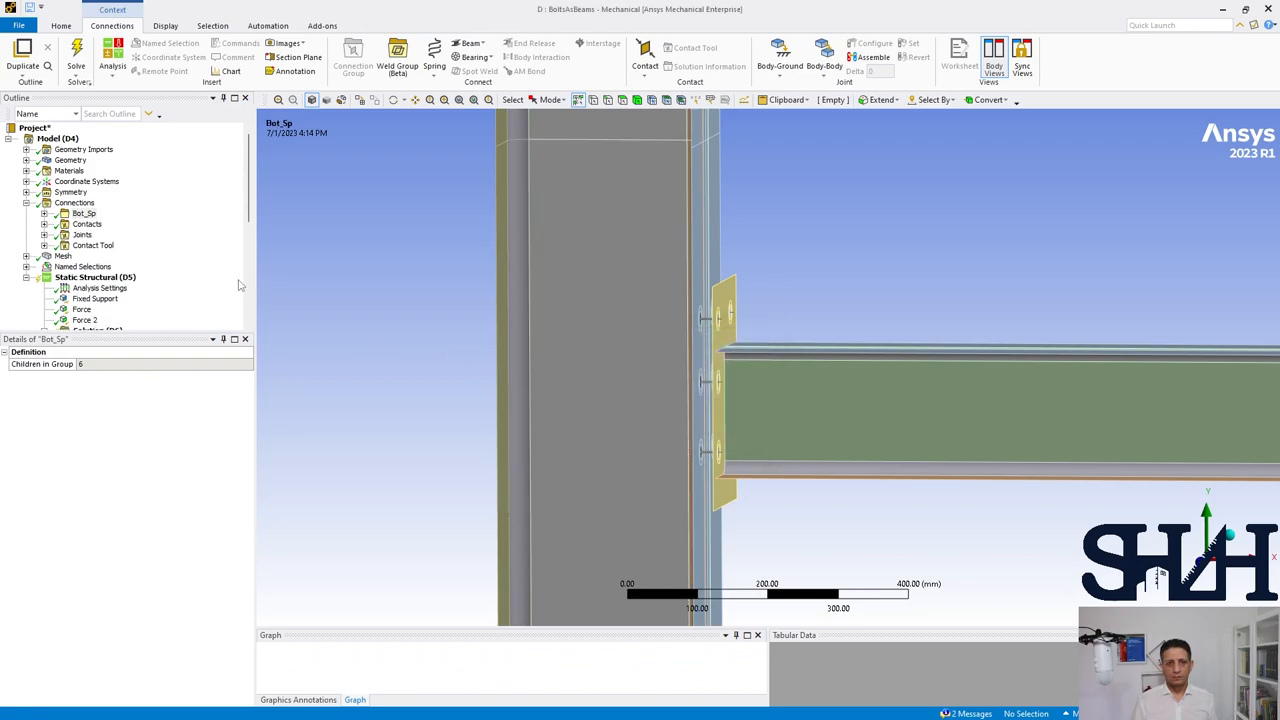
pyautogui.rightClick(84, 212)
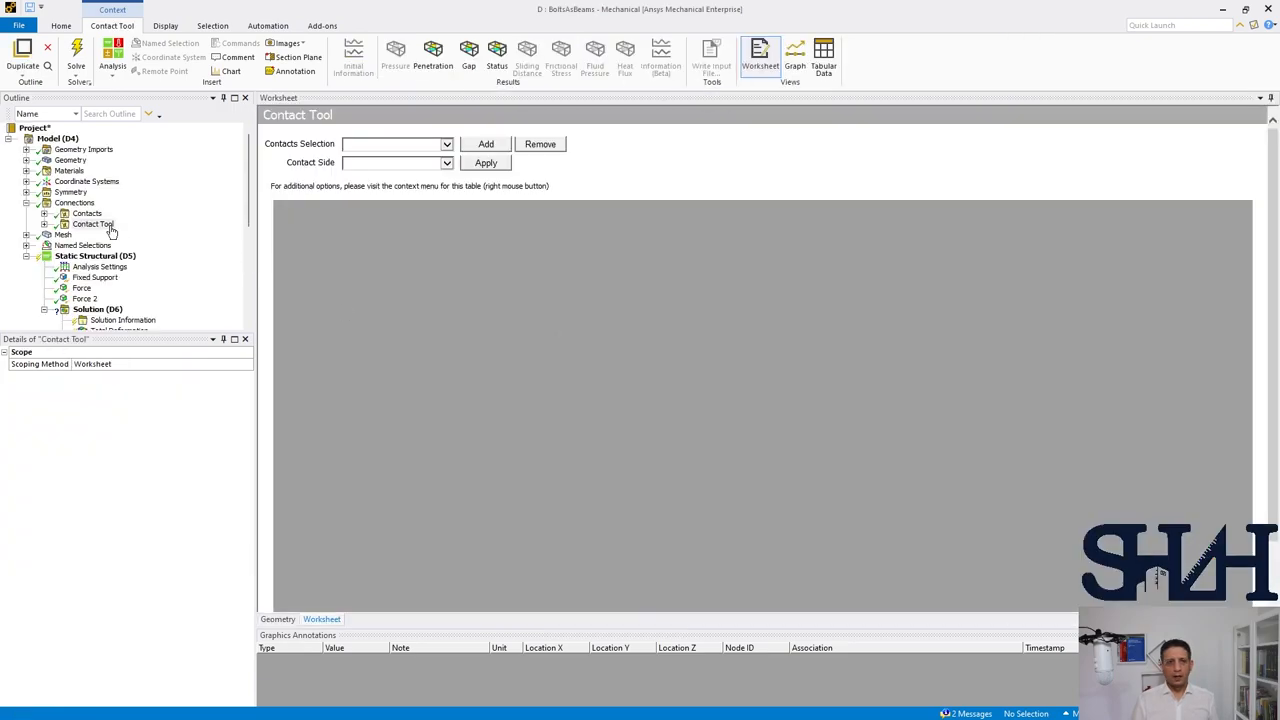
pyautogui.rightClick(76, 202)
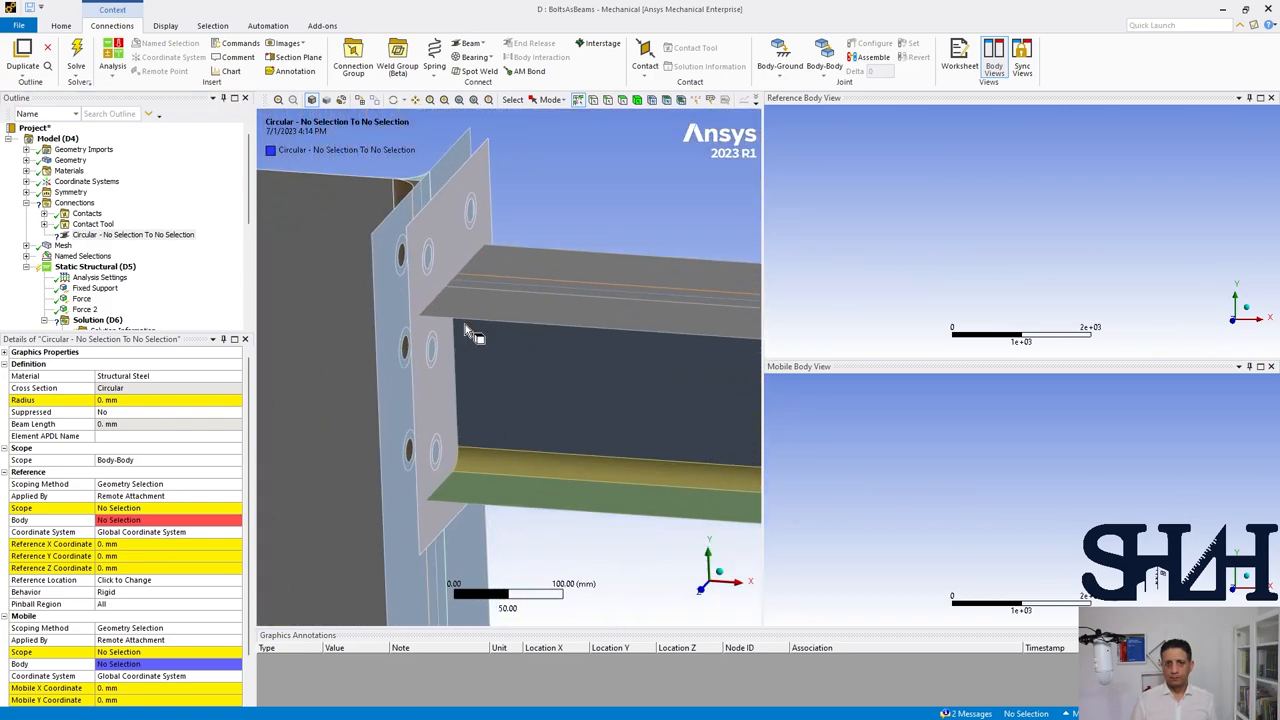
# Step: Scope the beam between the two bolt-hole faces as Mobile and Reference with radius 8.831 mm
pyautogui.moveTo(480, 336); pyautogui.dragTo(484, 310)
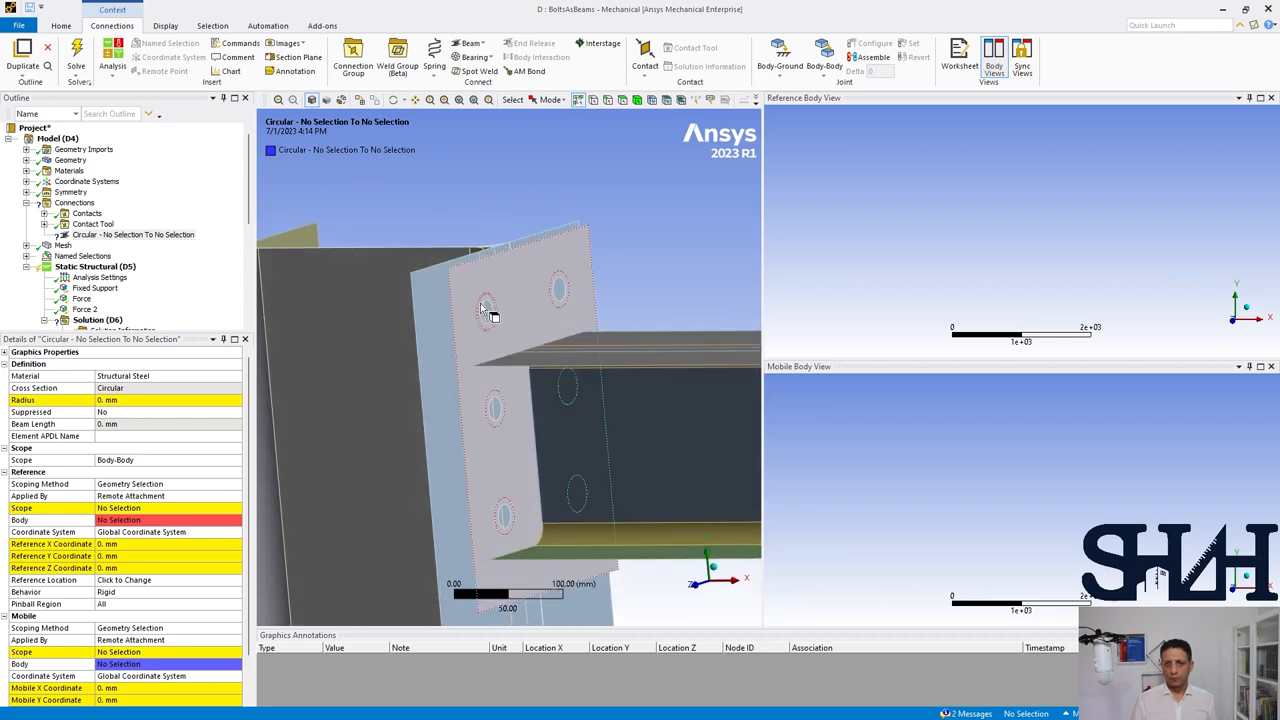
pyautogui.click(488, 308)
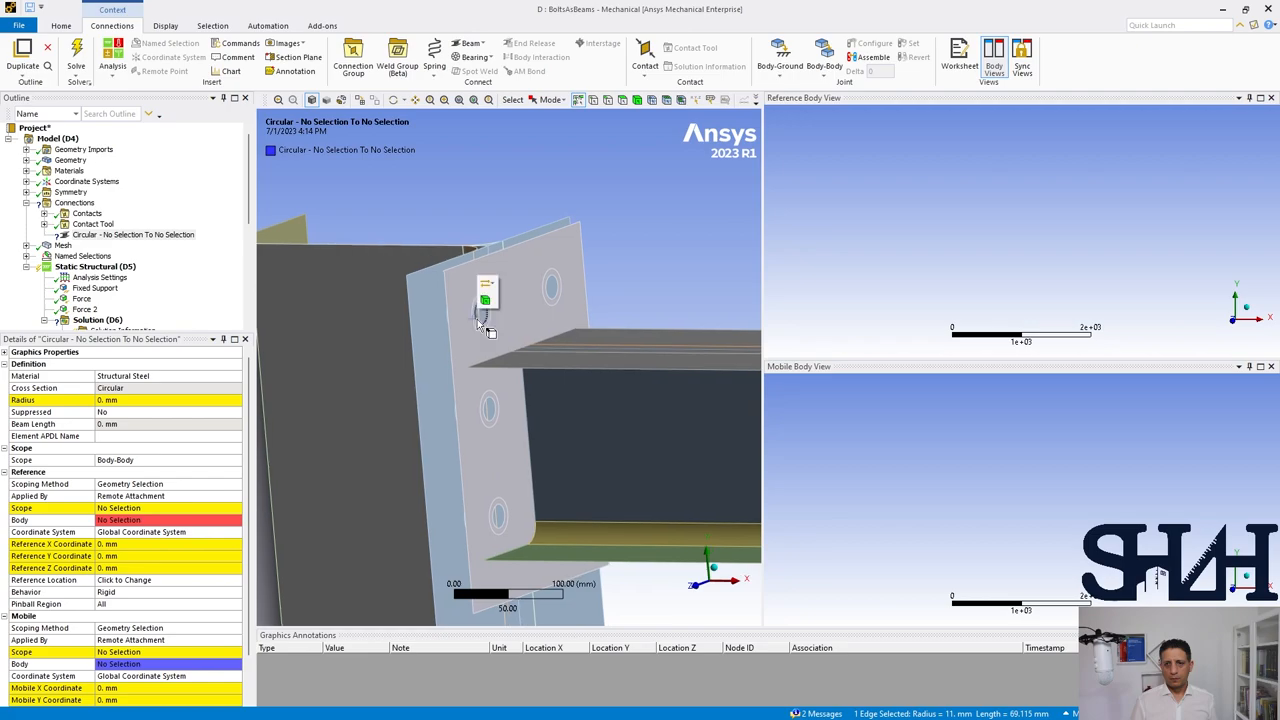
pyautogui.click(472, 296)
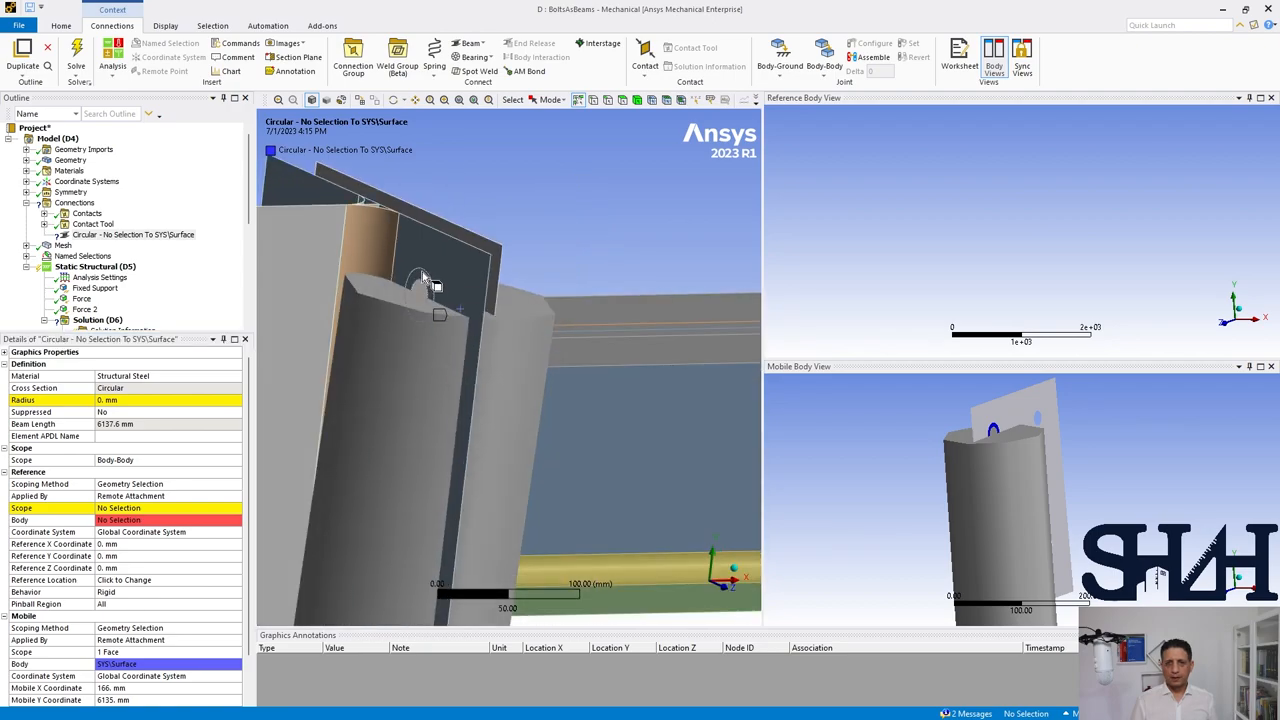
pyautogui.click(420, 296)
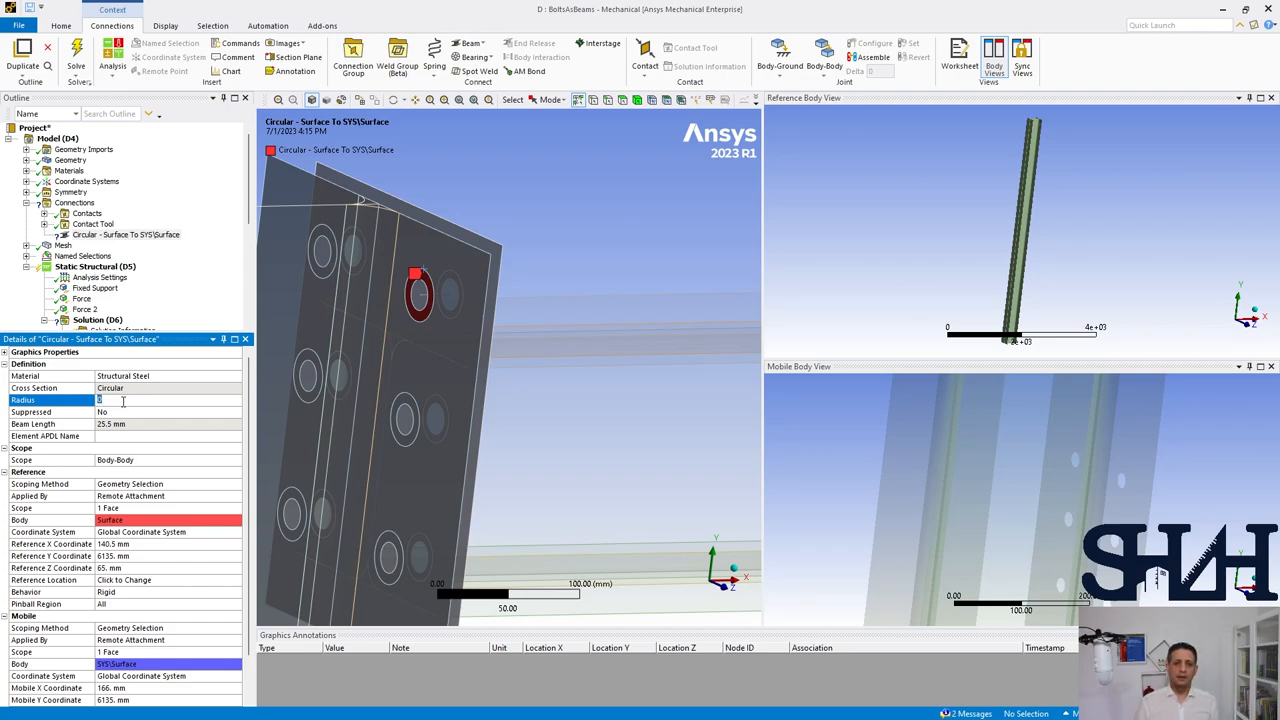
pyautogui.write('8.831 mm')
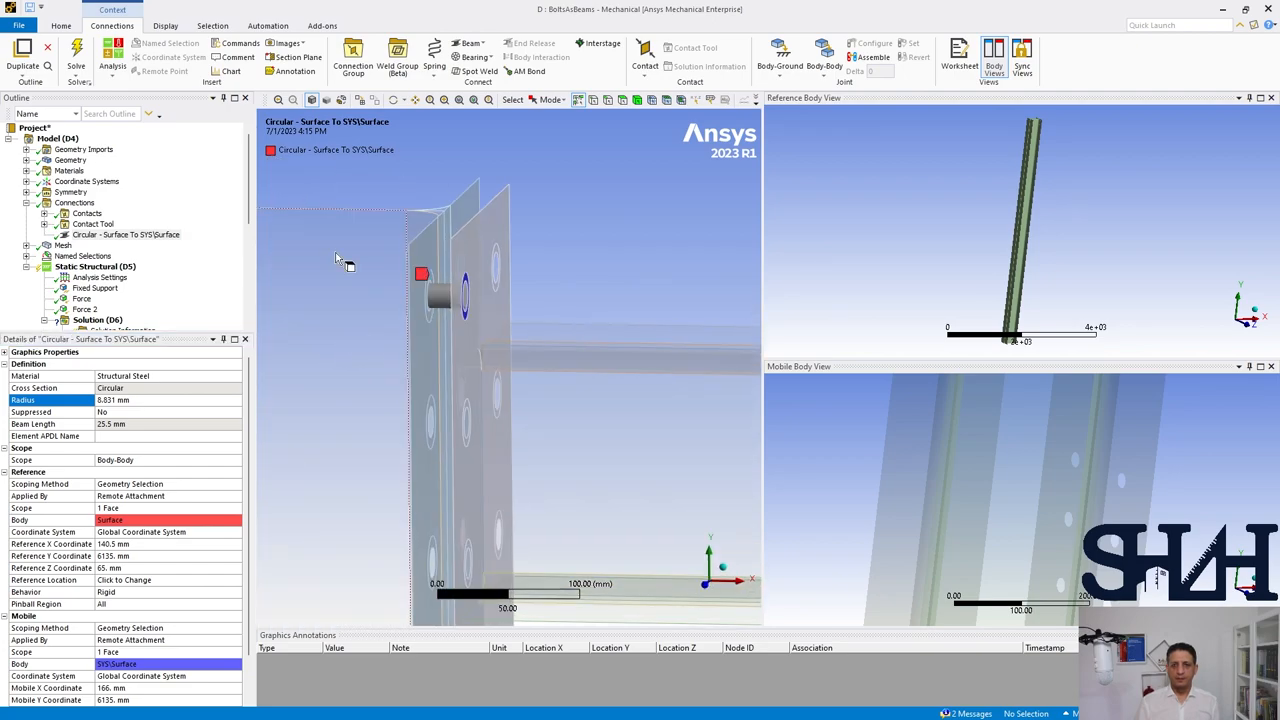
pyautogui.click(268, 24)
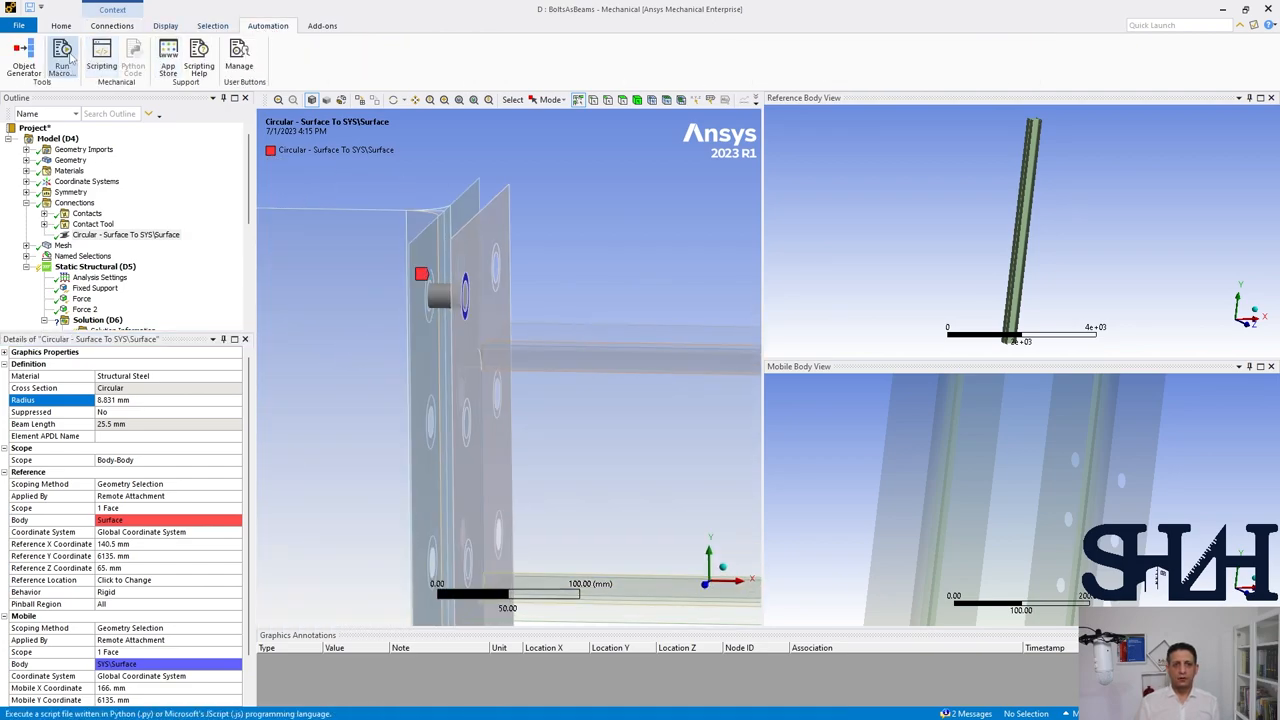
# Step: Use Object Generator with Reference/Mobile selections and 50 mm max distance to make twelve beams
pyautogui.click(24, 58)
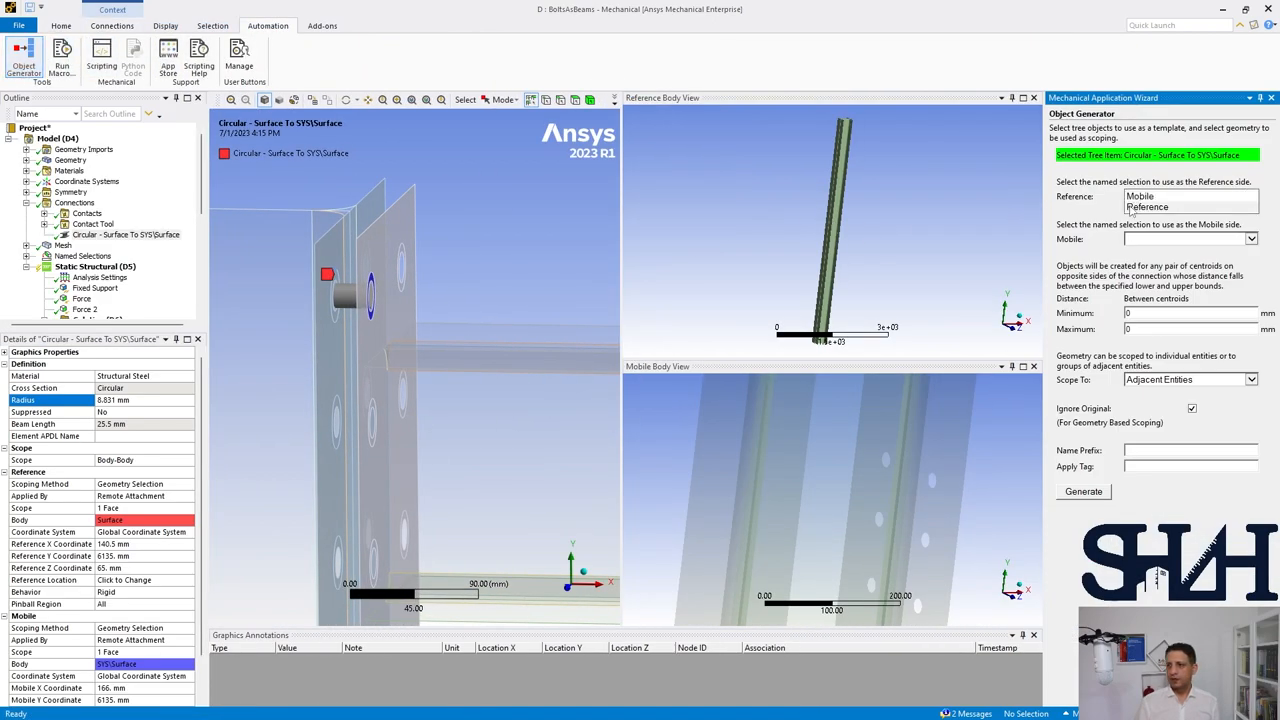
pyautogui.click(1190, 196)
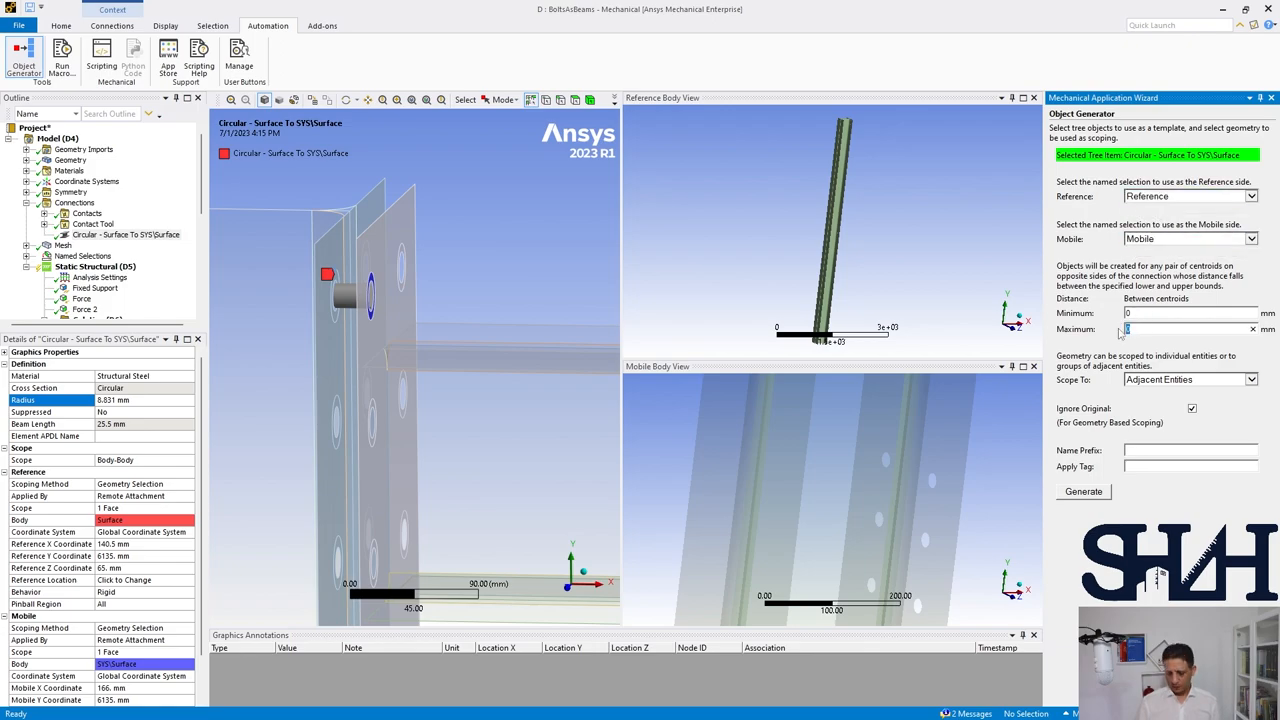
pyautogui.write('50')
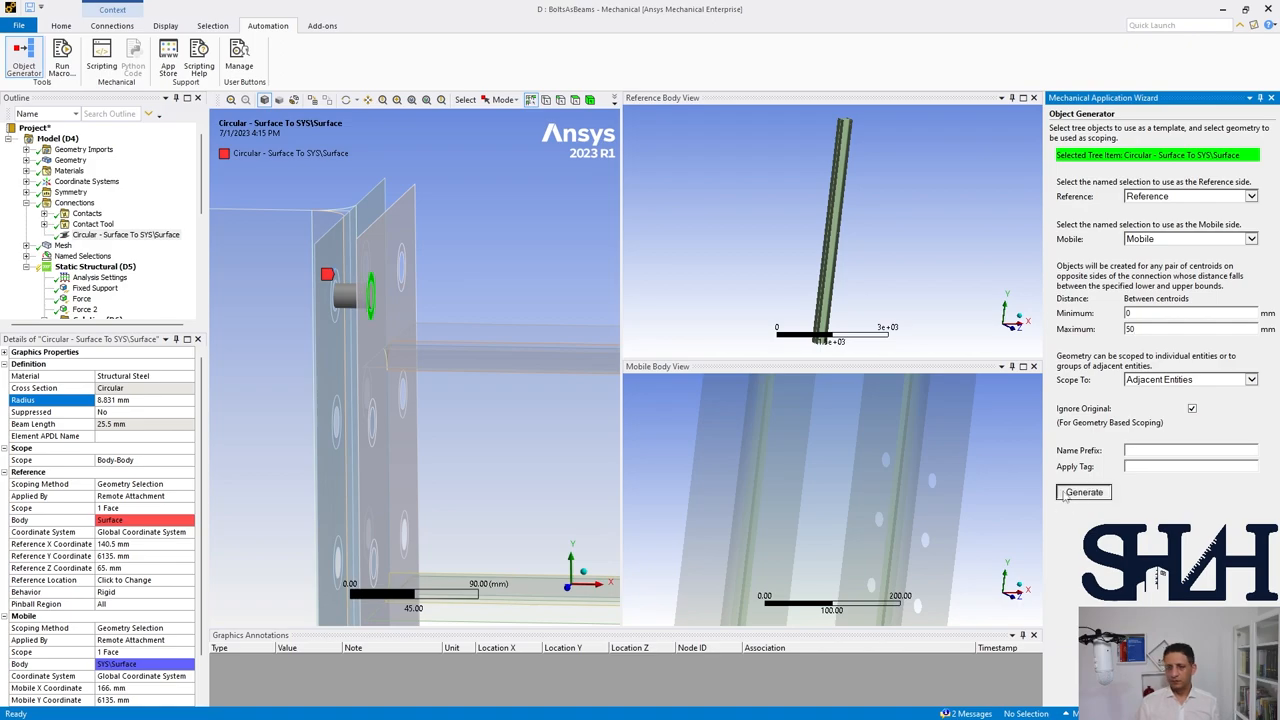
pyautogui.click(1084, 492)
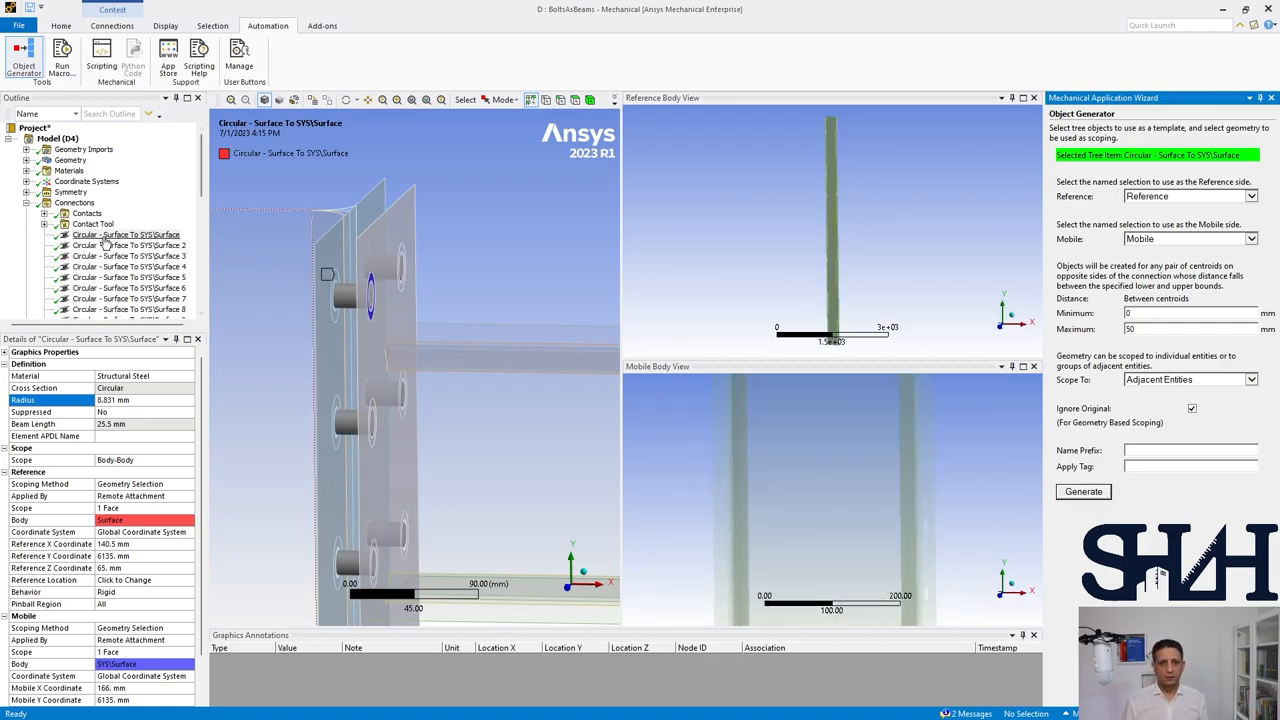
pyautogui.click(126, 234)
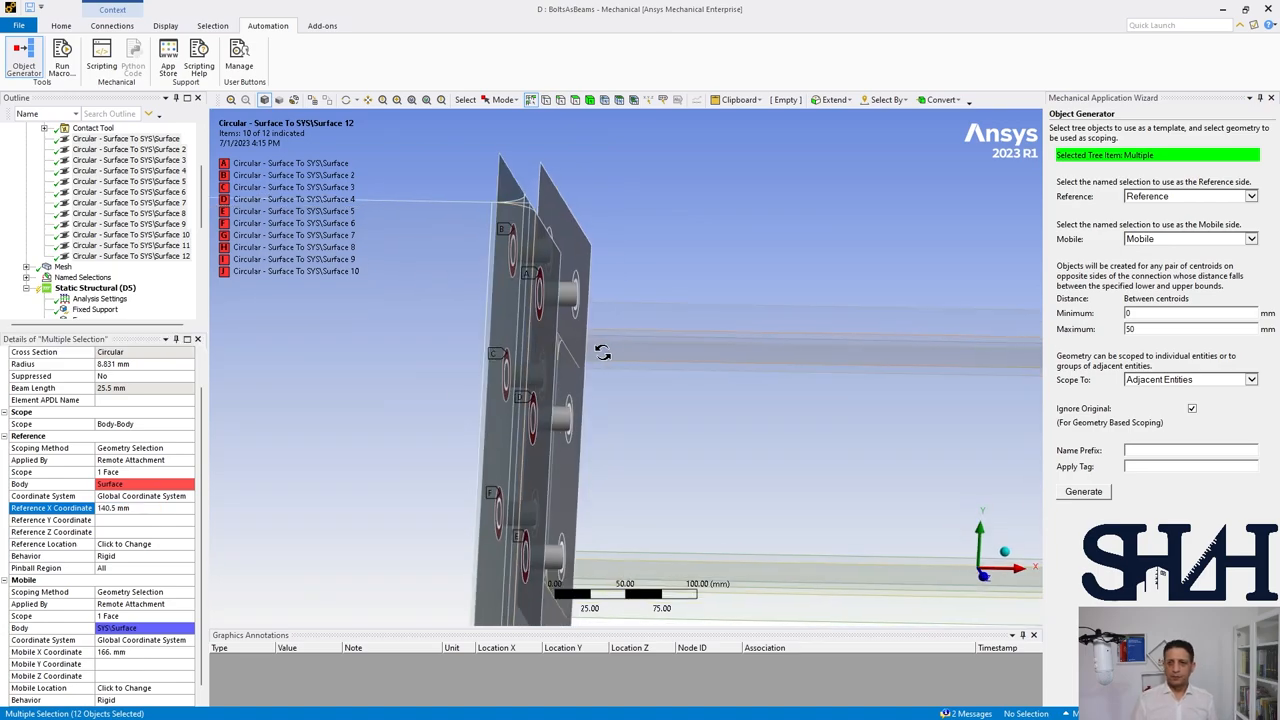
# Step: Set all twelve beams to 45 mm length and check them in their Top and Bot groups
pyautogui.moveTo(604, 352); pyautogui.dragTo(520, 376)
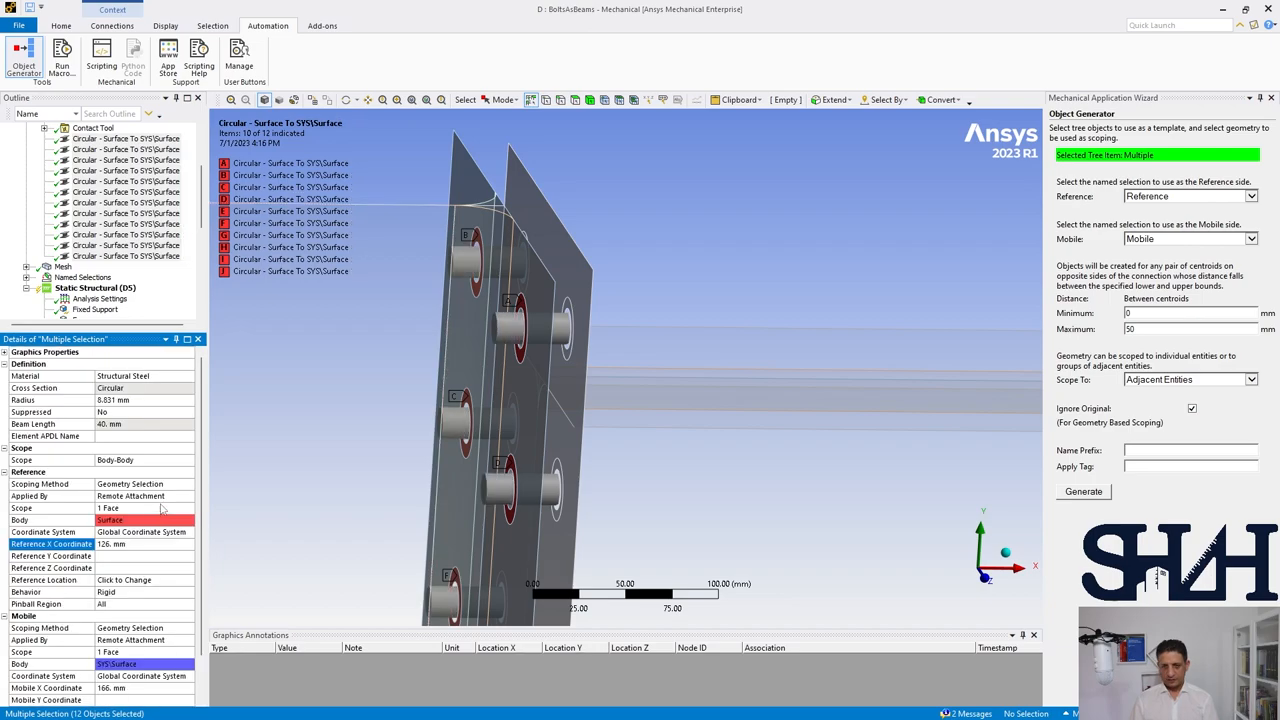
pyautogui.scroll(-3)
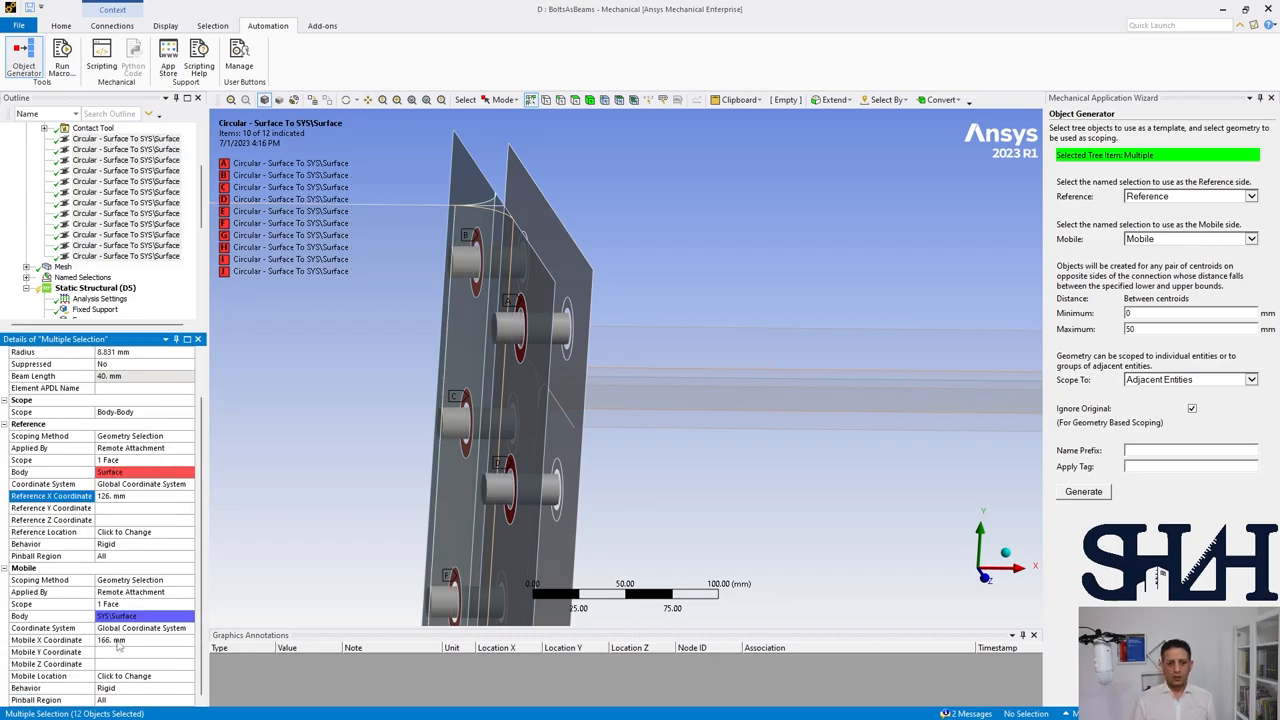
pyautogui.click(128, 640)
pyautogui.write('171.')
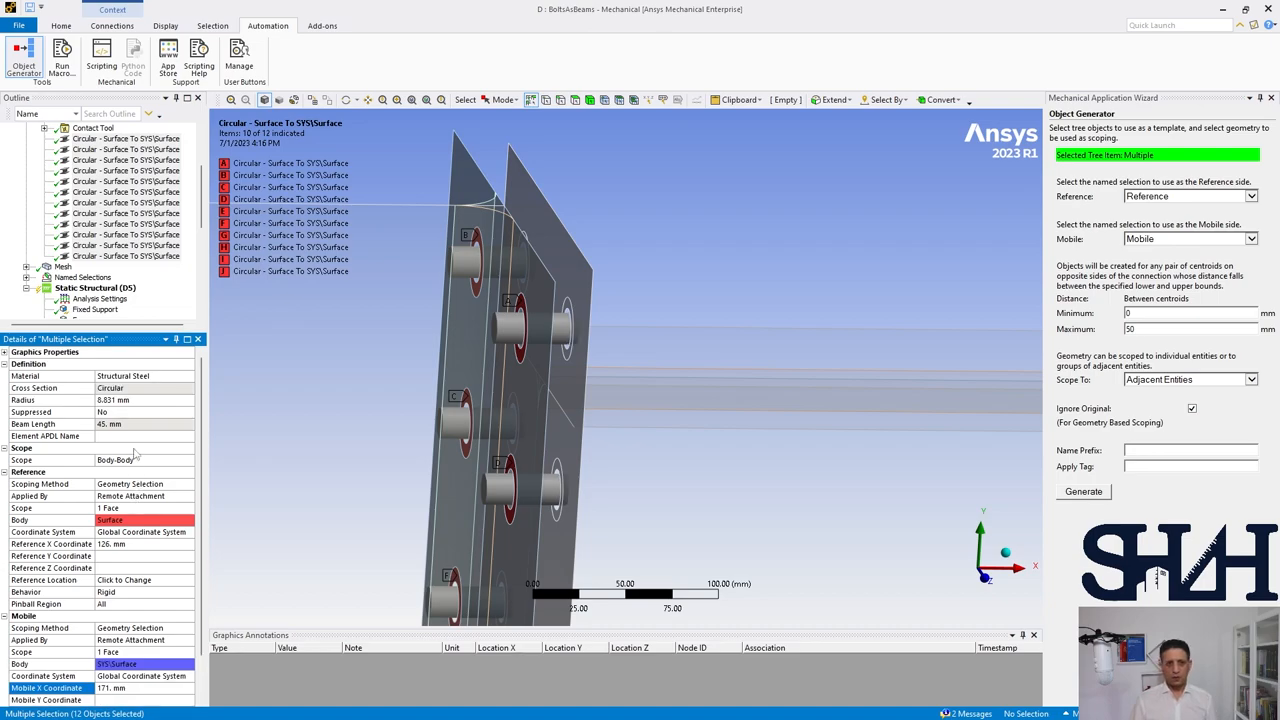
pyautogui.click(108, 424)
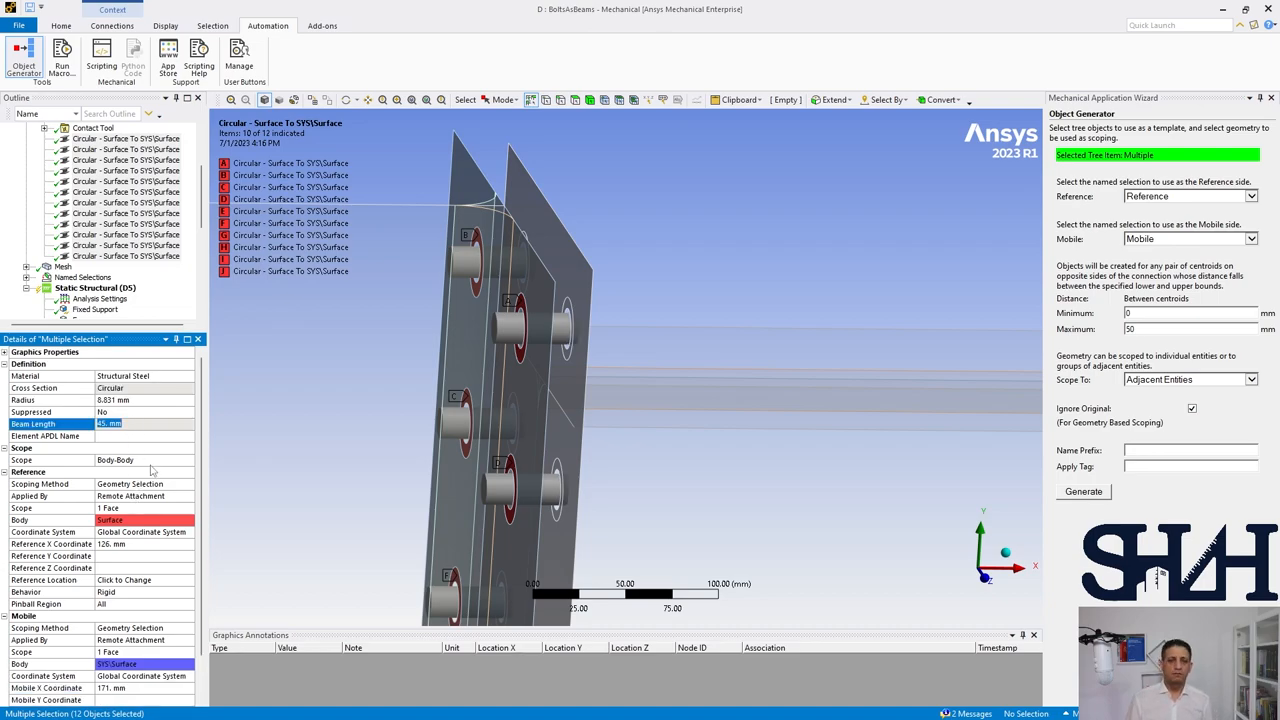
pyautogui.click(124, 138)
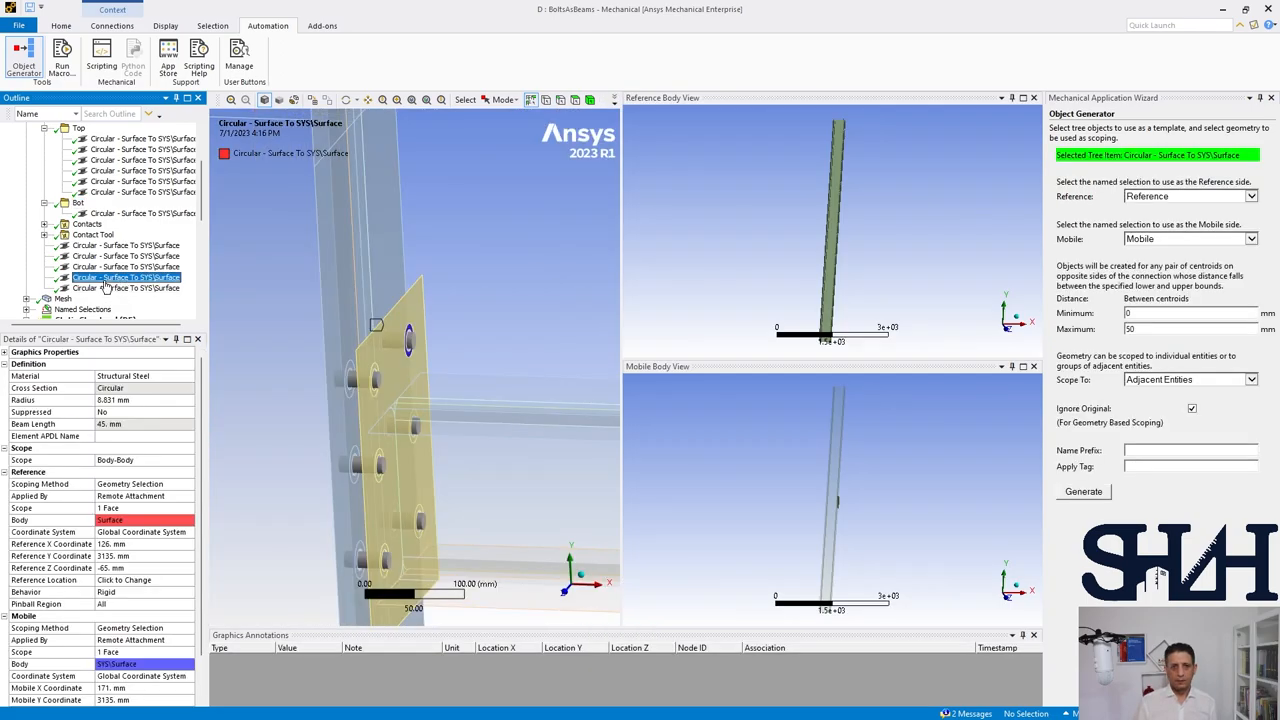
pyautogui.click(130, 212)
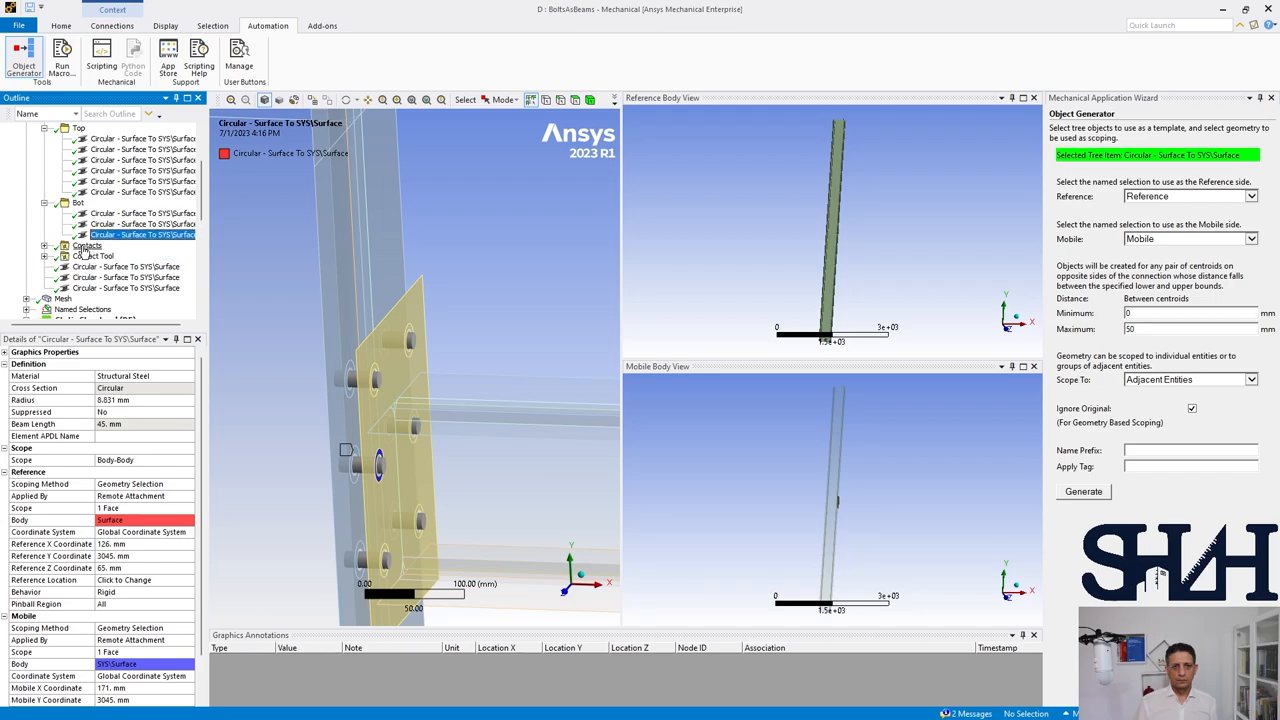
pyautogui.click(124, 268)
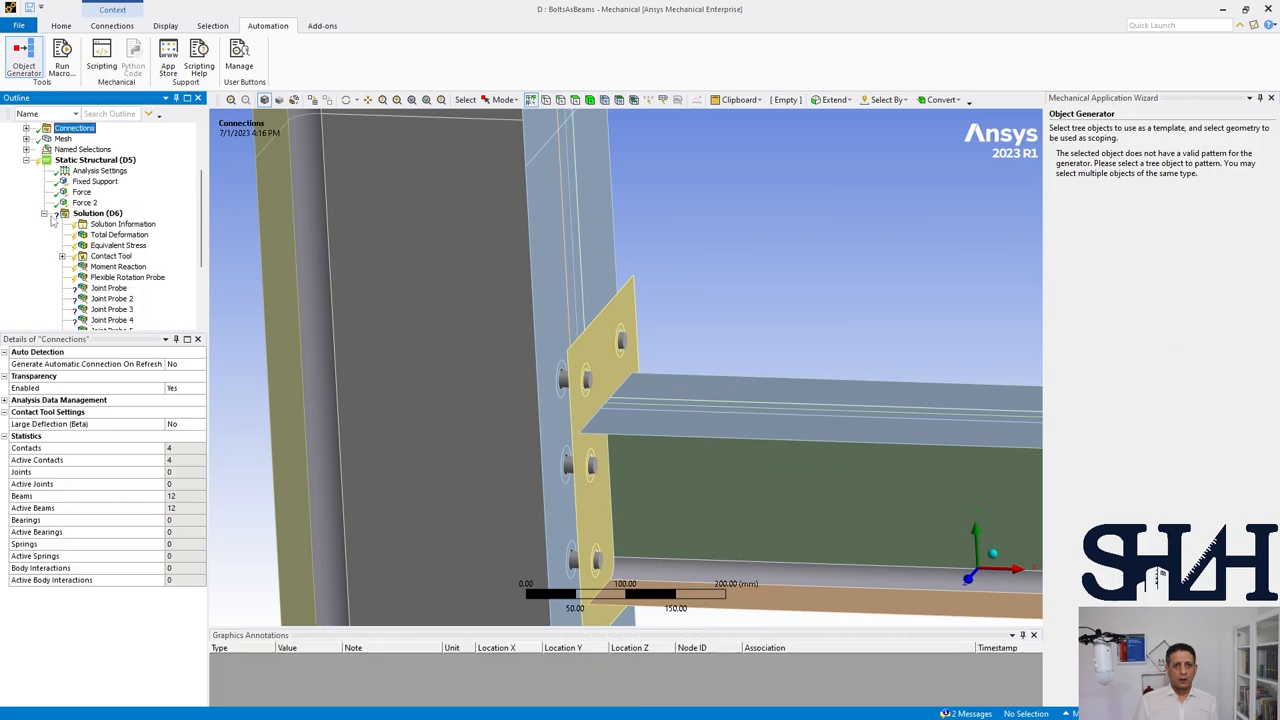
# Step: Review the probe setup, then solve the static structural analysis from the Solution branch
pyautogui.click(108, 192)
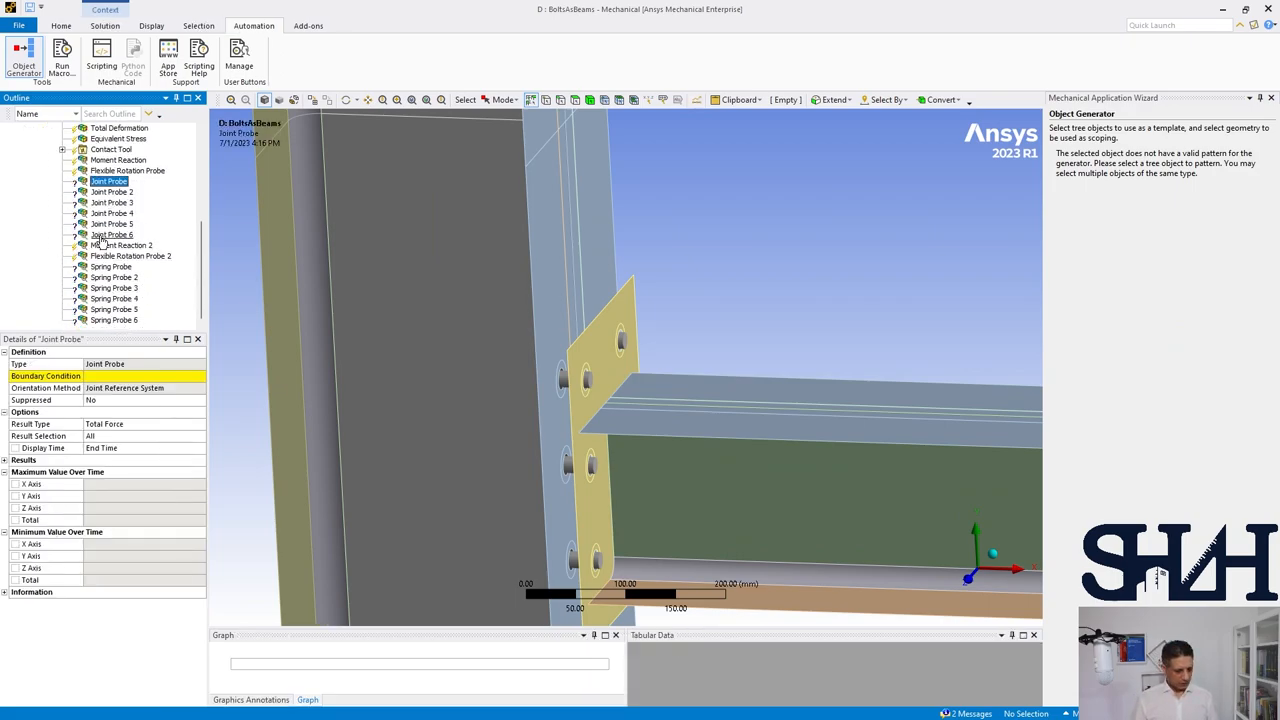
pyautogui.click(112, 320)
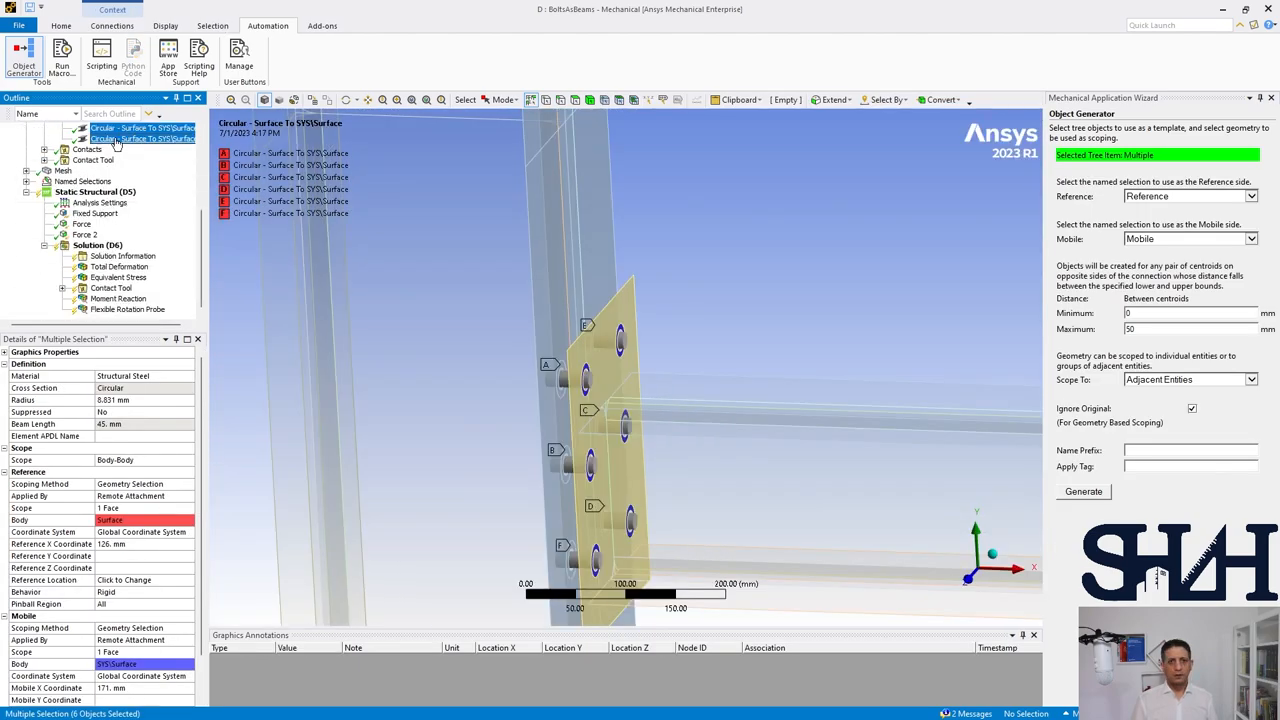
pyautogui.click(96, 308)
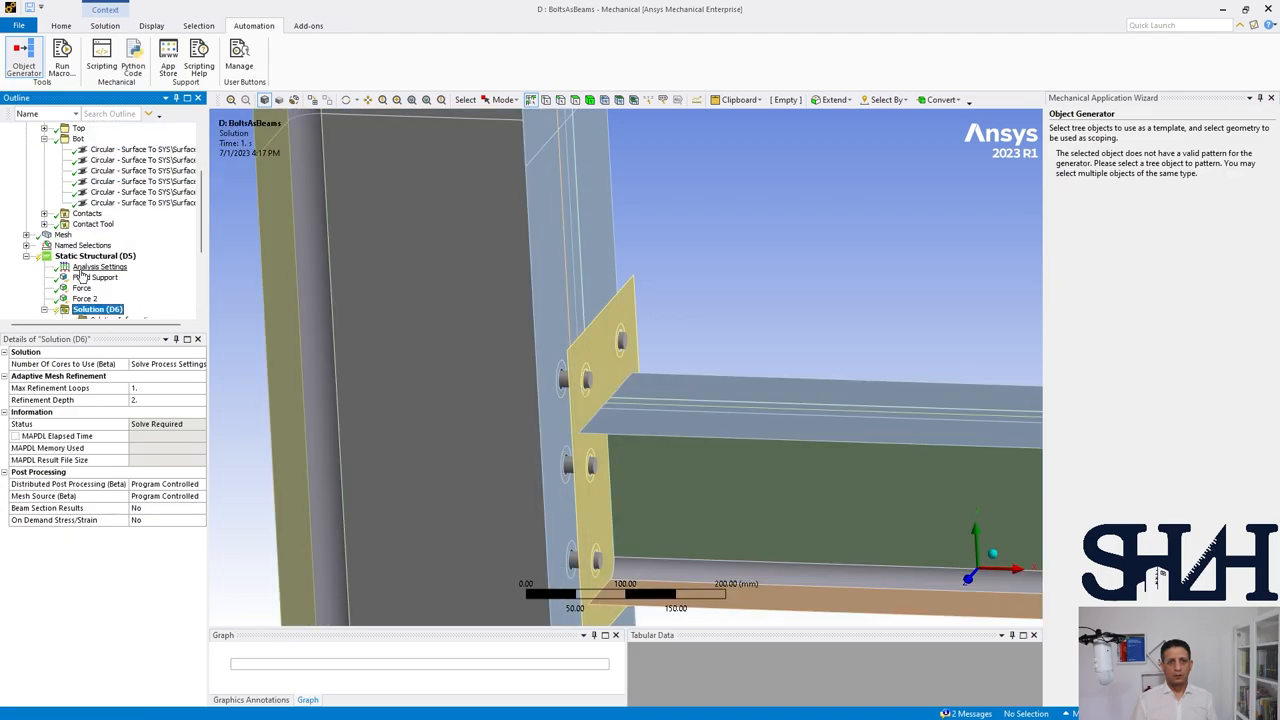
pyautogui.click(96, 256)
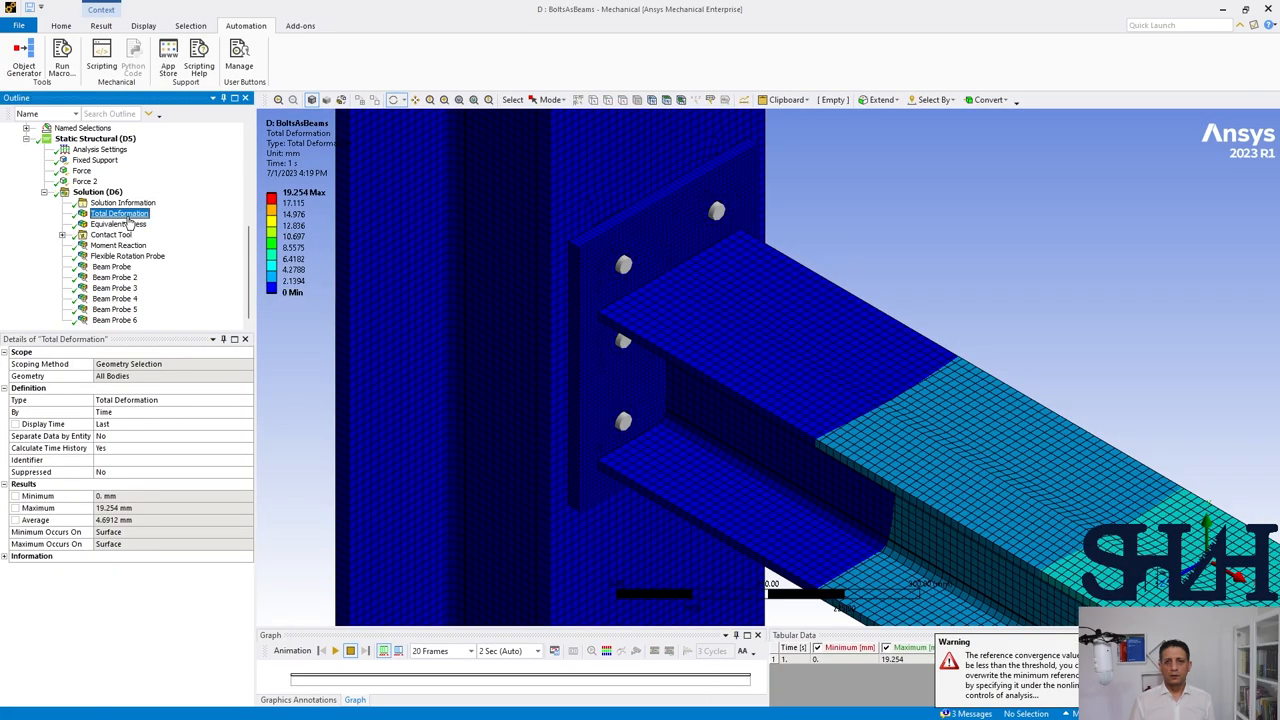
# Step: Review equivalent stress, contact status, moment reaction and flexible rotation results
pyautogui.click(118, 224)
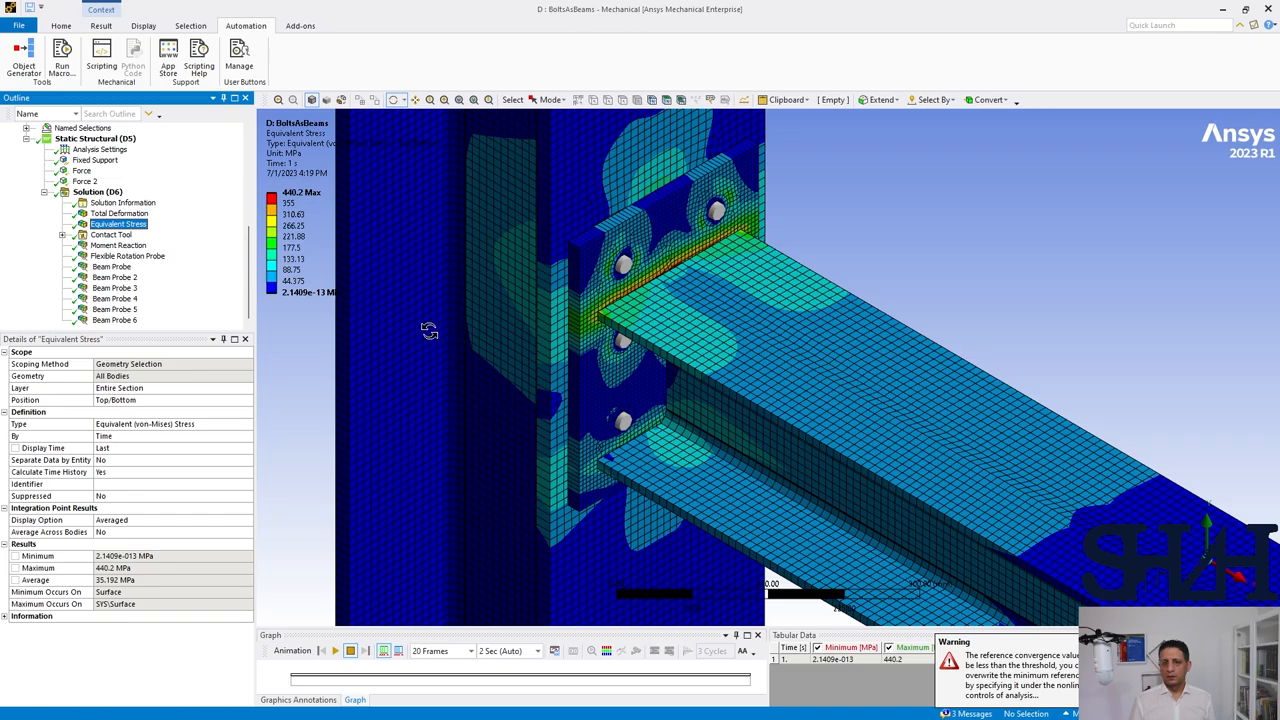
pyautogui.click(116, 244)
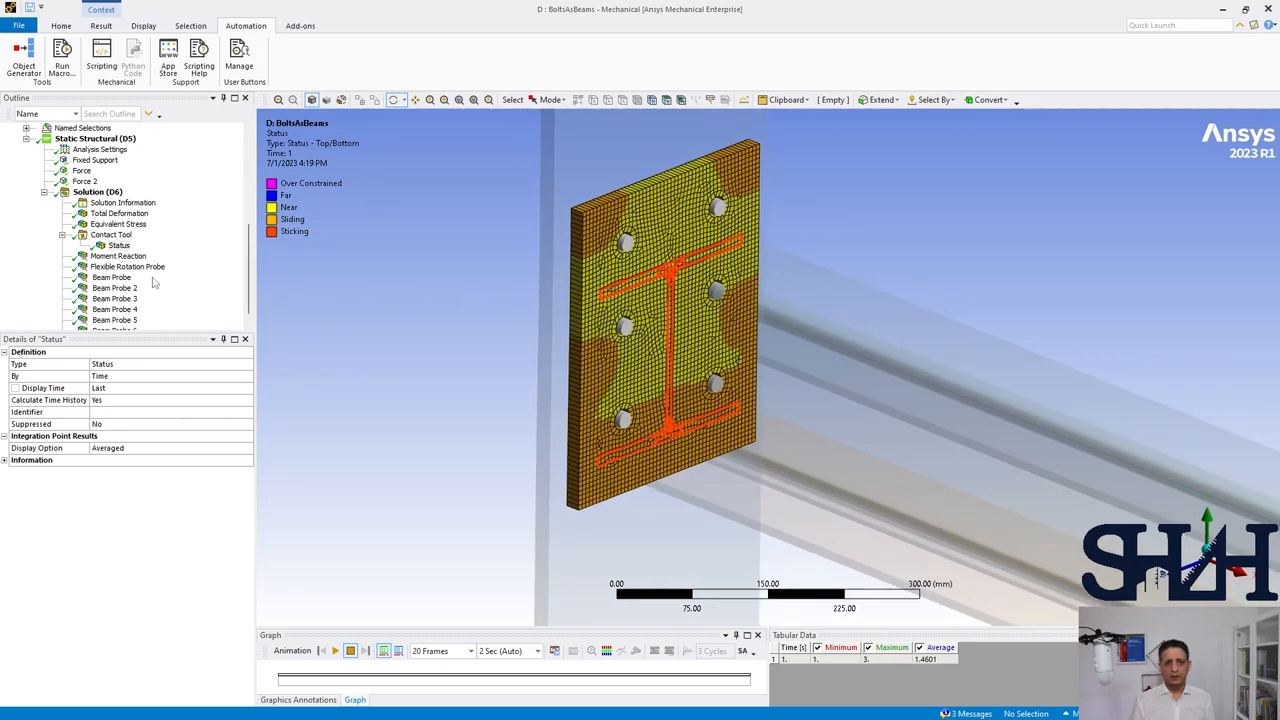
pyautogui.click(118, 256)
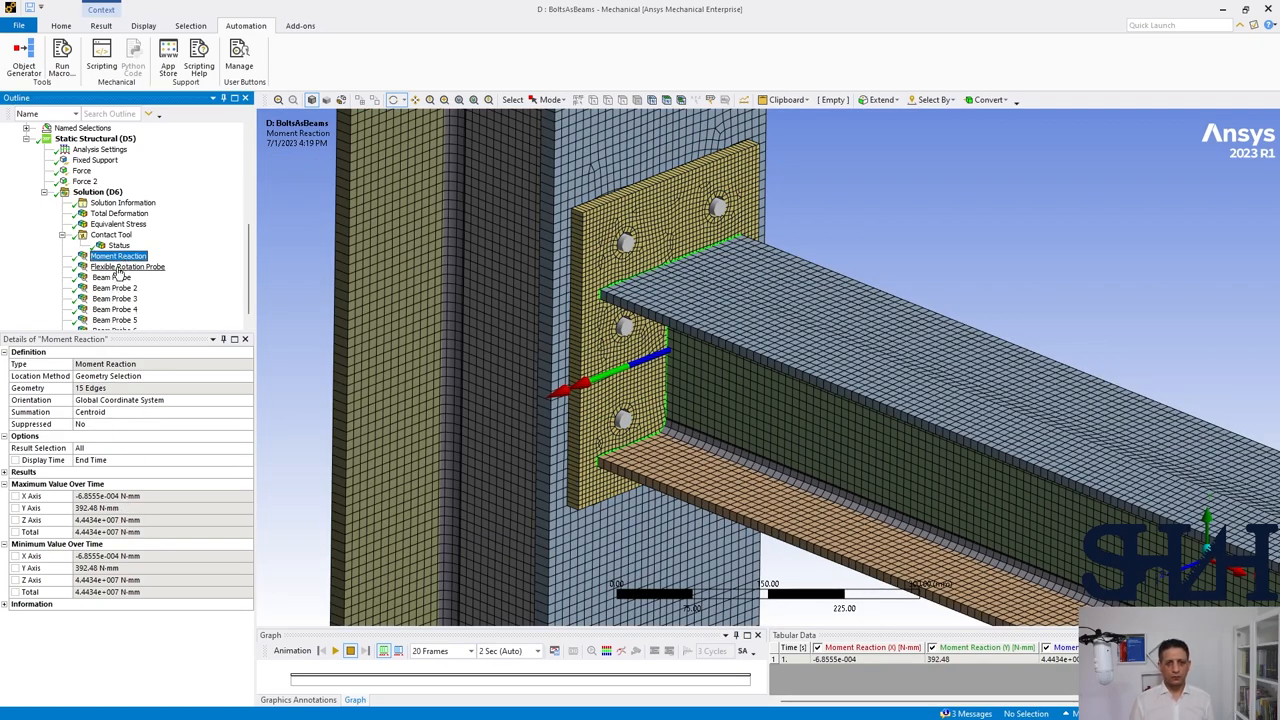
pyautogui.click(128, 268)
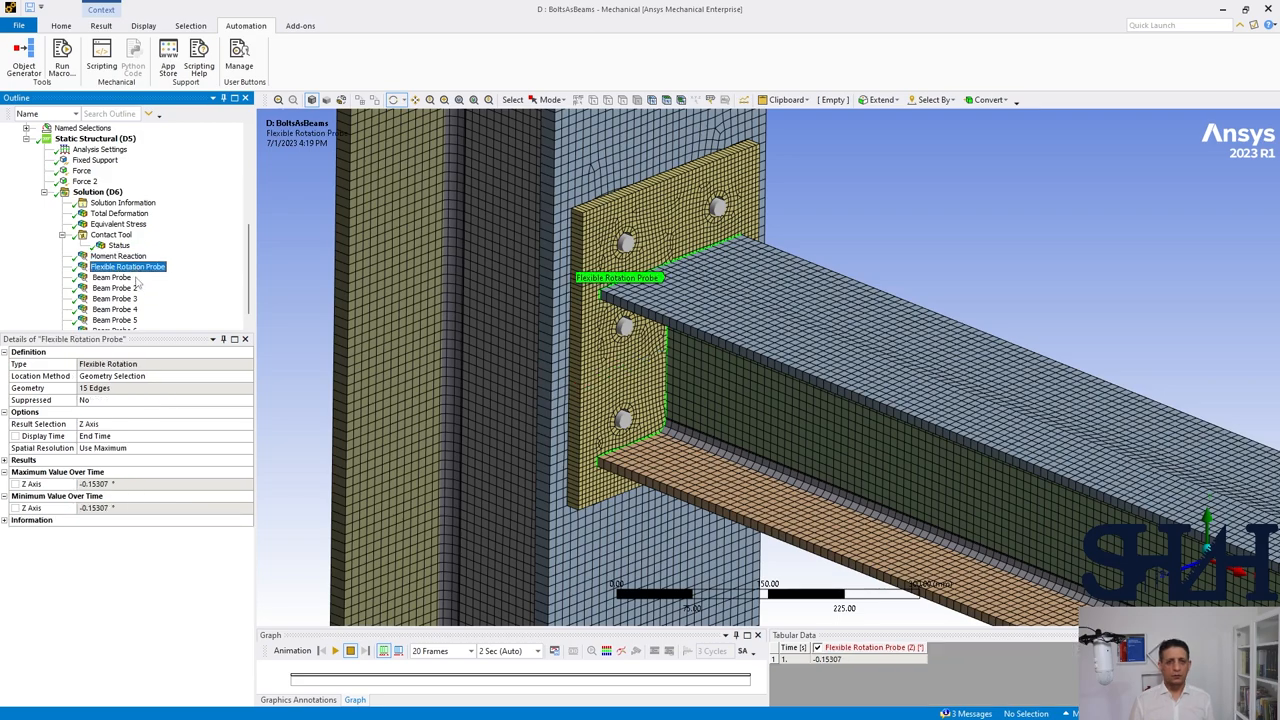
# Step: Review the axial and shear forces in Beam Probe through Beam Probe 6
pyautogui.click(112, 276)
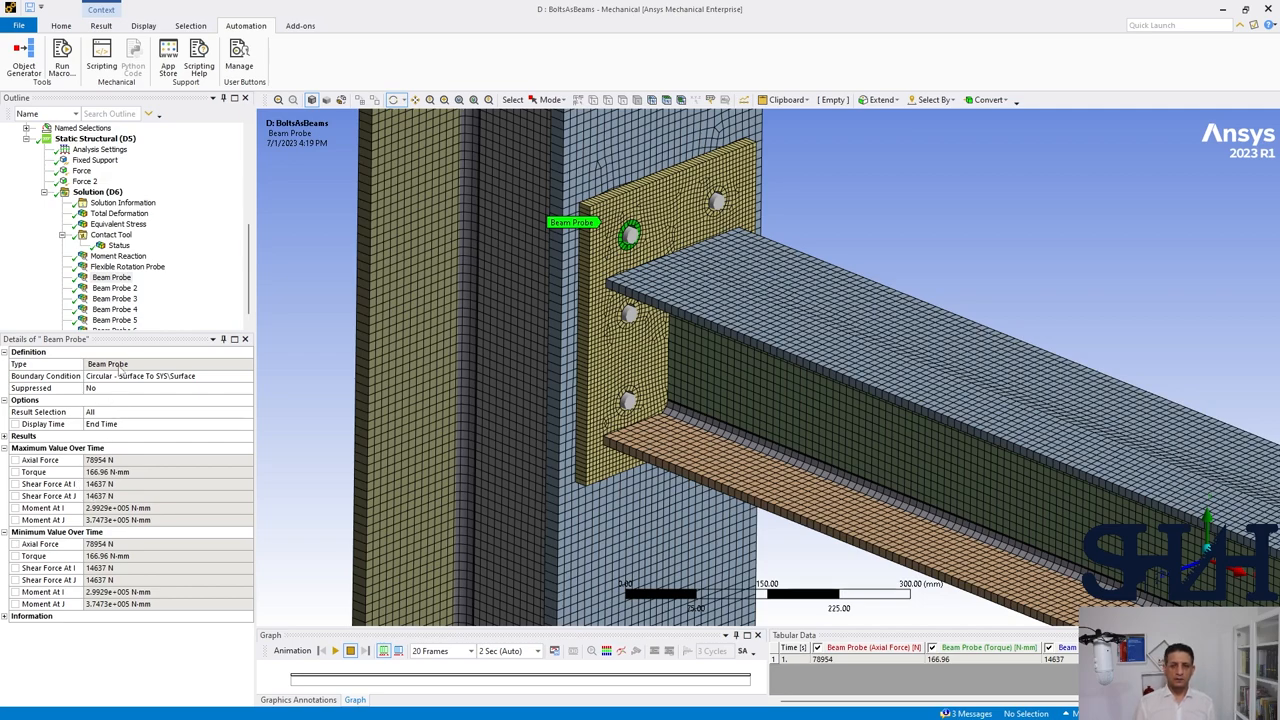
pyautogui.click(114, 288)
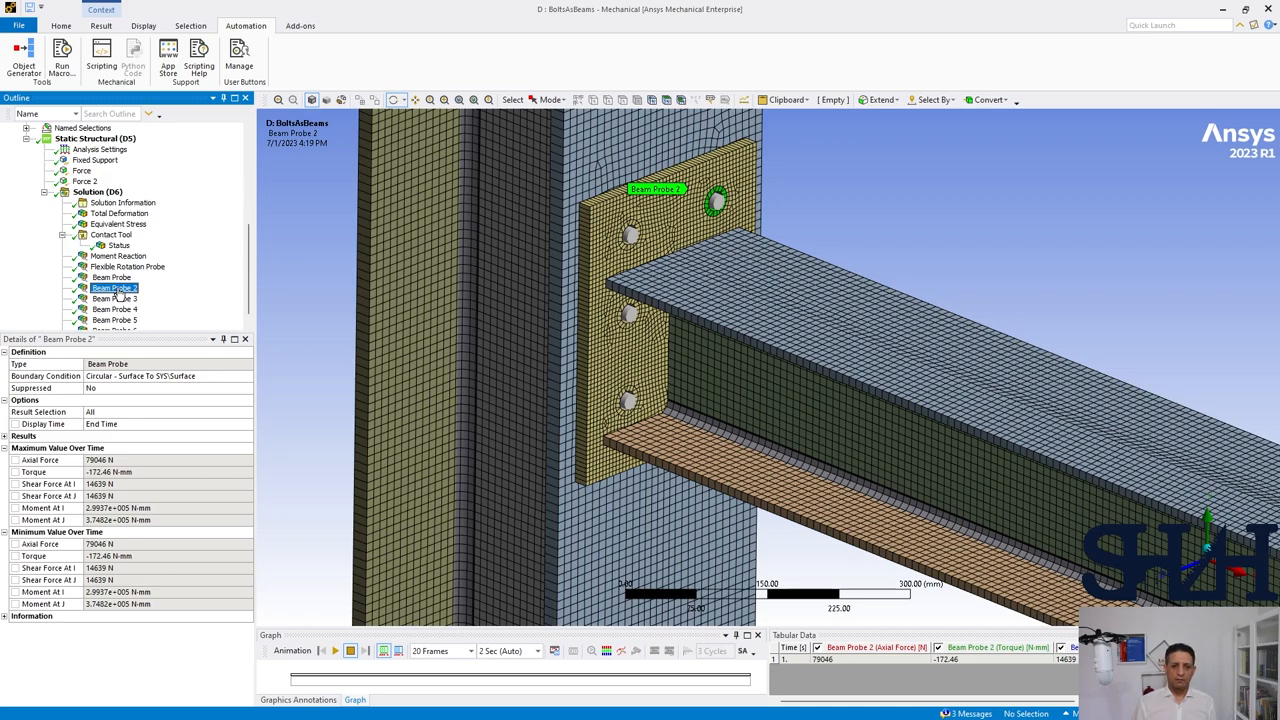
pyautogui.click(114, 300)
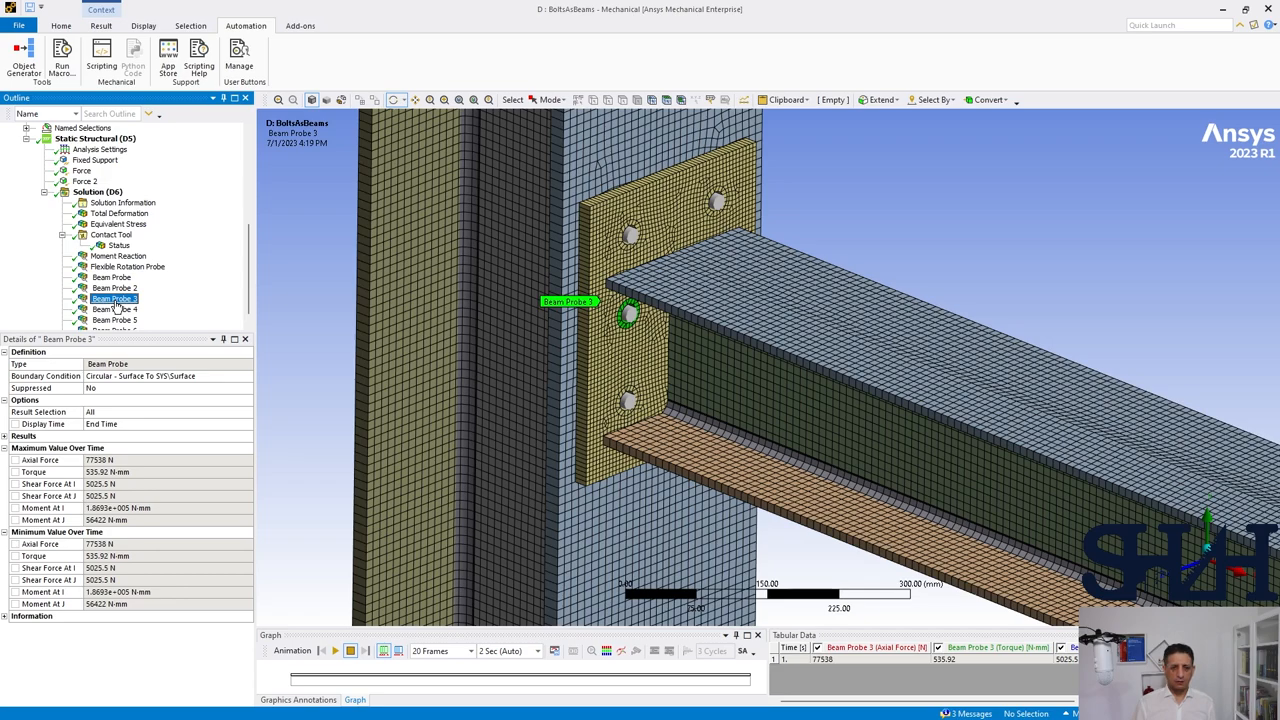
pyautogui.click(112, 308)
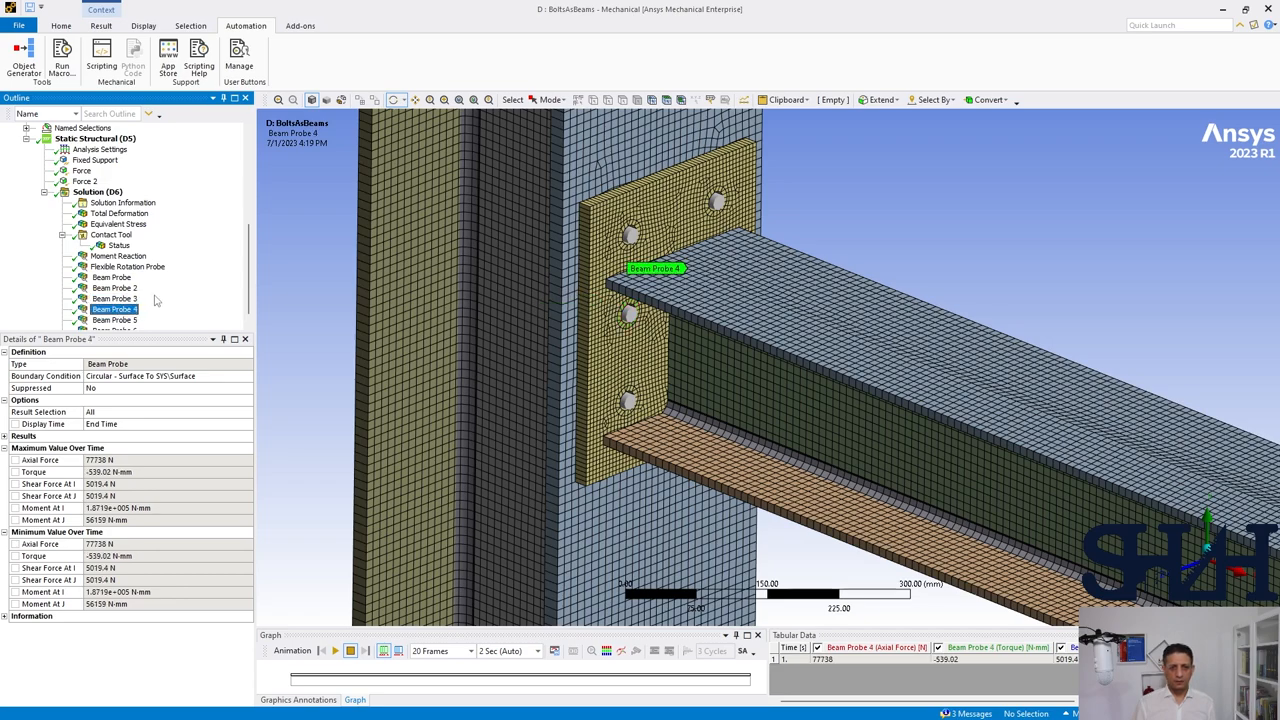
pyautogui.click(114, 308)
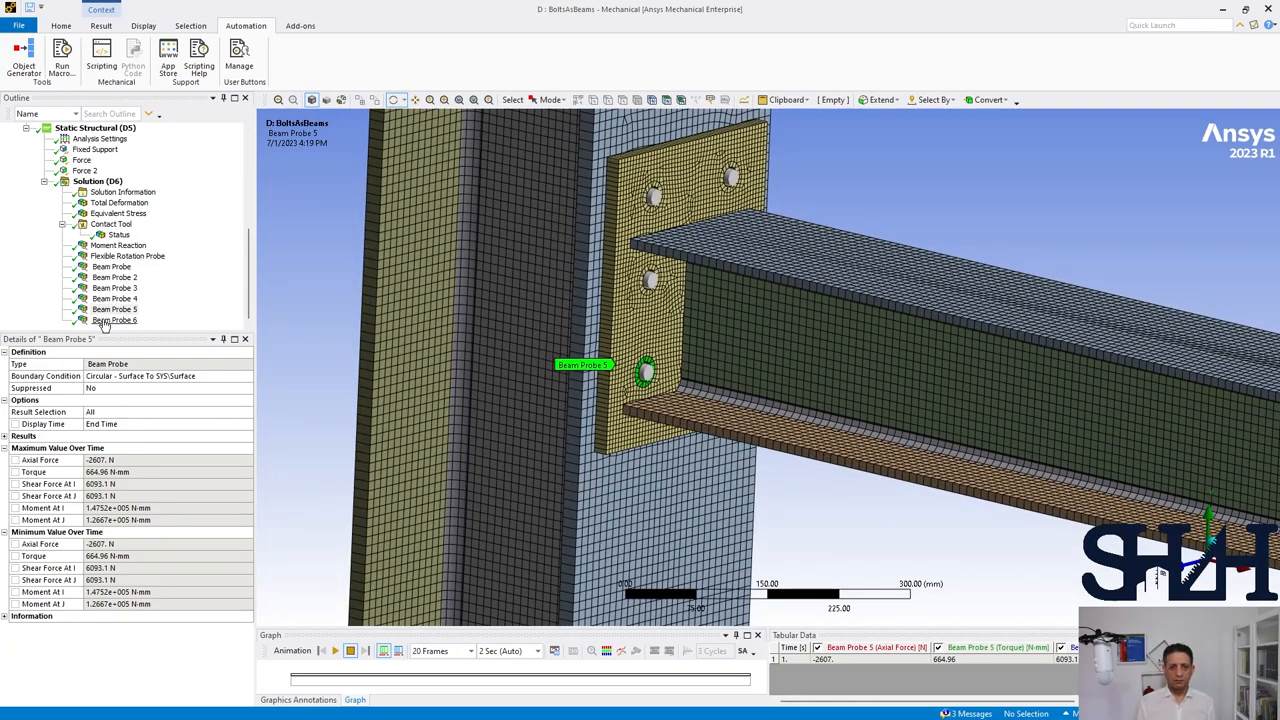
pyautogui.click(114, 320)
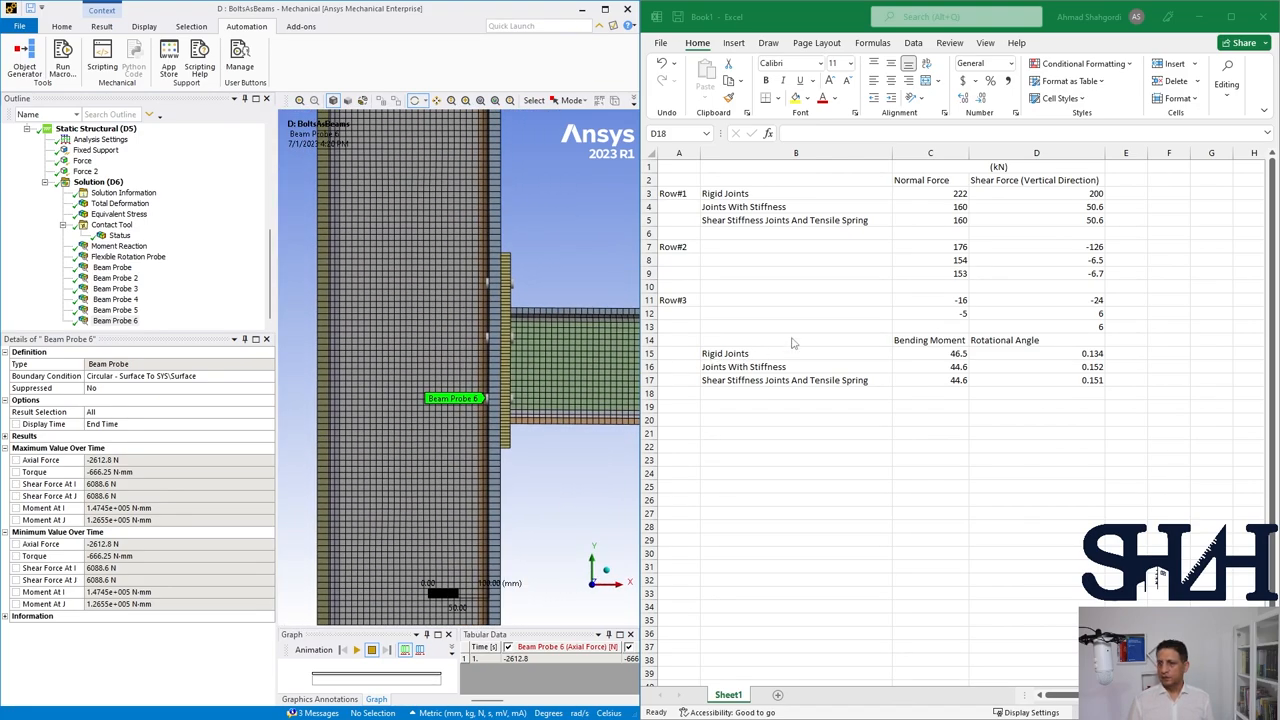
# Step: Add a 'Beam As Bolts' row and enter the Row#1 normal force from the first beam probe
pyautogui.click(796, 232)
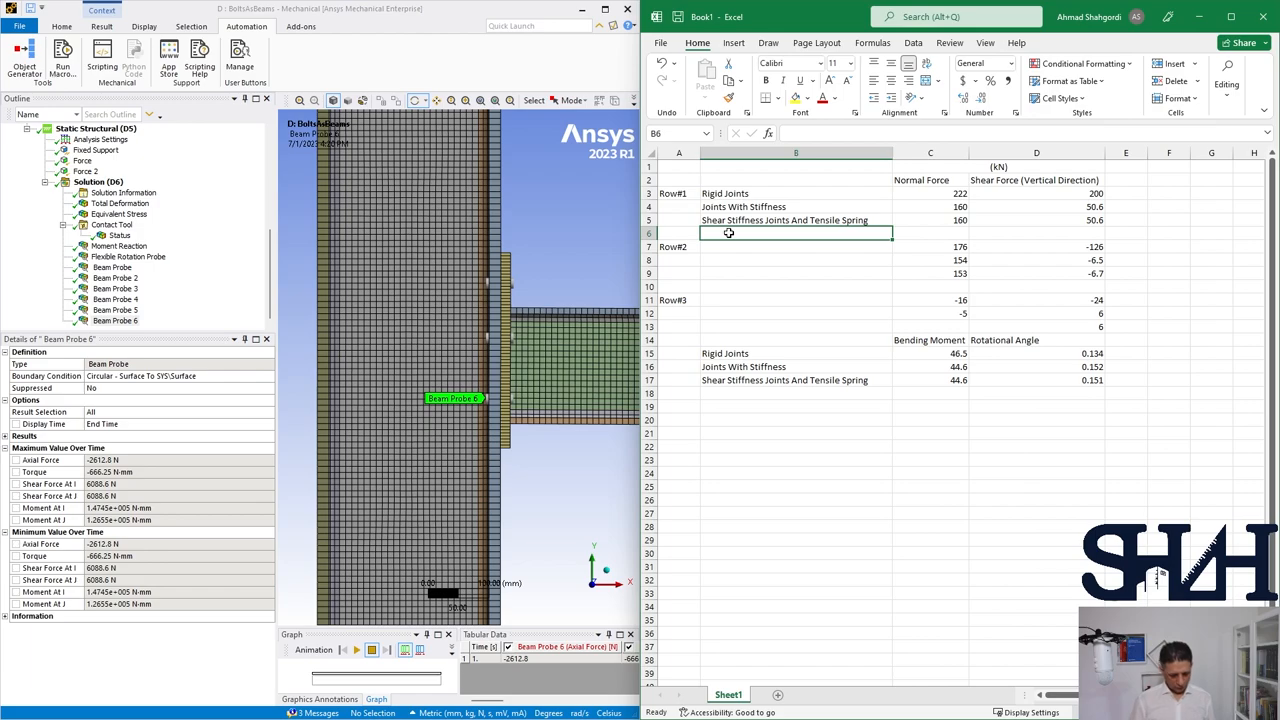
pyautogui.write('Beam A')
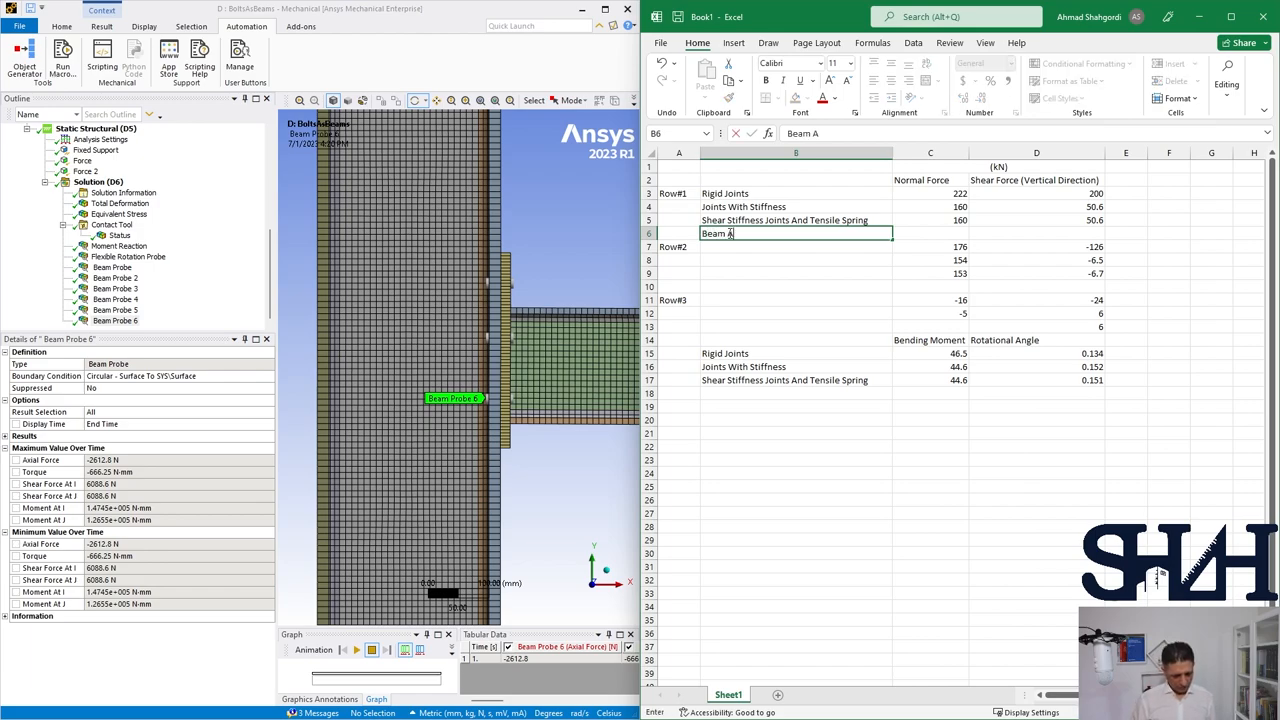
pyautogui.press('enter')
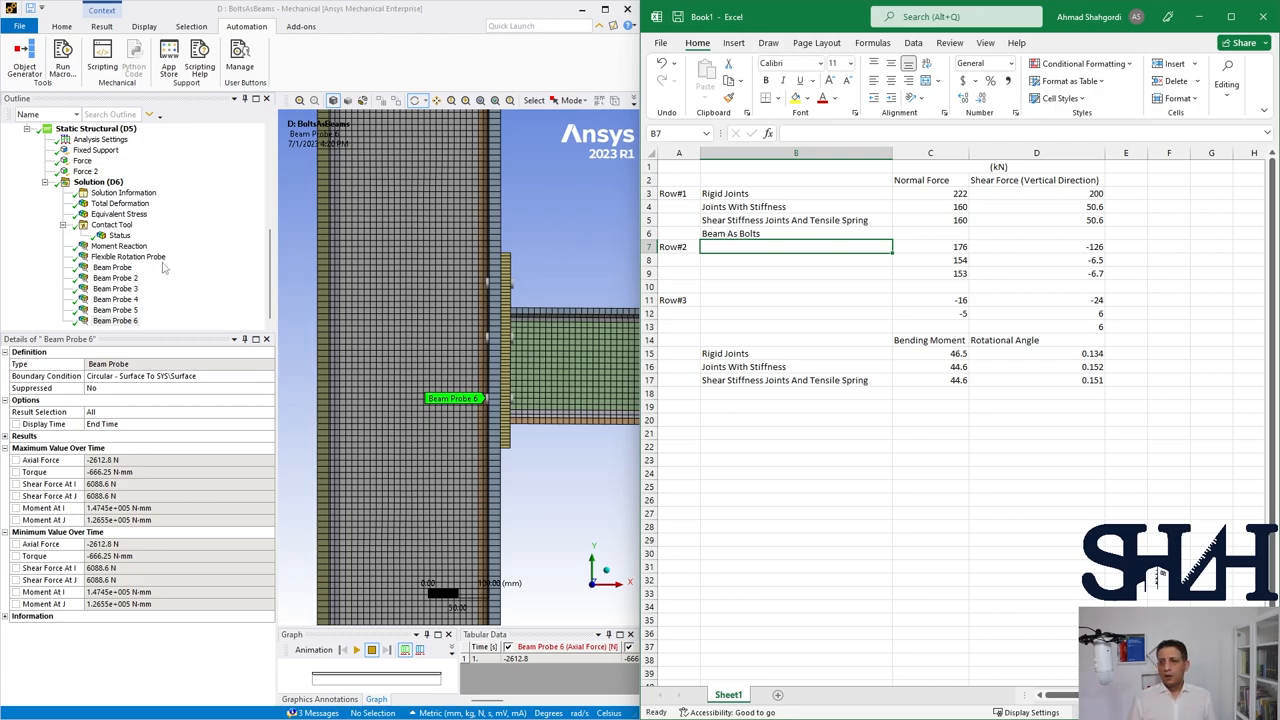
pyautogui.click(112, 268)
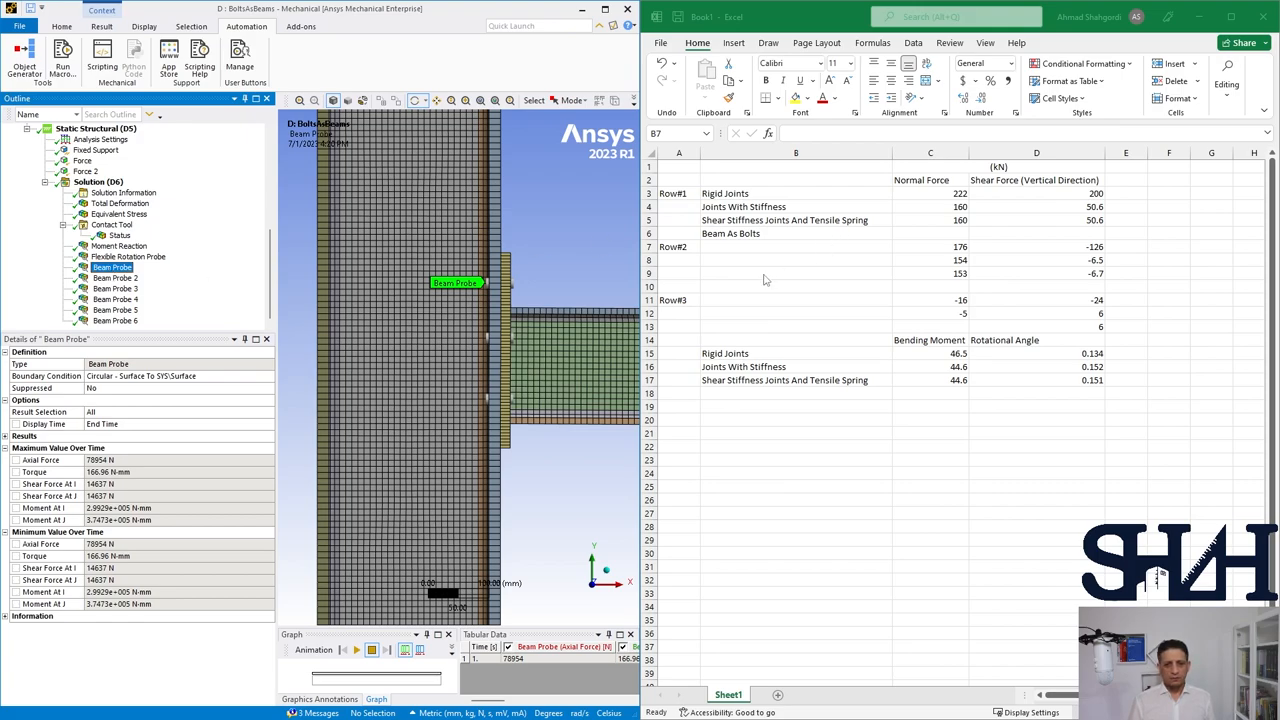
pyautogui.click(928, 232)
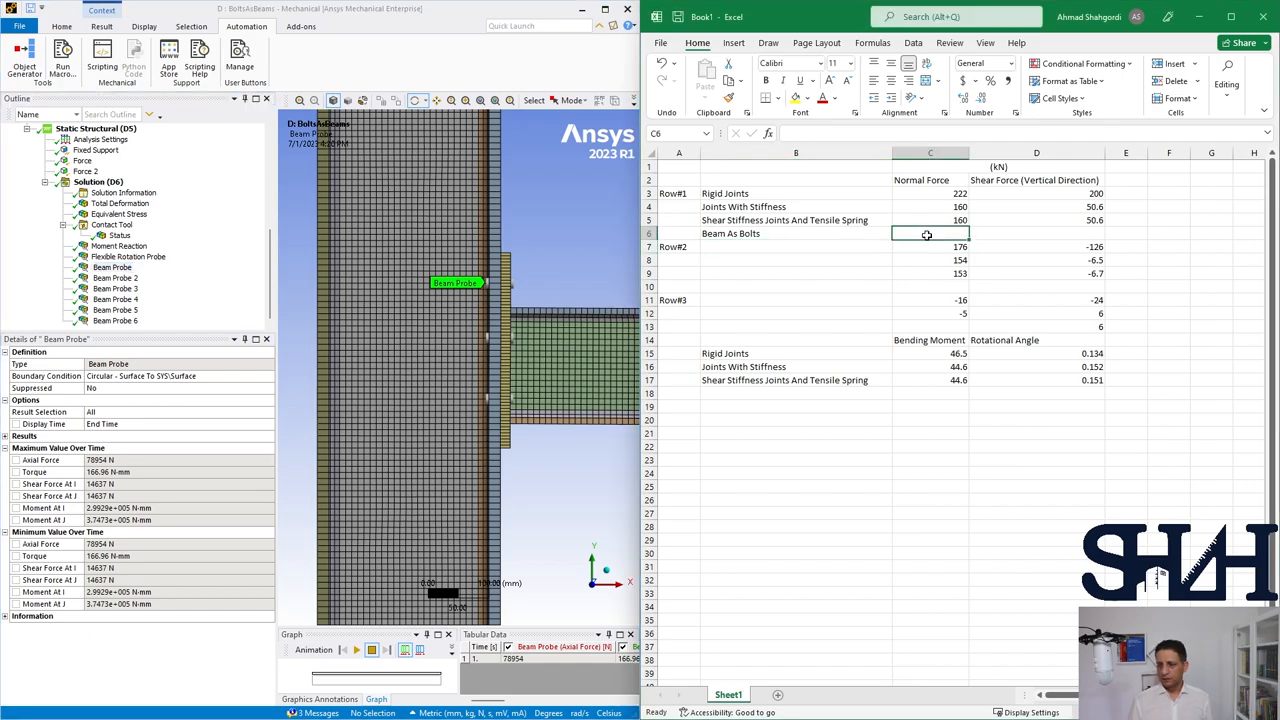
pyautogui.write('158')
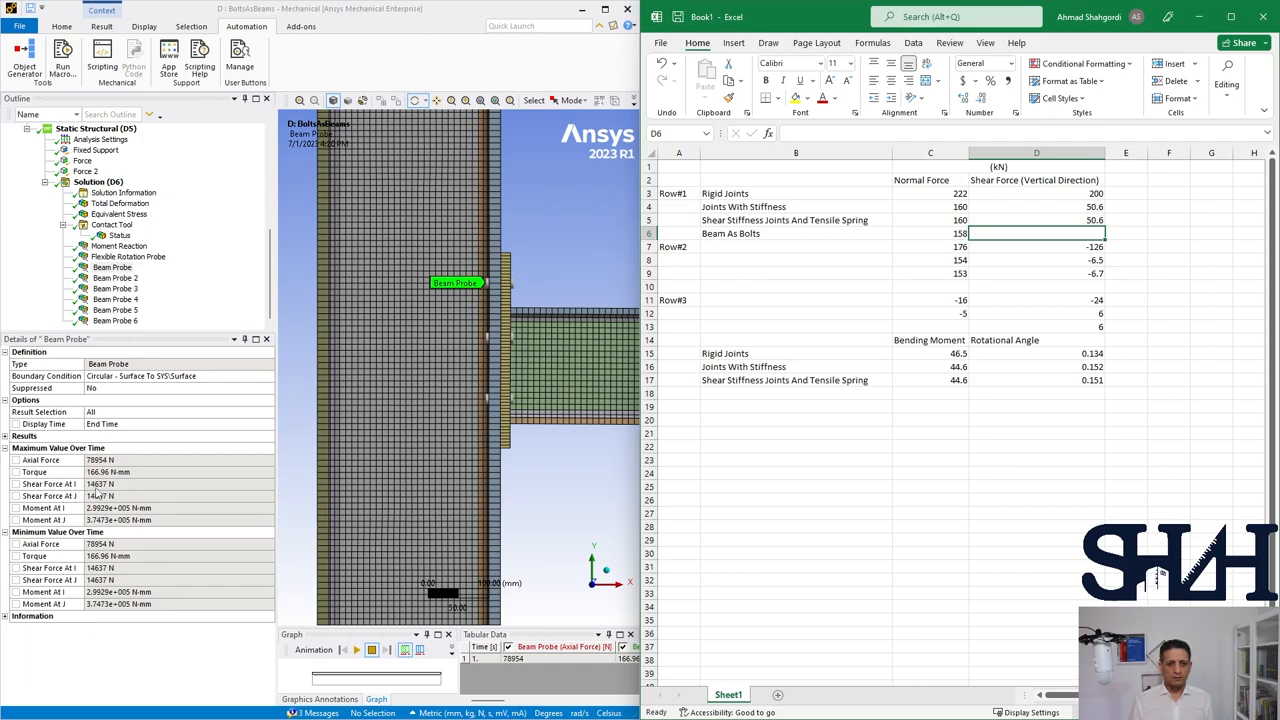
pyautogui.write('30')
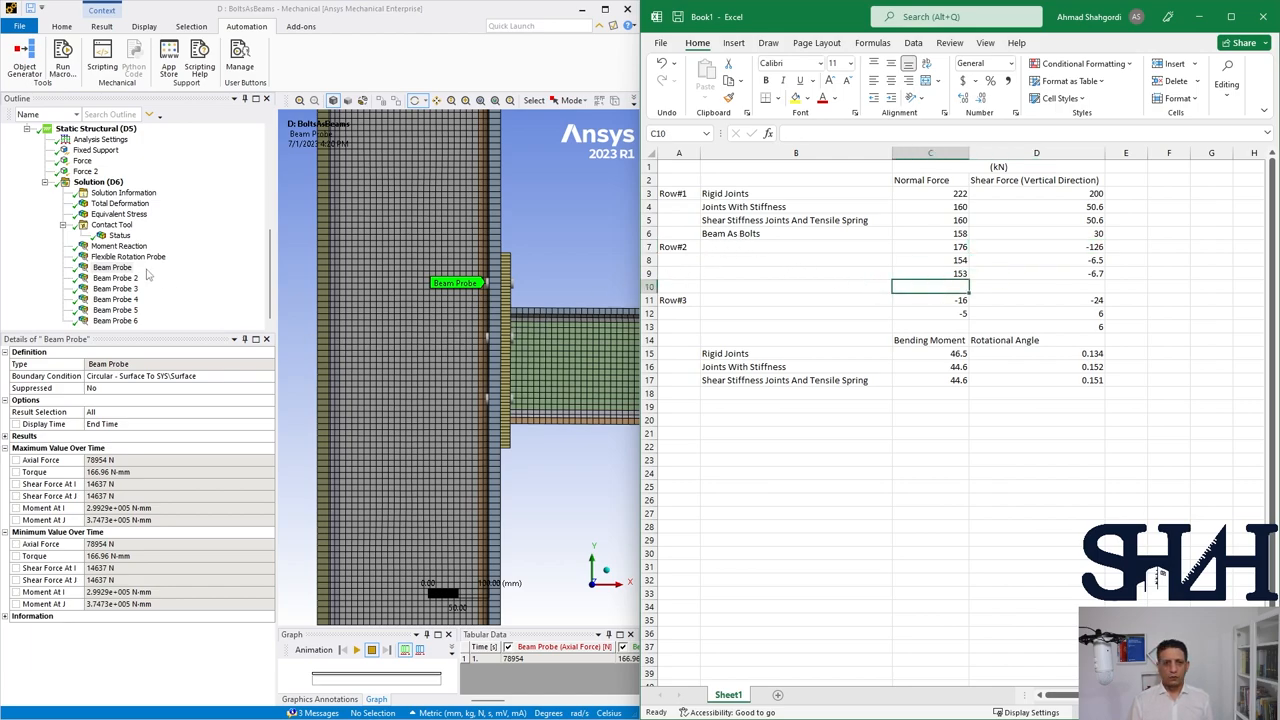
# Step: Enter the Row#2 and Row#3 normal forces read from the second and third bolt probes
pyautogui.click(114, 276)
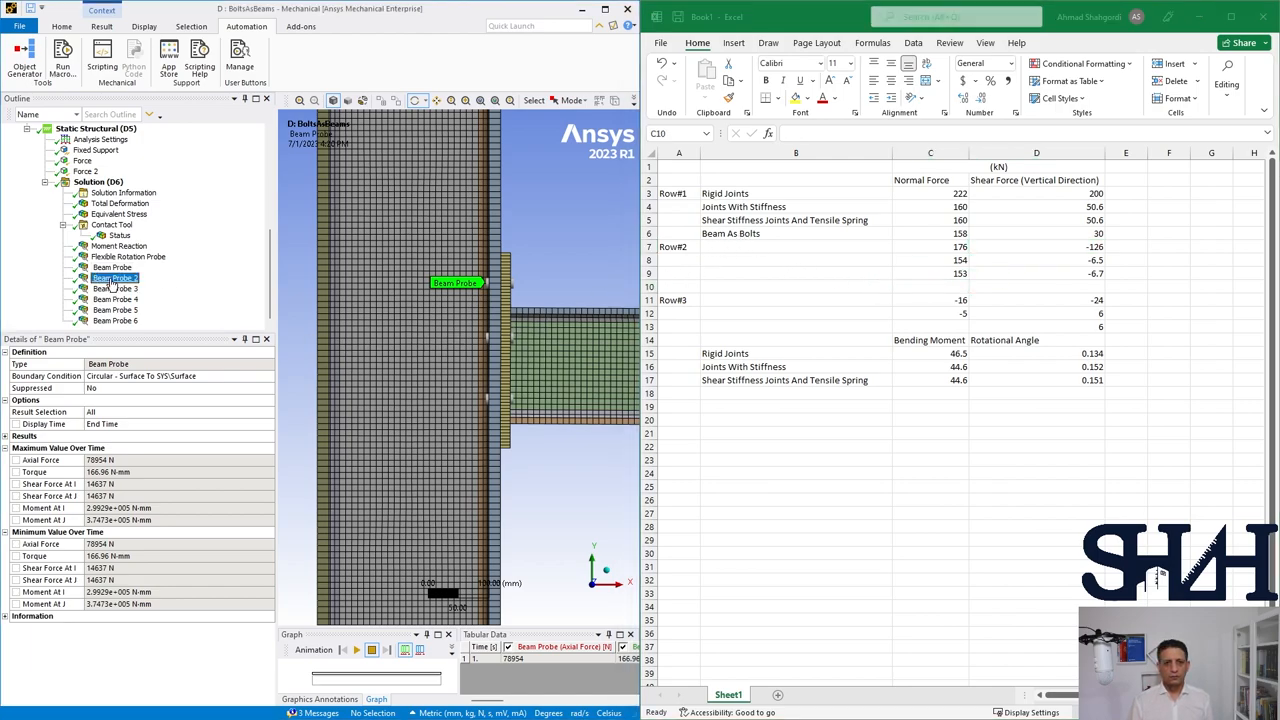
pyautogui.click(116, 288)
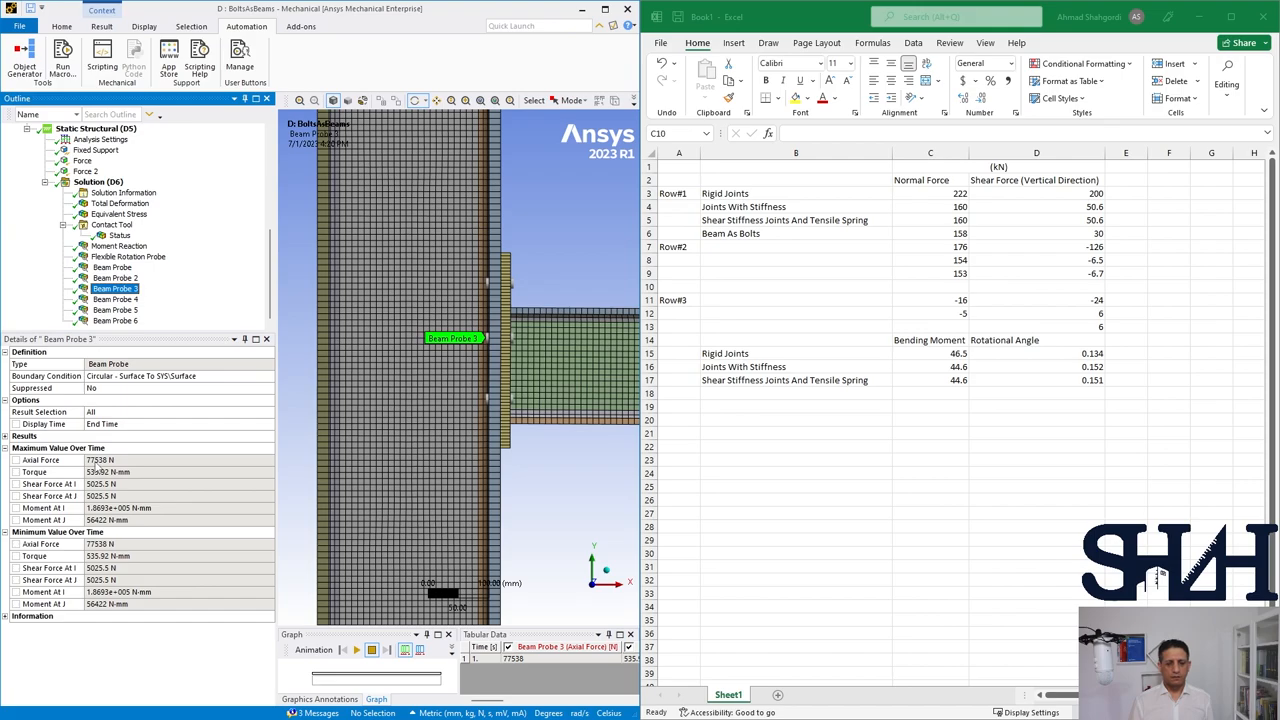
pyautogui.moveTo(1086, 274)
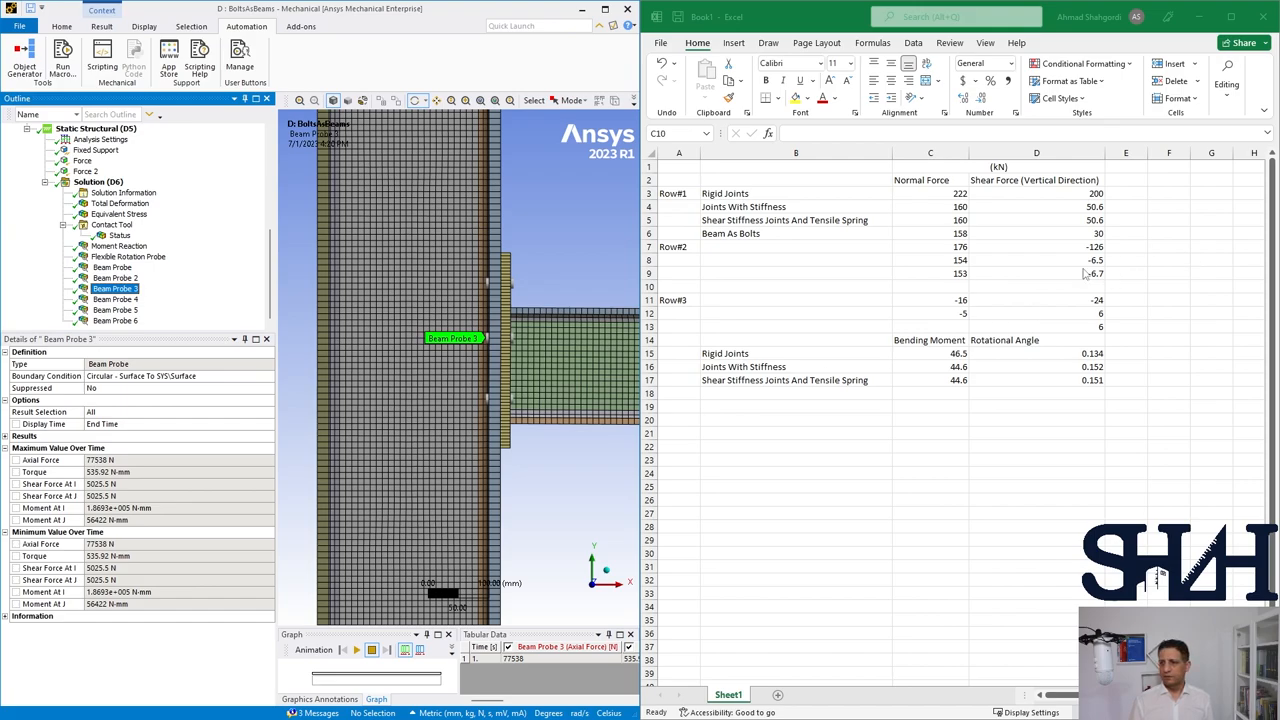
pyautogui.click(930, 288)
pyautogui.write('155')
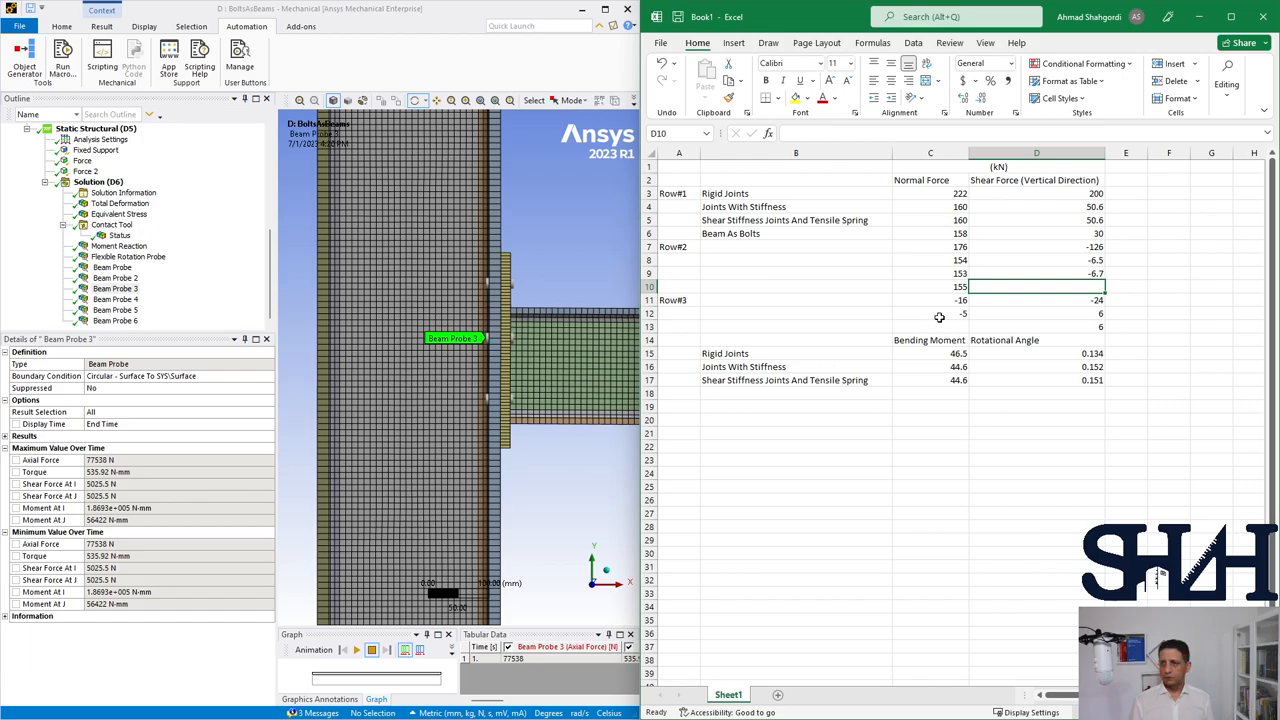
pyautogui.click(1036, 300)
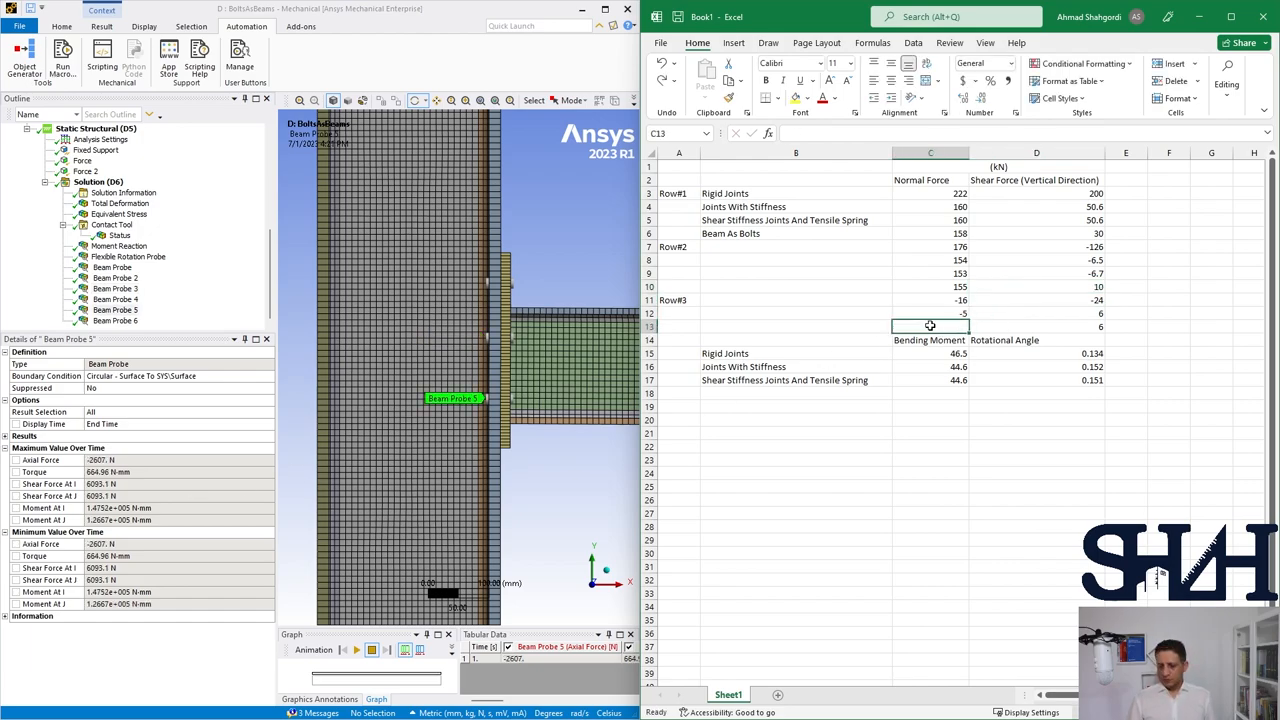
pyautogui.write('0')
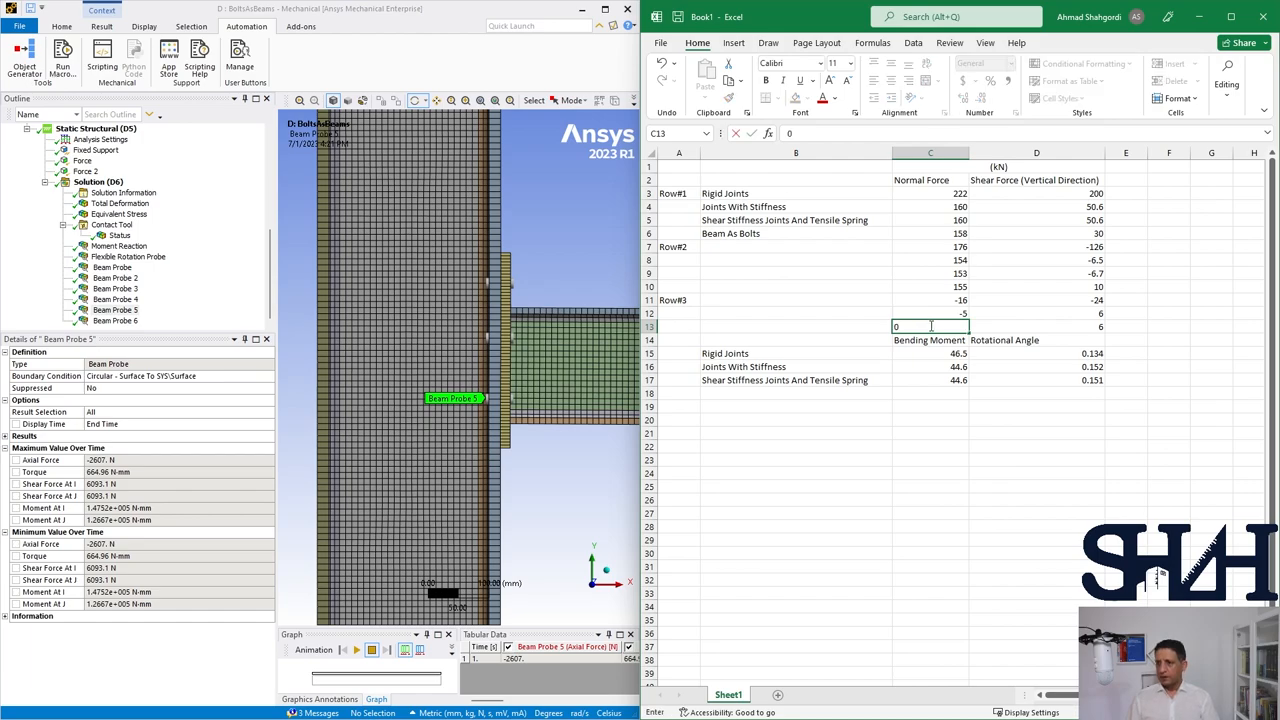
pyautogui.click(928, 340)
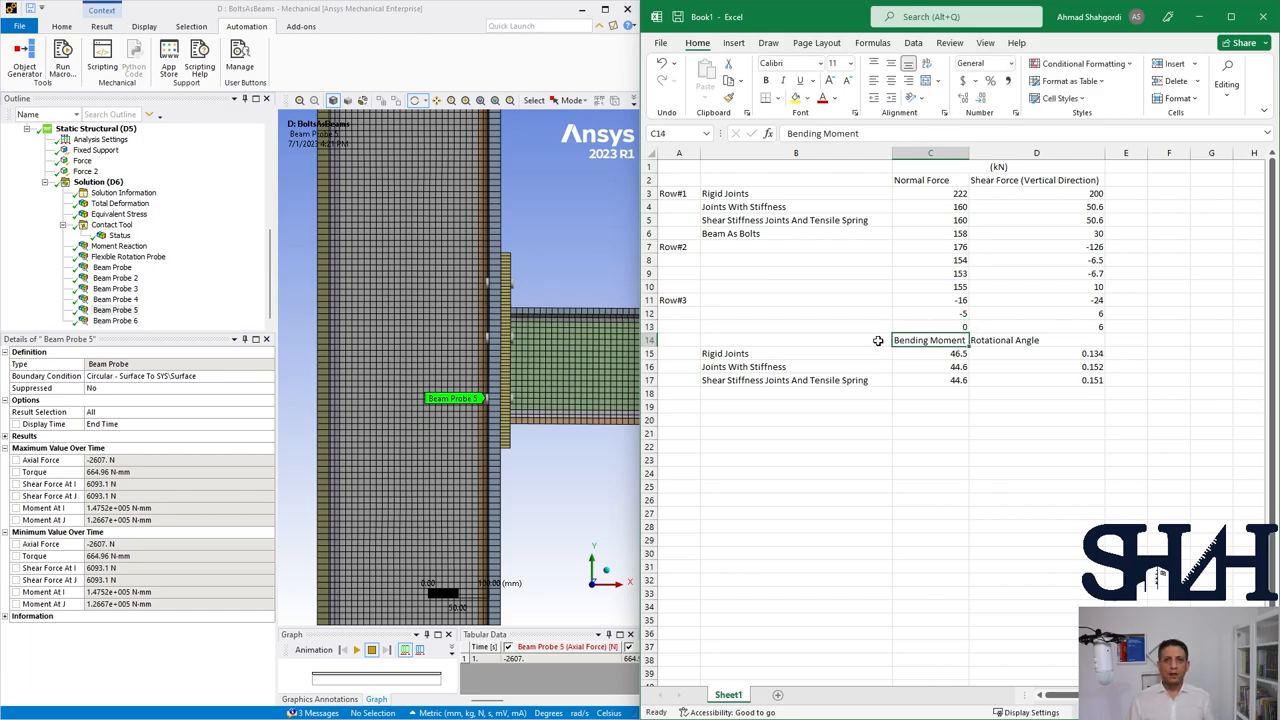
pyautogui.click(648, 340)
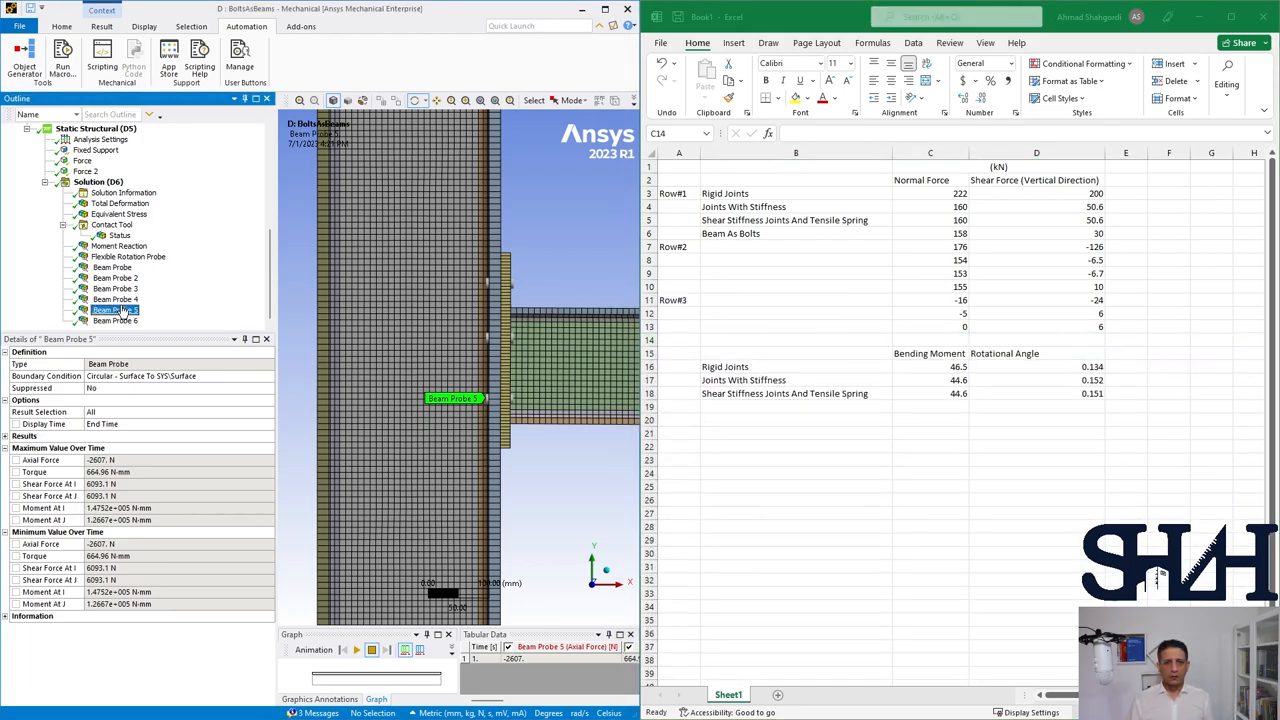
# Step: Enter the shear force values for the beam-bolt rows from the remaining probes
pyautogui.click(930, 328)
pyautogui.write('-5.2')
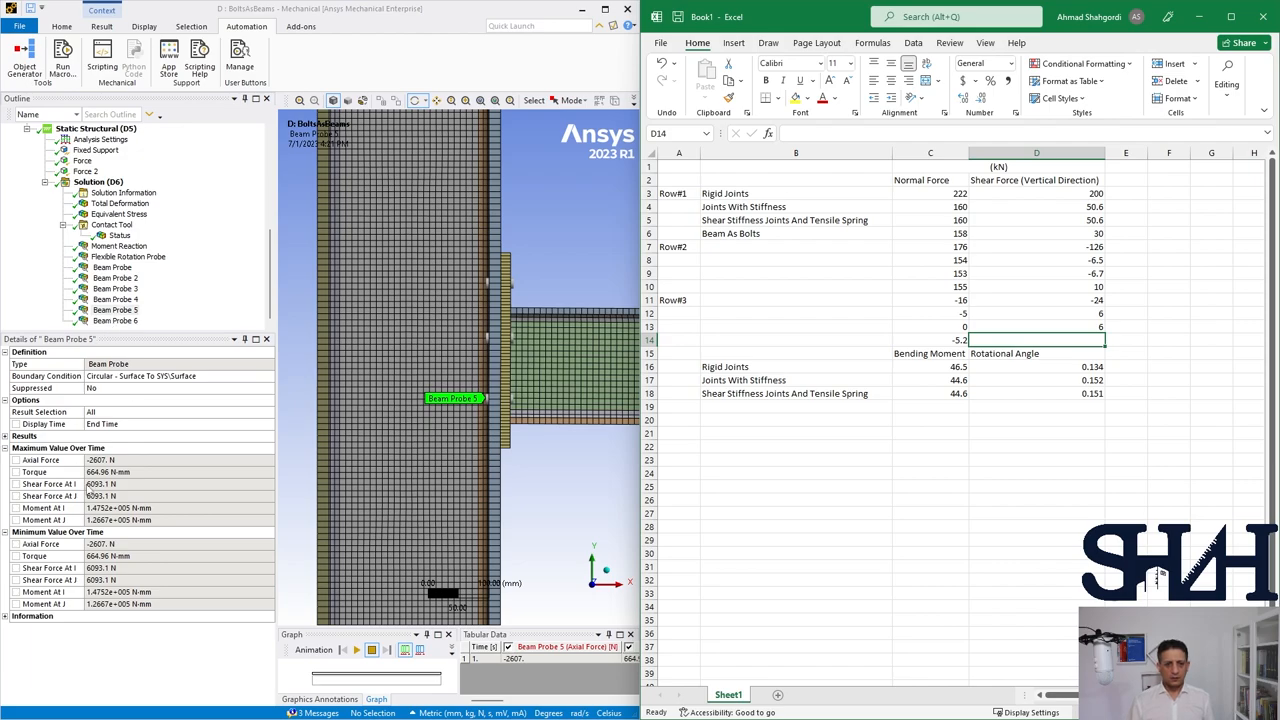
pyautogui.moveTo(840, 390)
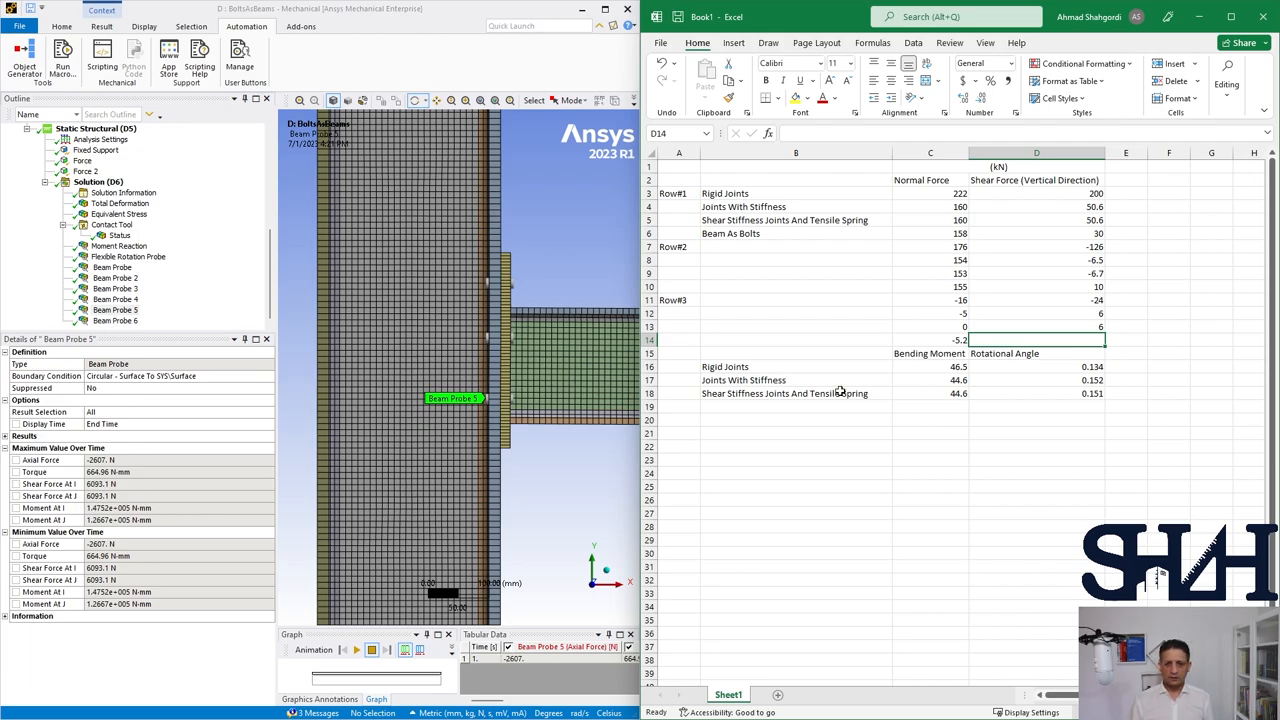
pyautogui.write('12')
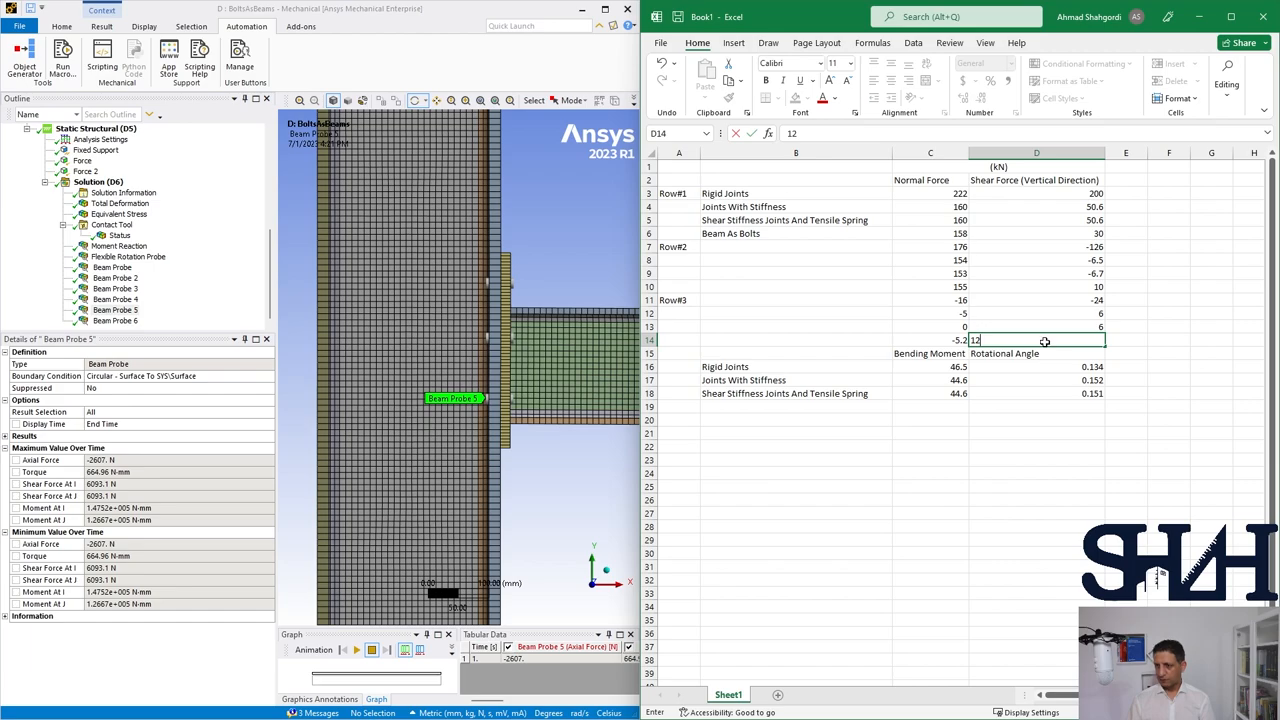
pyautogui.press('enter')
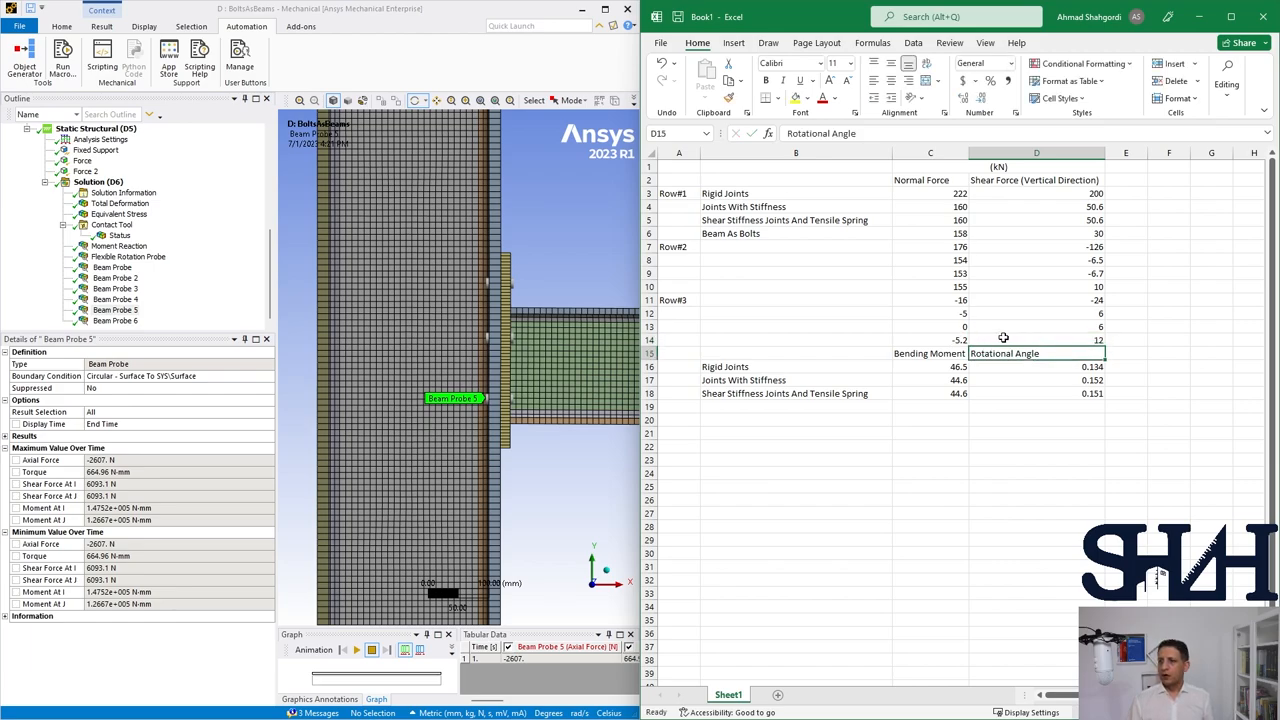
pyautogui.click(1036, 288)
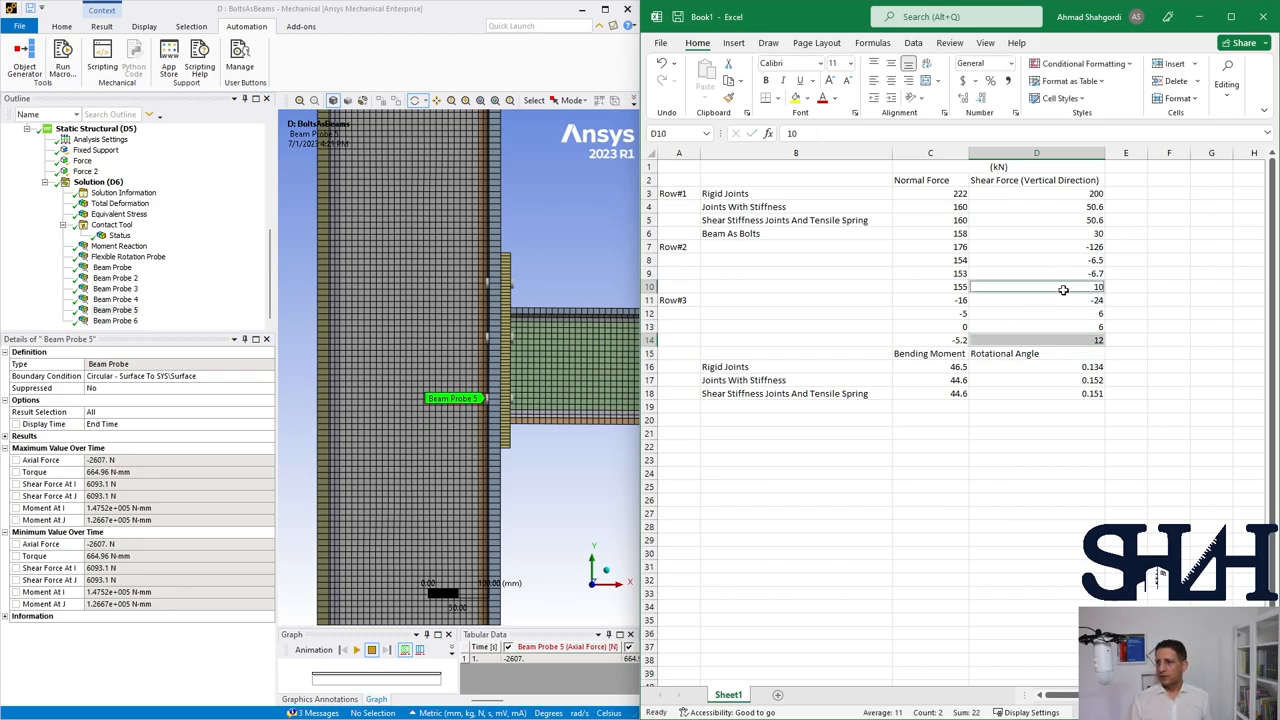
pyautogui.click(1036, 232)
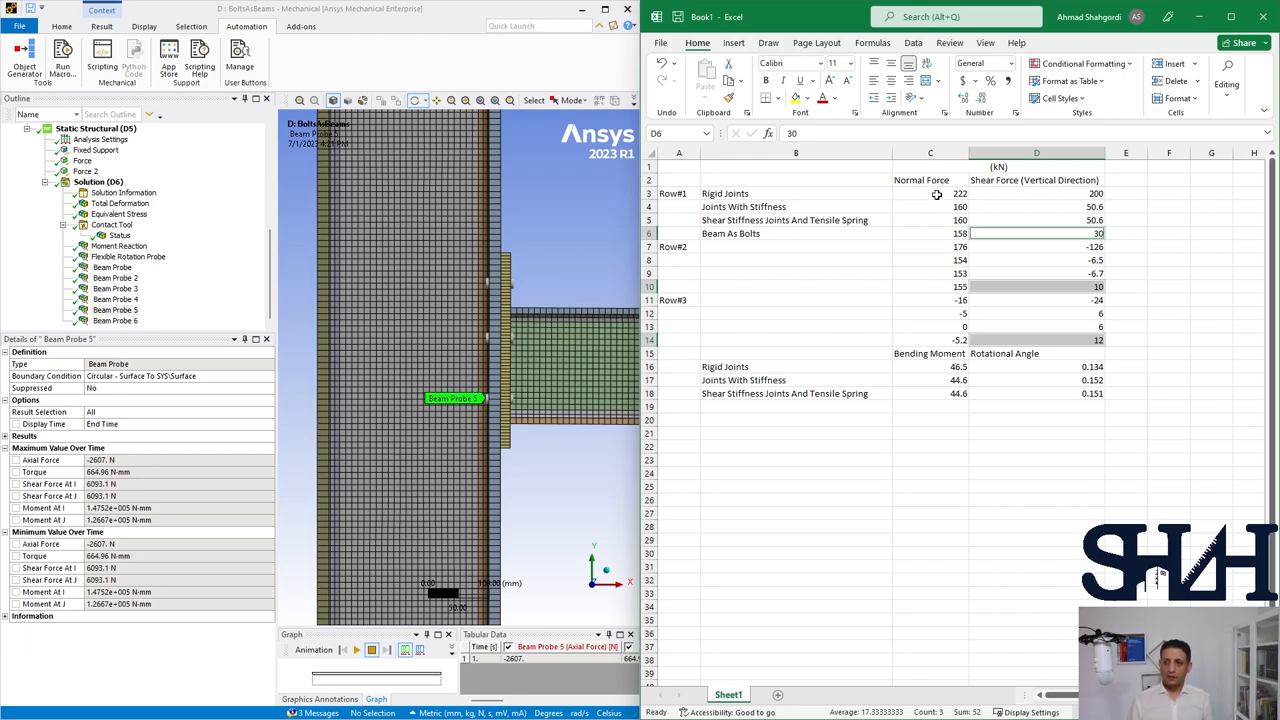
# Step: Compare the Row#1, Row#2 and Row#3 normal forces across the connection types
pyautogui.moveTo(930, 206); pyautogui.dragTo(930, 232)
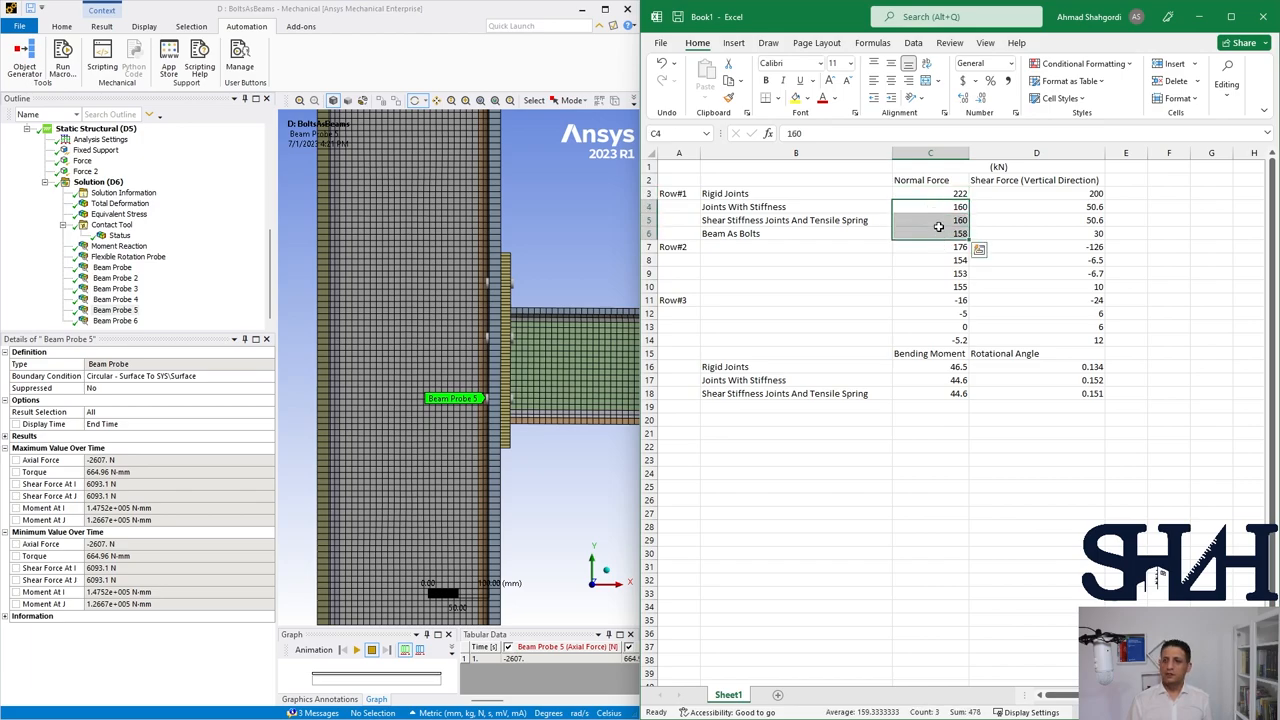
pyautogui.click(930, 272)
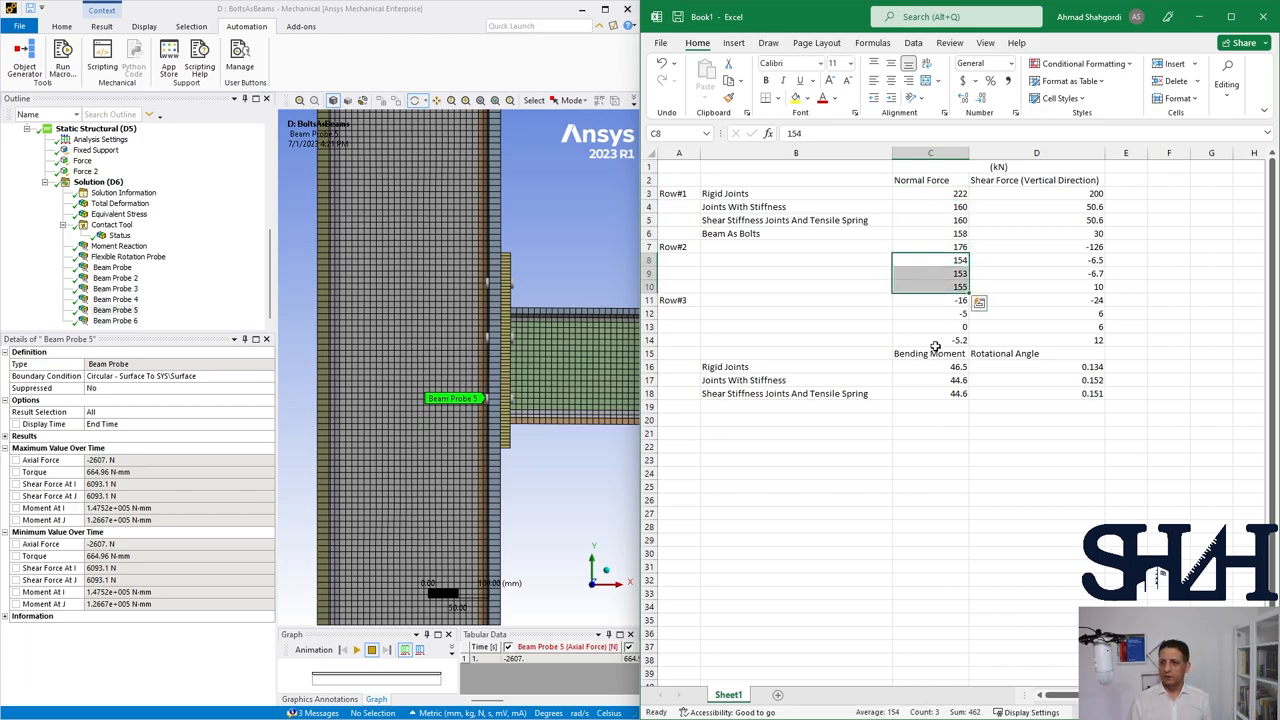
pyautogui.click(928, 312)
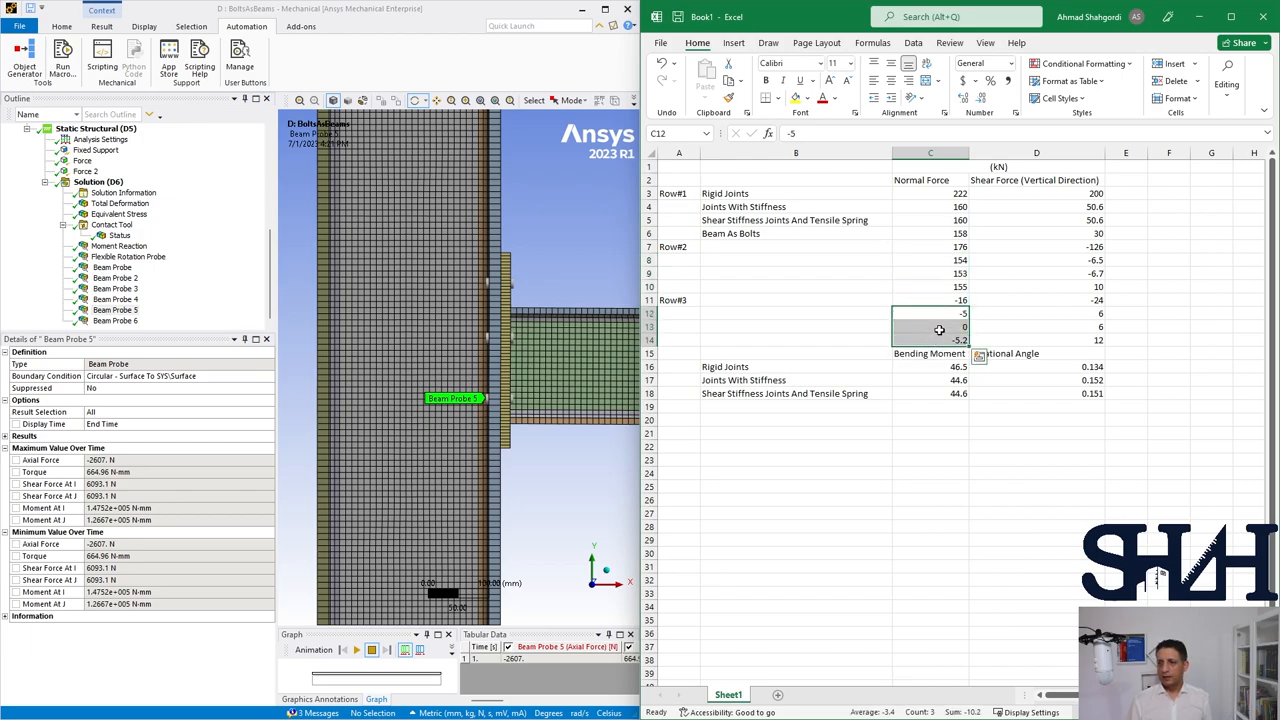
pyautogui.click(930, 328)
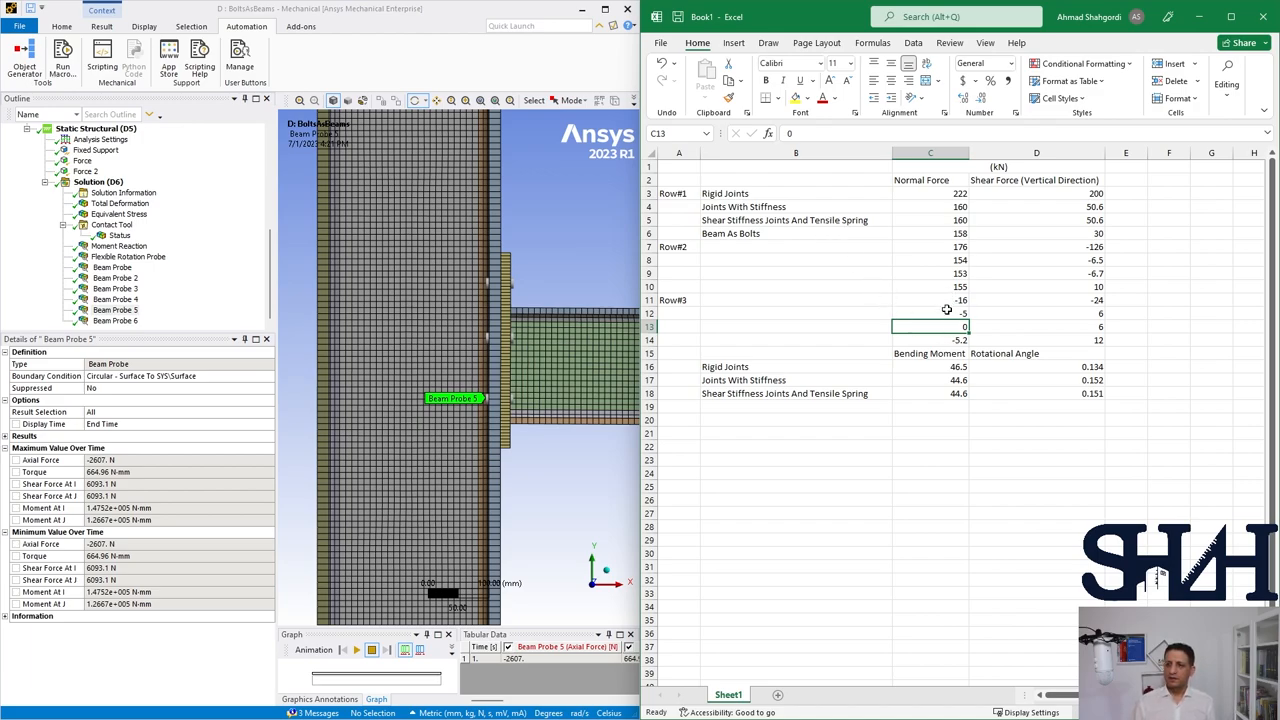
pyautogui.moveTo(930, 312); pyautogui.dragTo(930, 340)
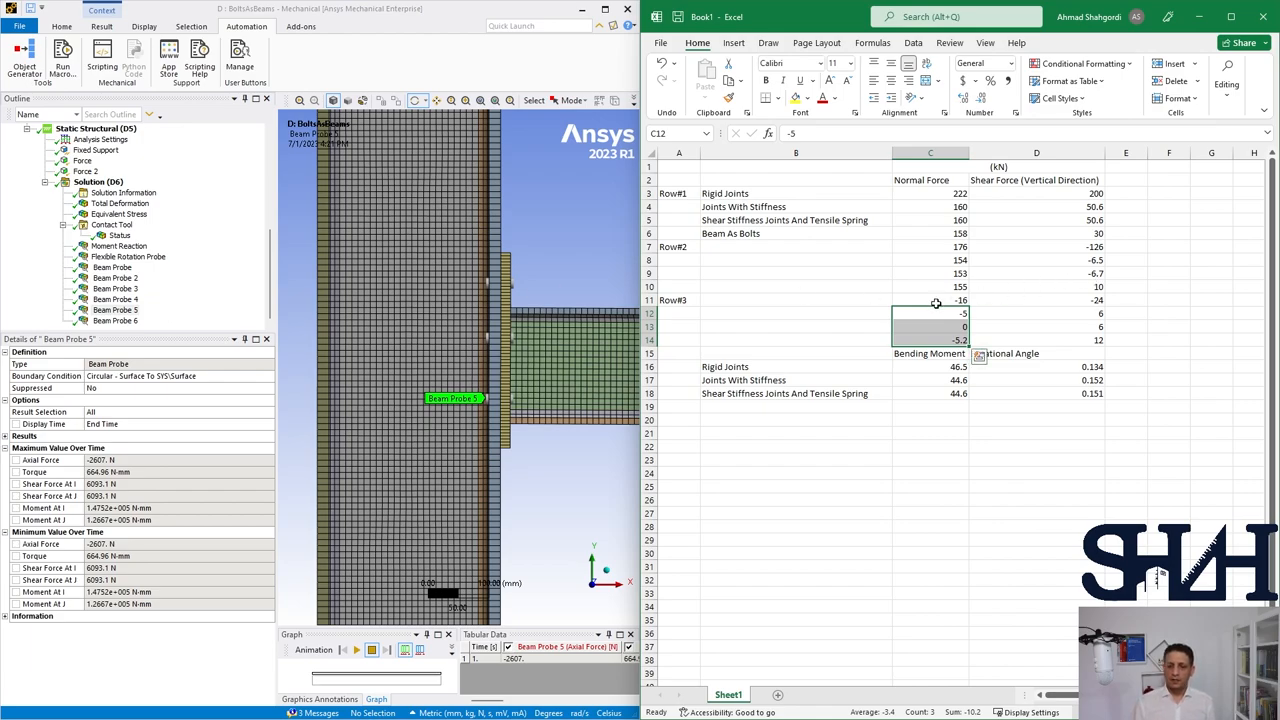
pyautogui.moveTo(1084, 232)
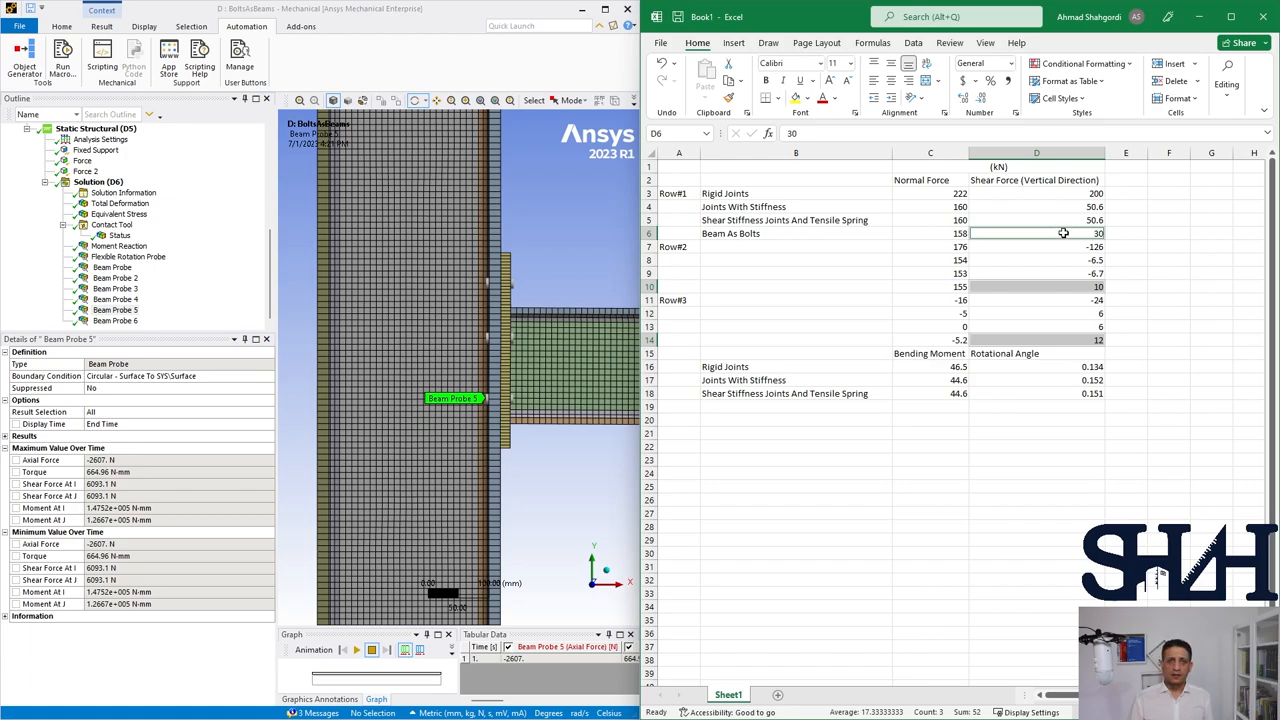
pyautogui.moveTo(404, 316)
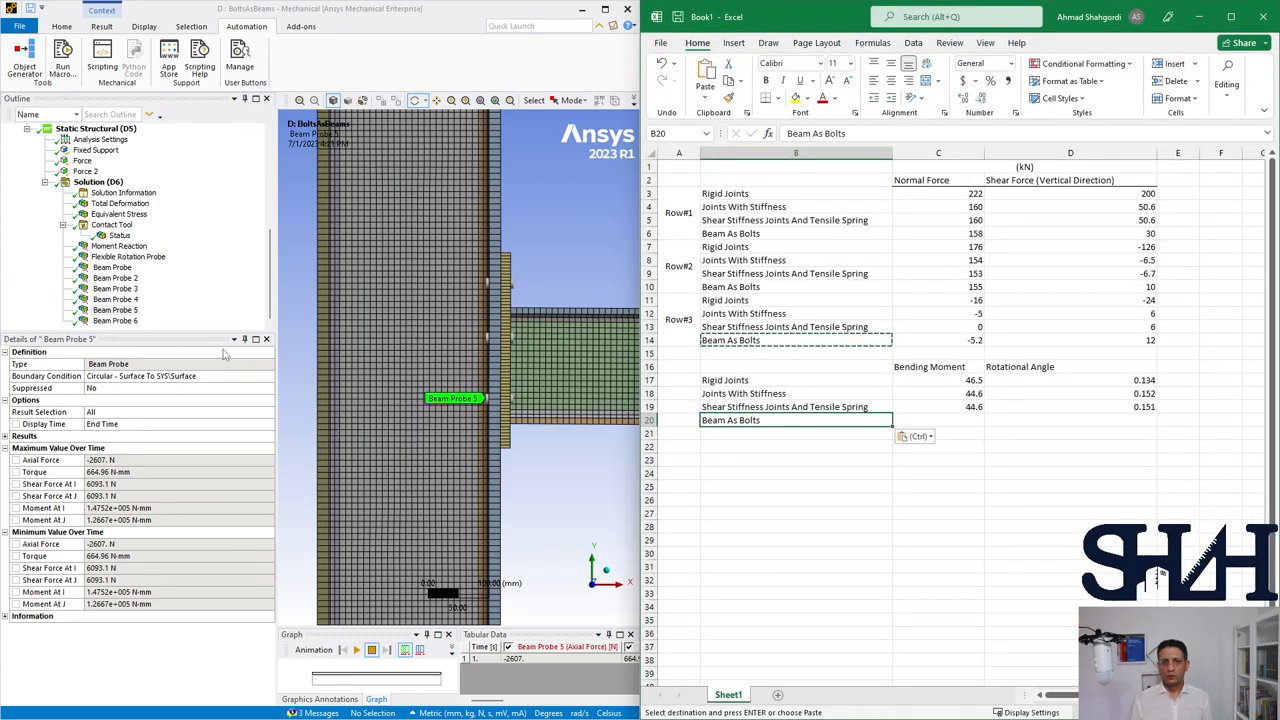
# Step: Enter moment 44.4 and rotation 0.153 in the Beam As Bolts row, then maximize Excel
pyautogui.click(120, 244)
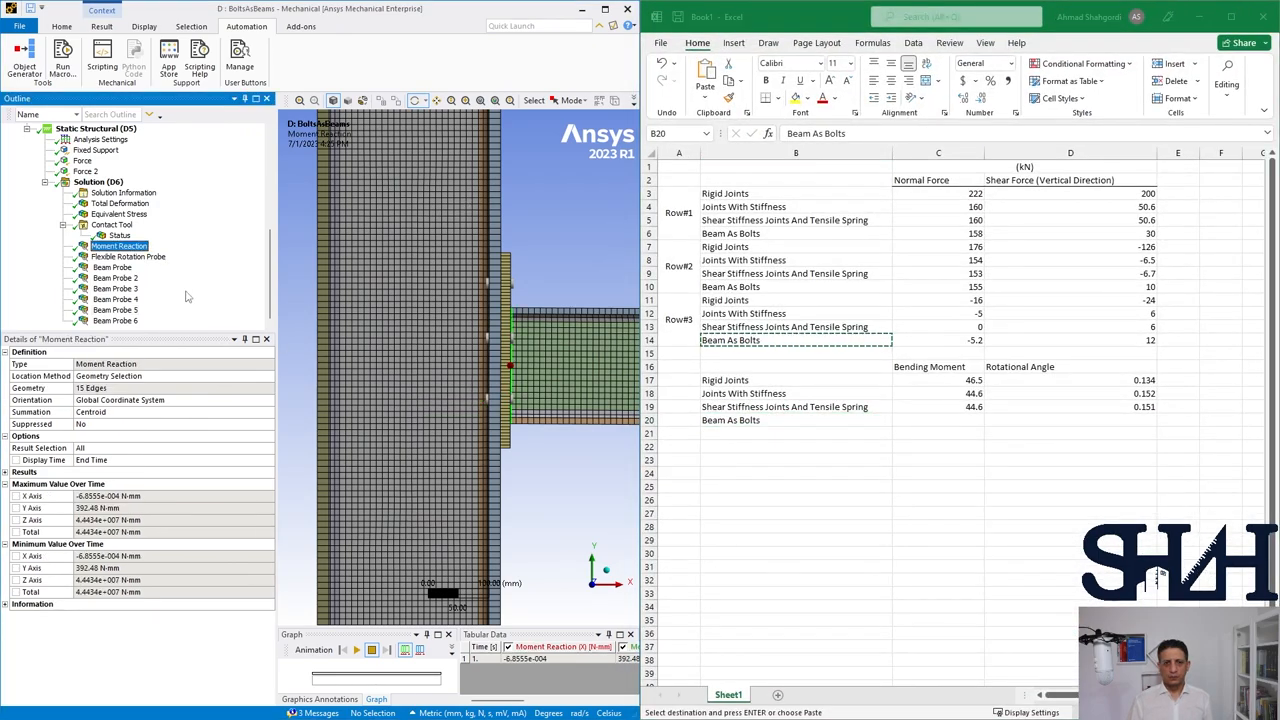
pyautogui.moveTo(932, 424)
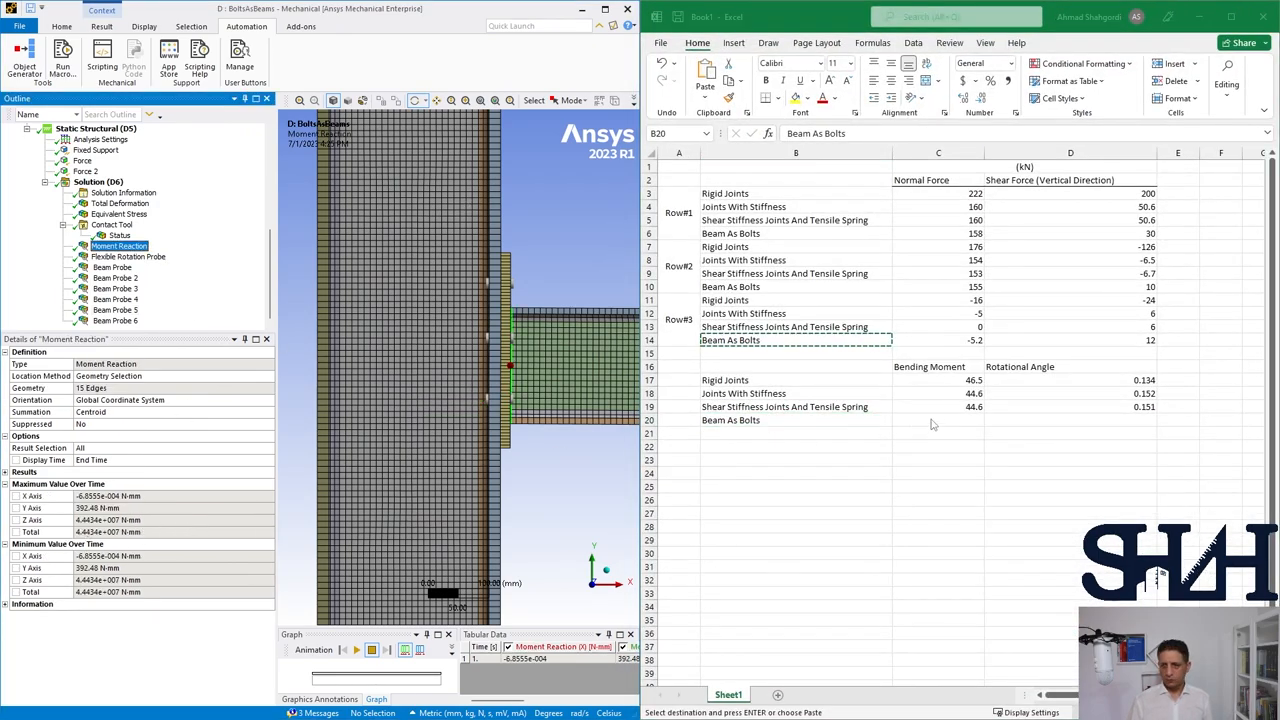
pyautogui.click(936, 420)
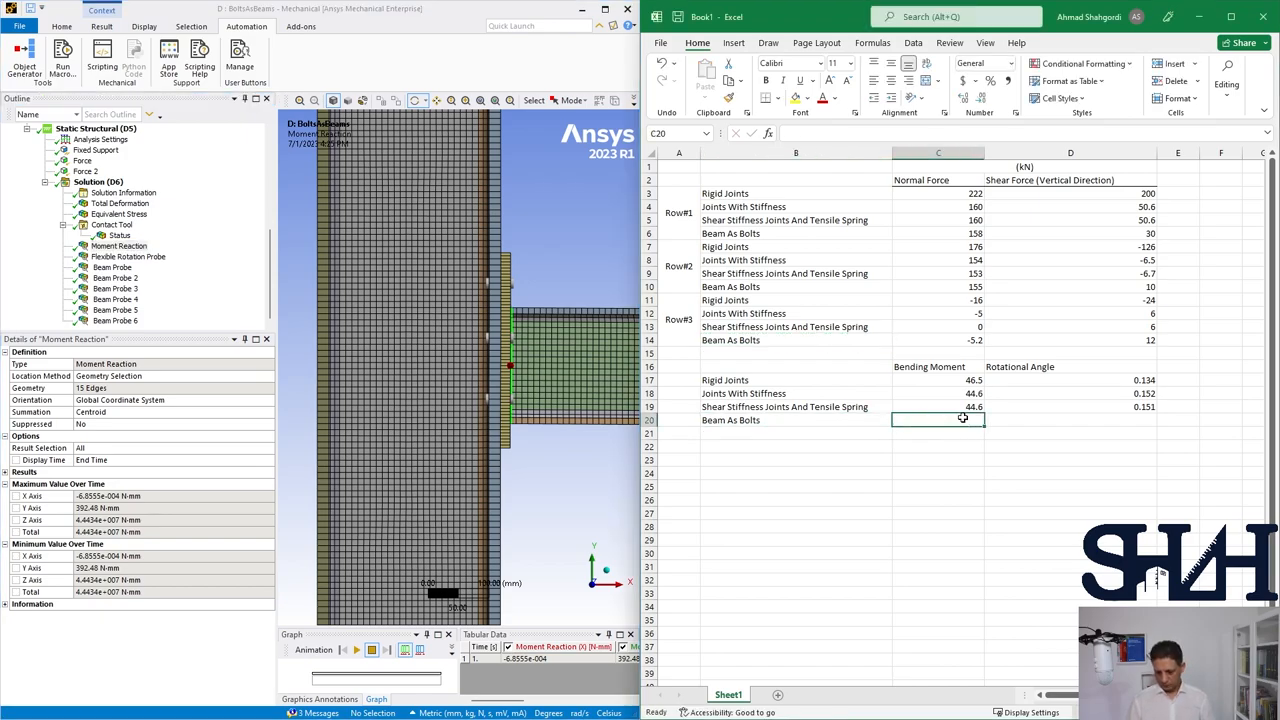
pyautogui.write('44.4')
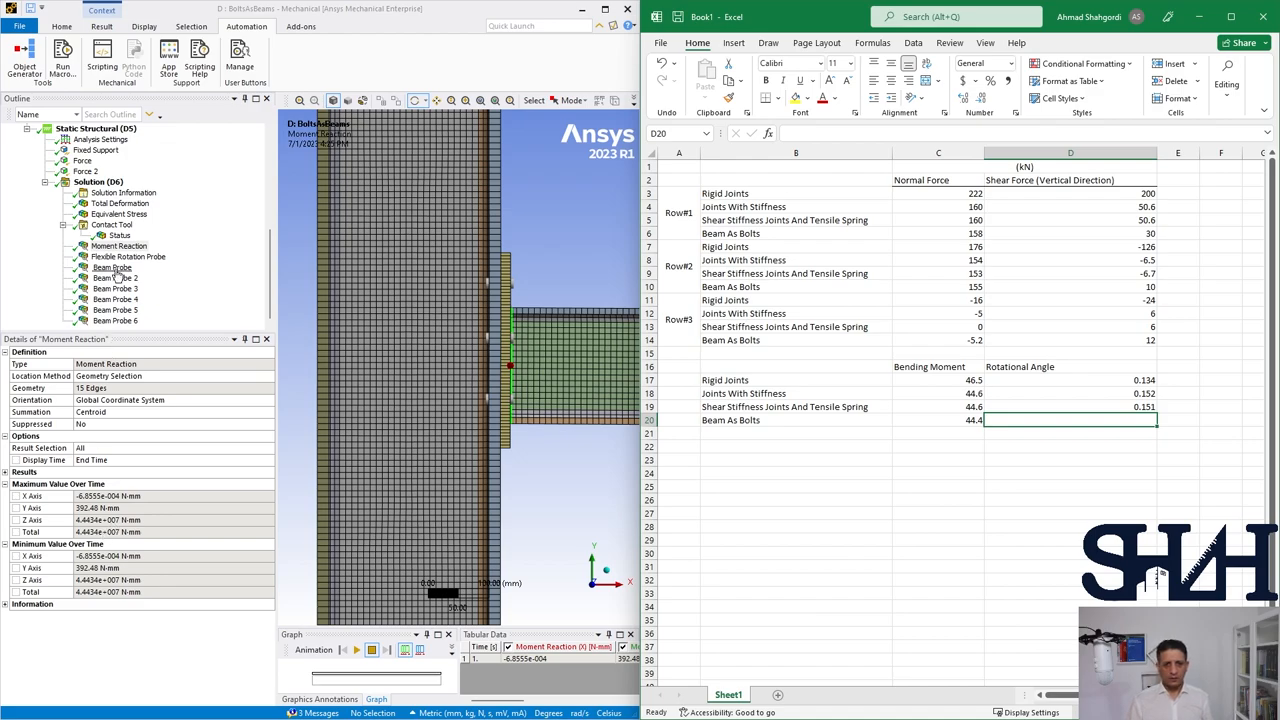
pyautogui.click(128, 256)
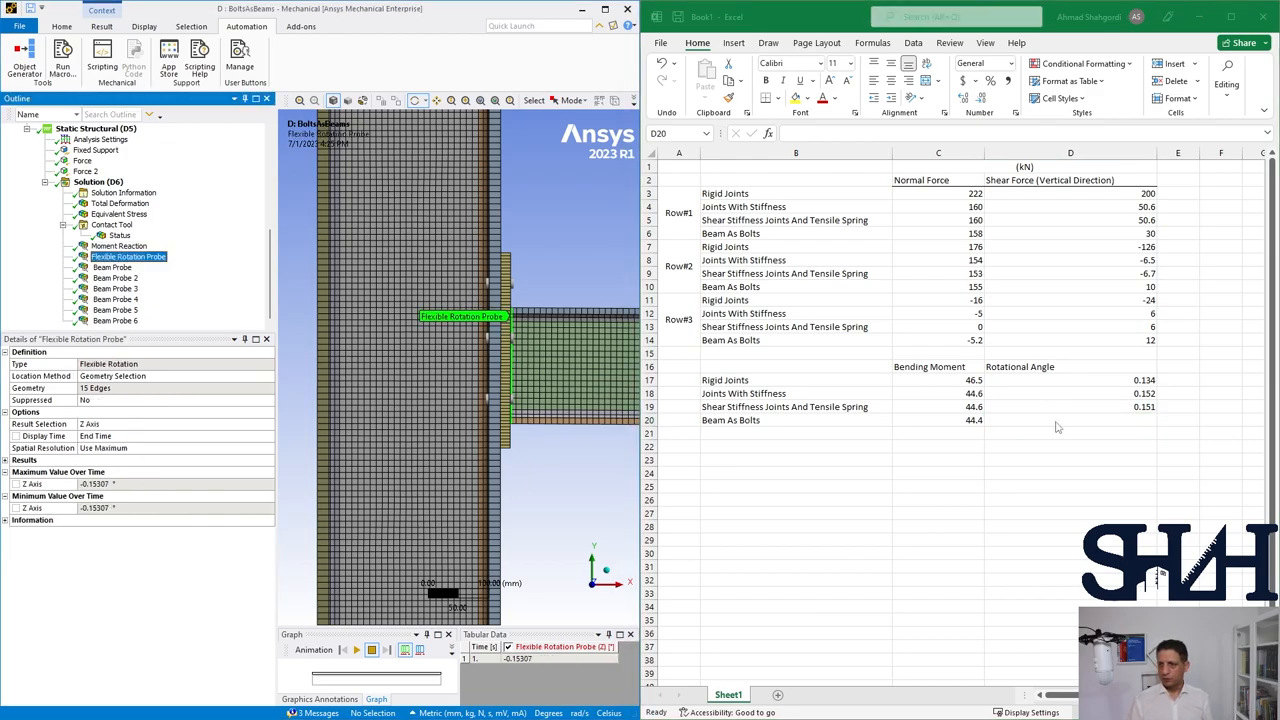
pyautogui.click(1070, 420)
pyautogui.write('0.153')
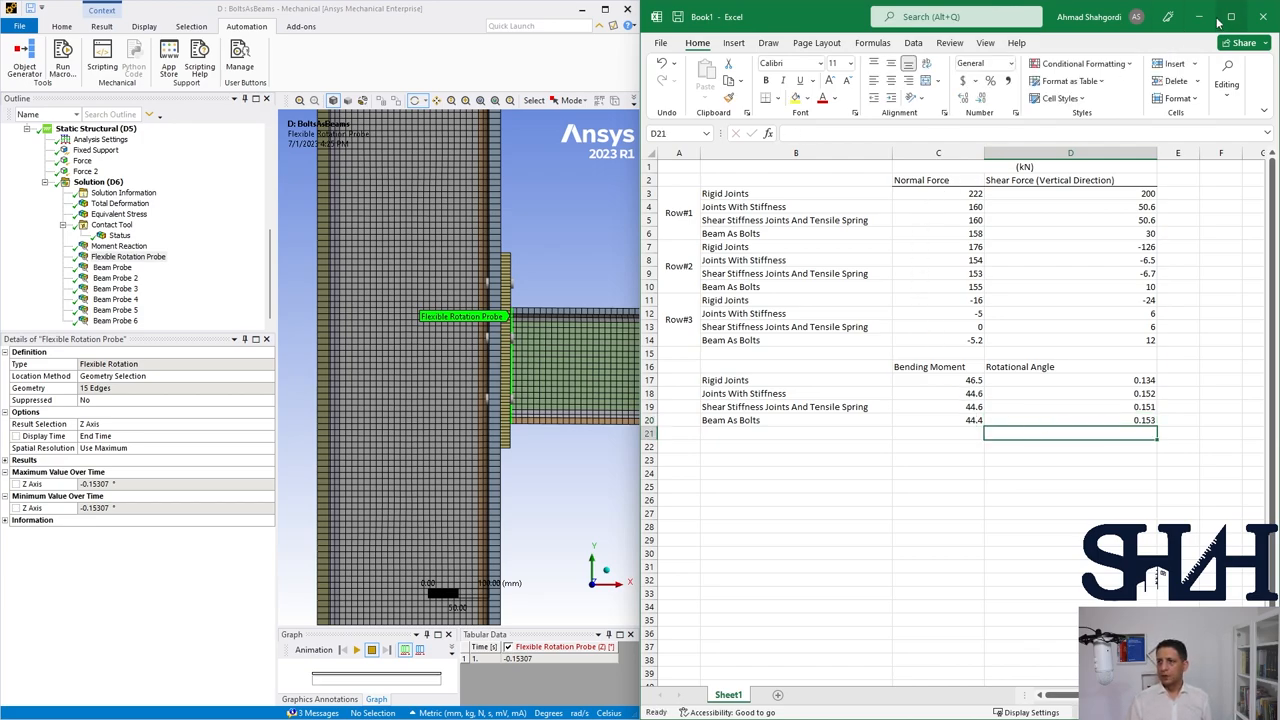
pyautogui.click(1232, 16)
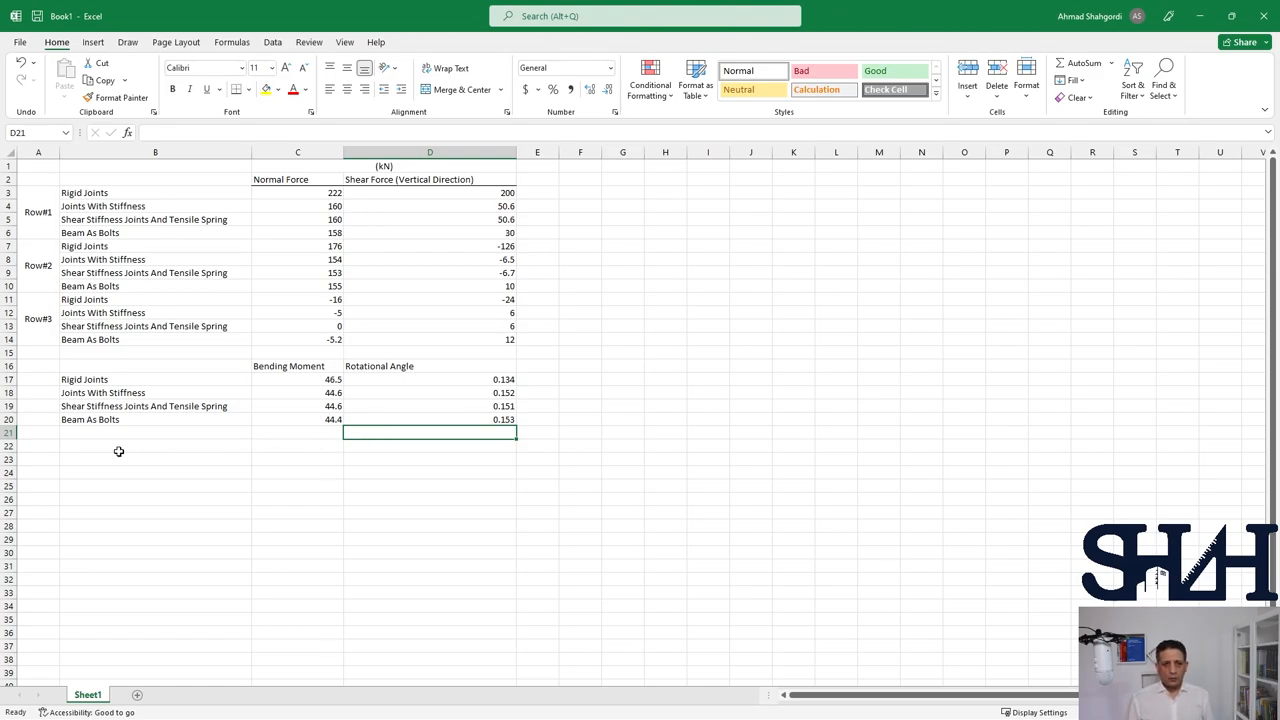
# Step: Start the 'Hand Calculation' row label in Excel cell B21
pyautogui.write('Ha')
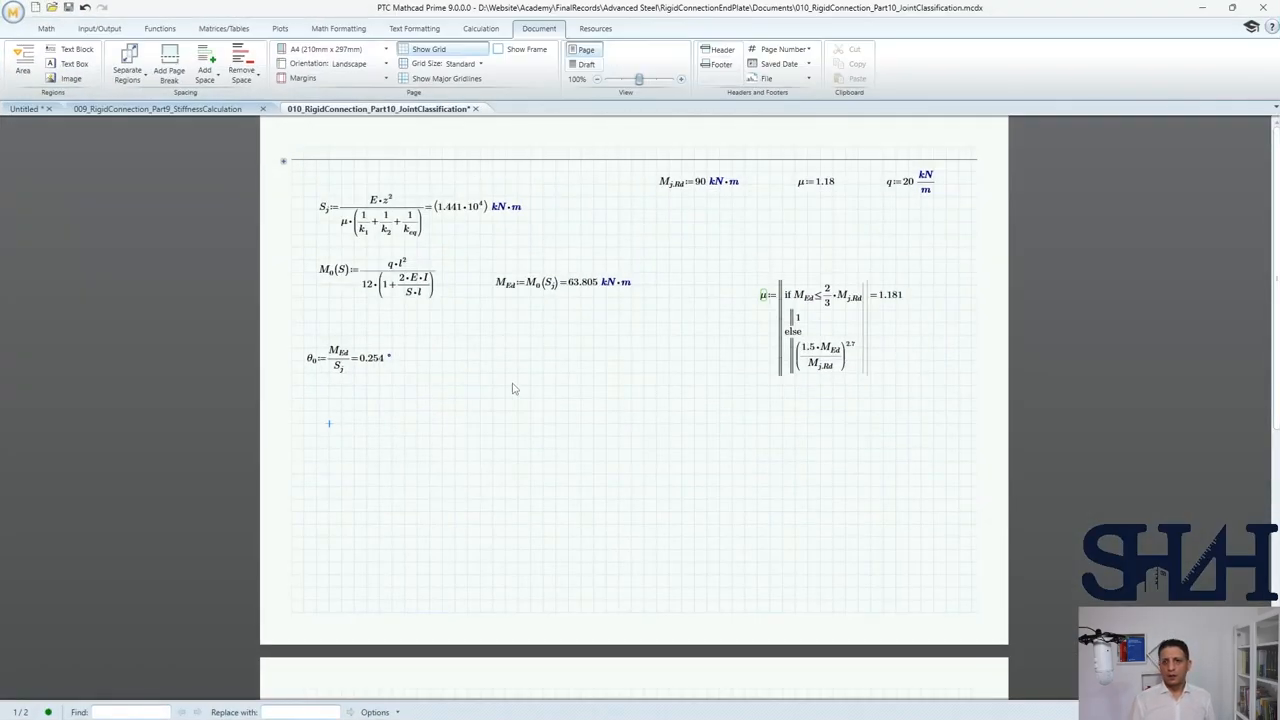
pyautogui.moveTo(616, 420)
pyautogui.write('15')
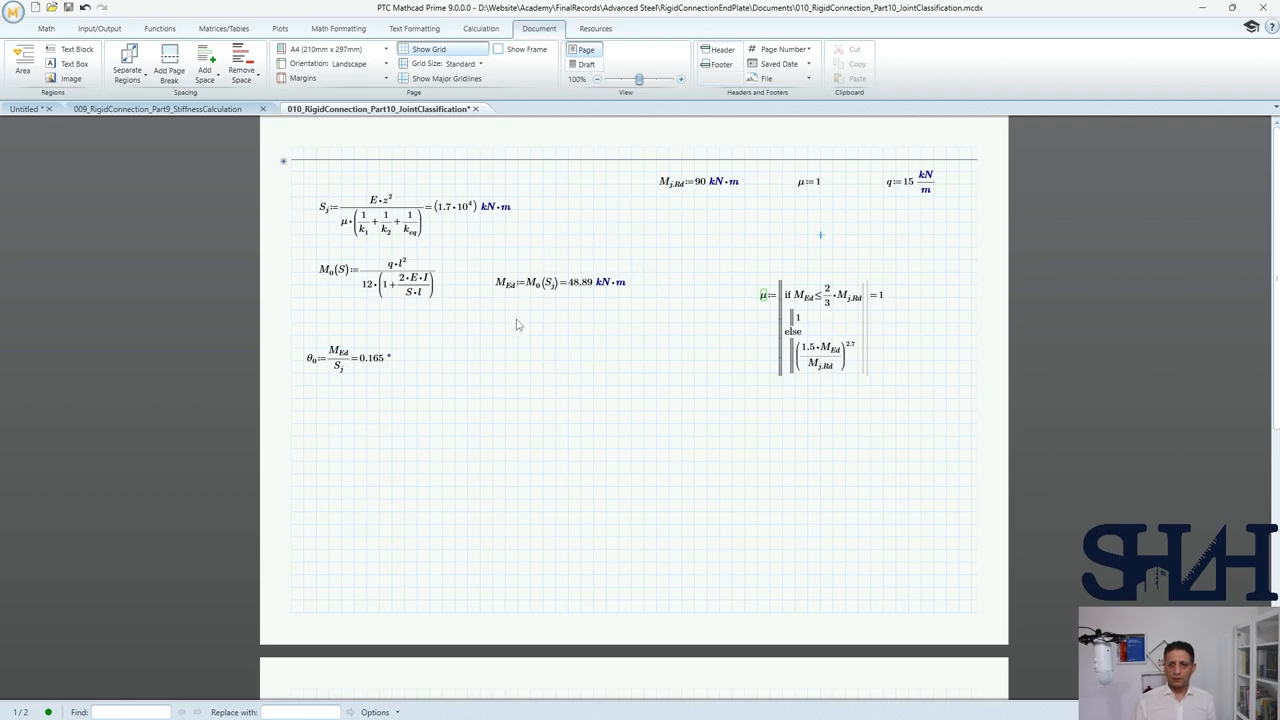
pyautogui.moveTo(560, 324)
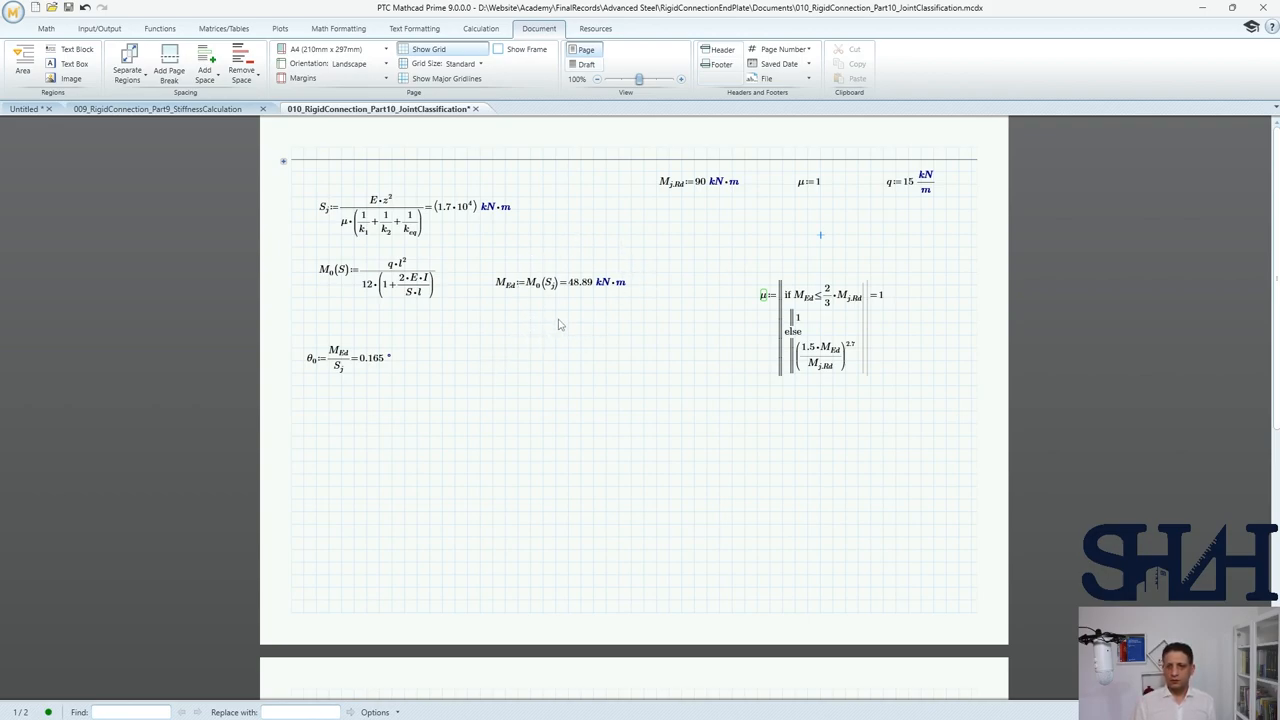
pyautogui.moveTo(452, 400)
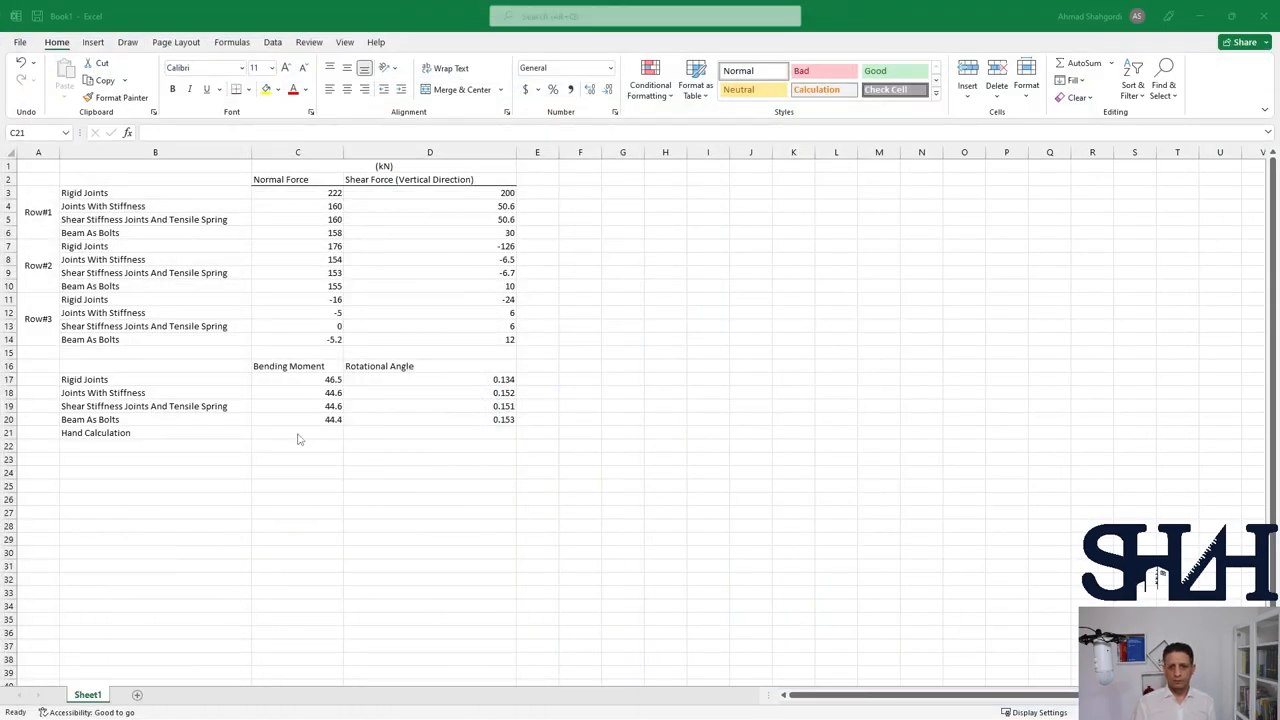
# Step: Enter bending moment 49 in C21 and rotation angle 0.165 in D21
pyautogui.write('49')
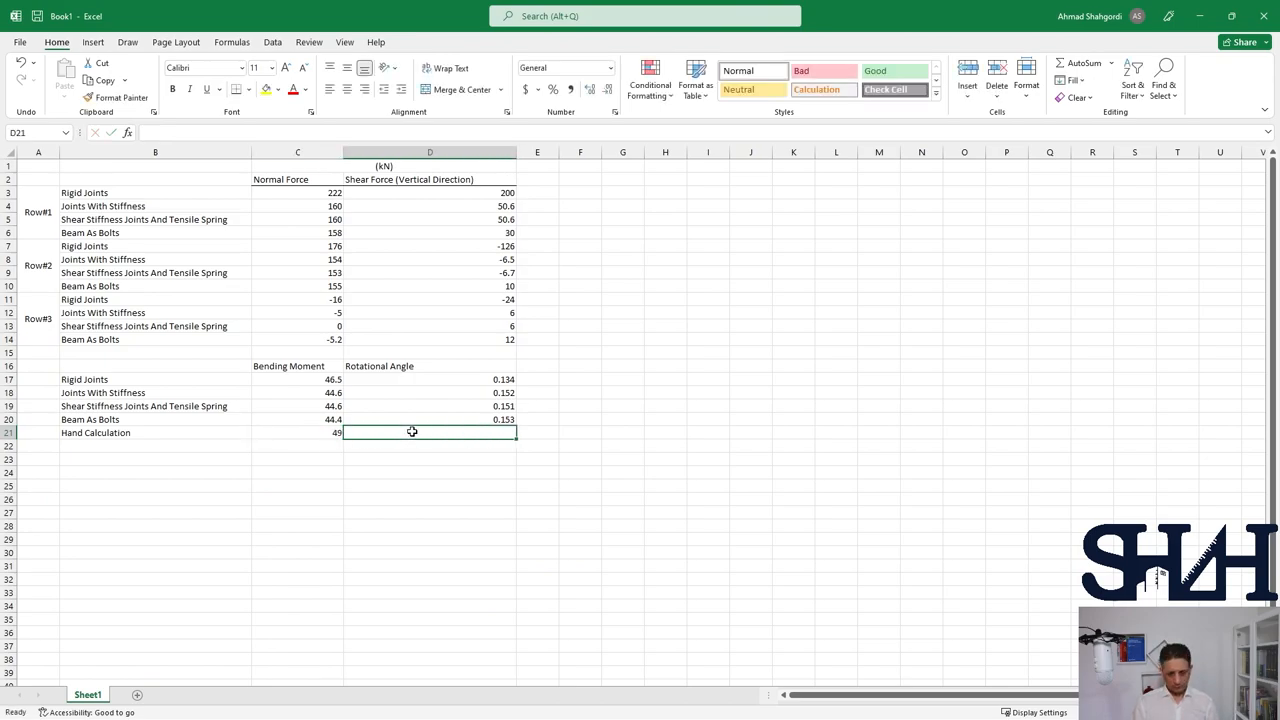
pyautogui.write('0.165')
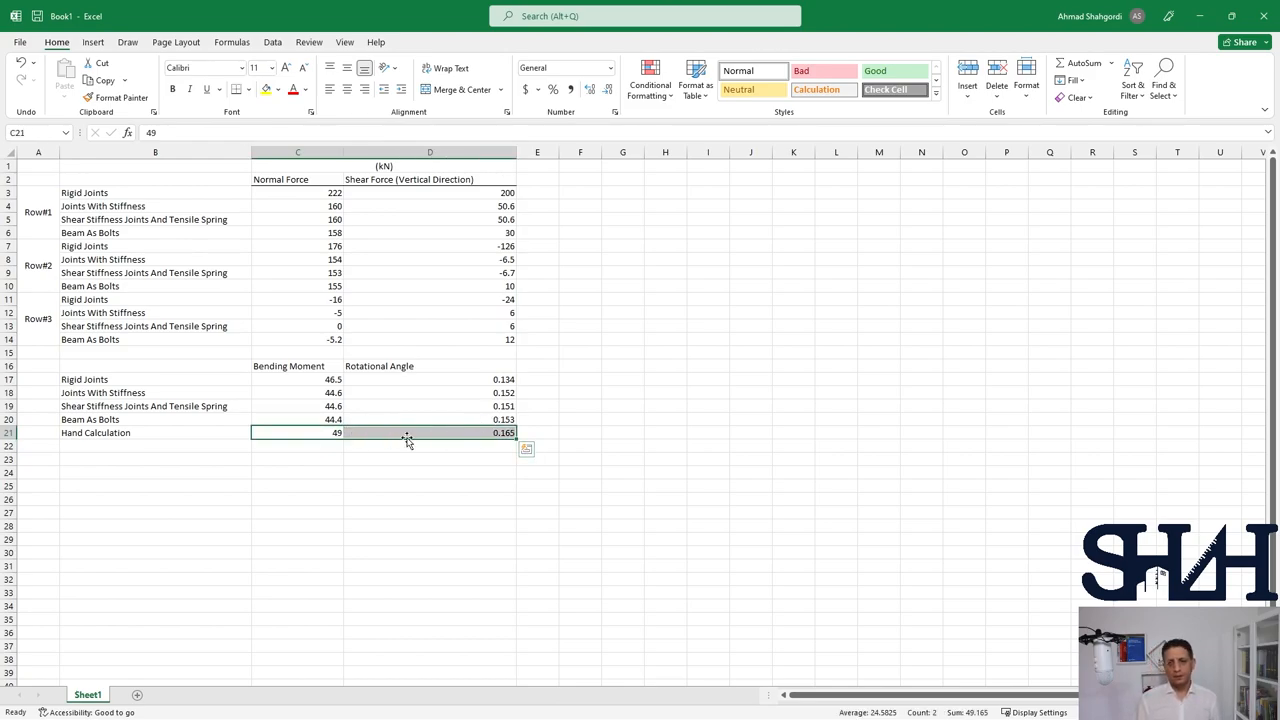
pyautogui.moveTo(396, 456)
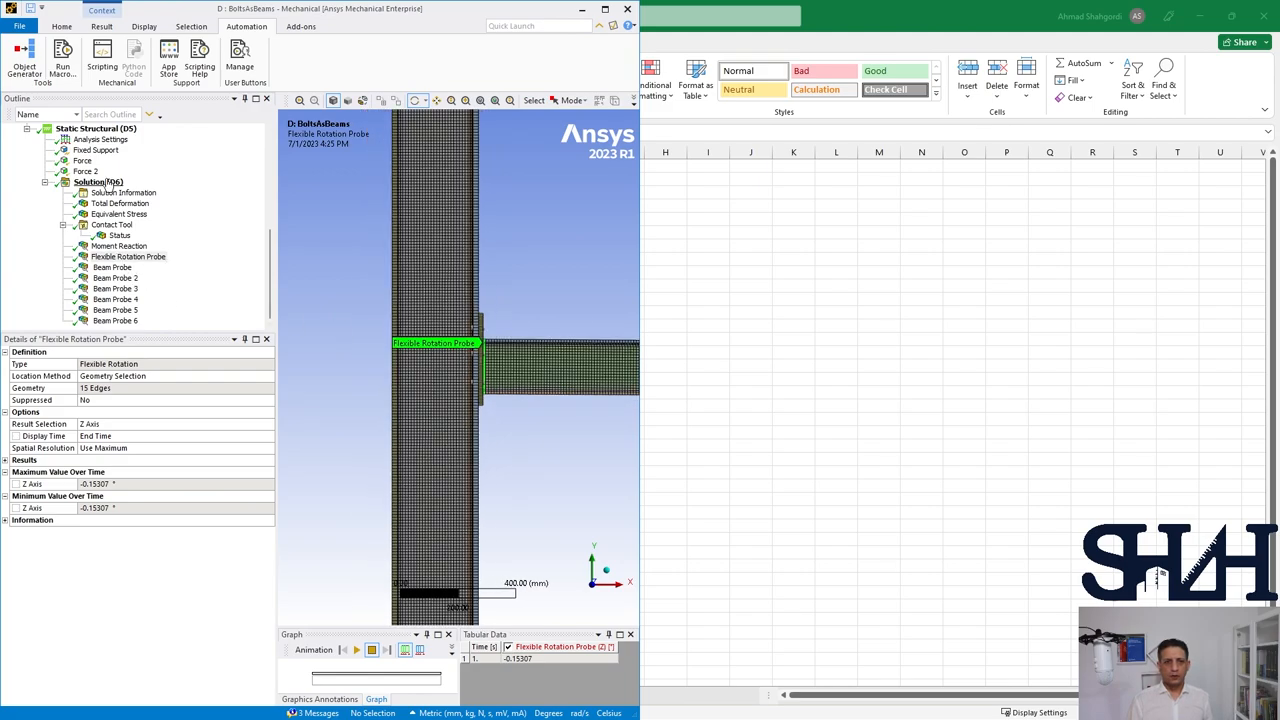
# Step: Insert Moment Reaction 2 probe located by geometry selection on the 15 edges
pyautogui.rightClick(90, 182)
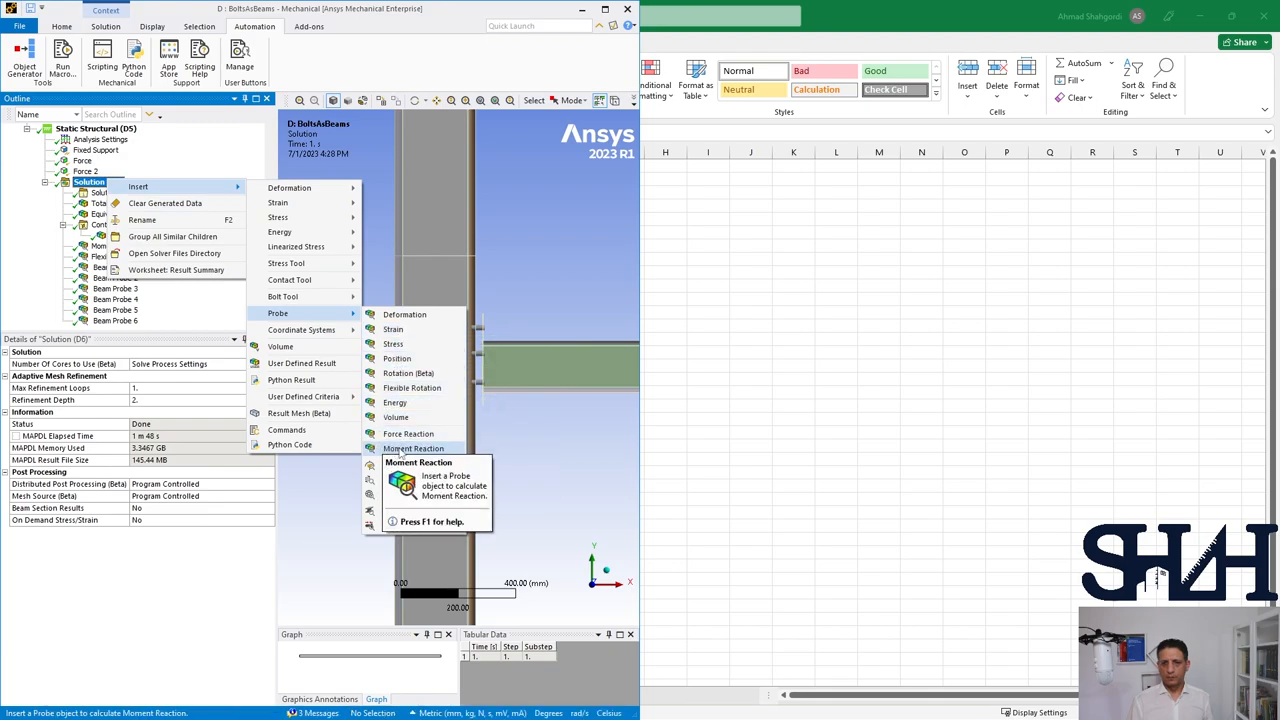
pyautogui.click(412, 448)
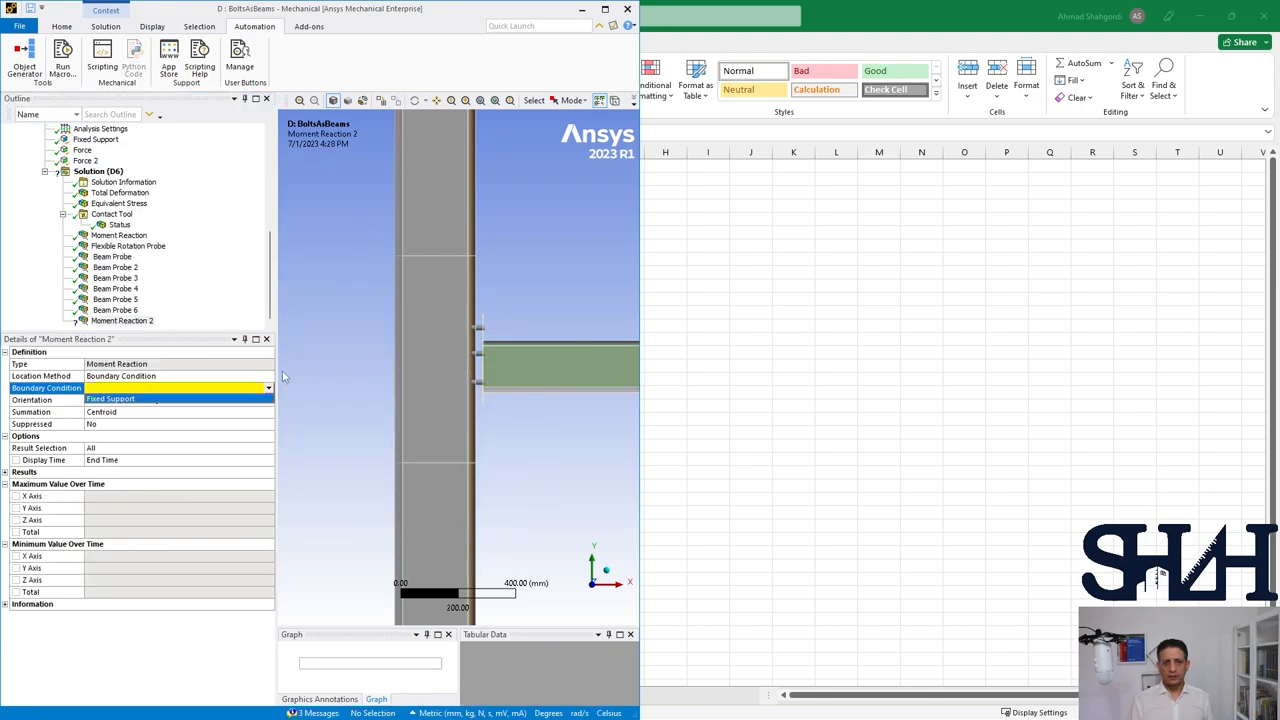
pyautogui.click(170, 376)
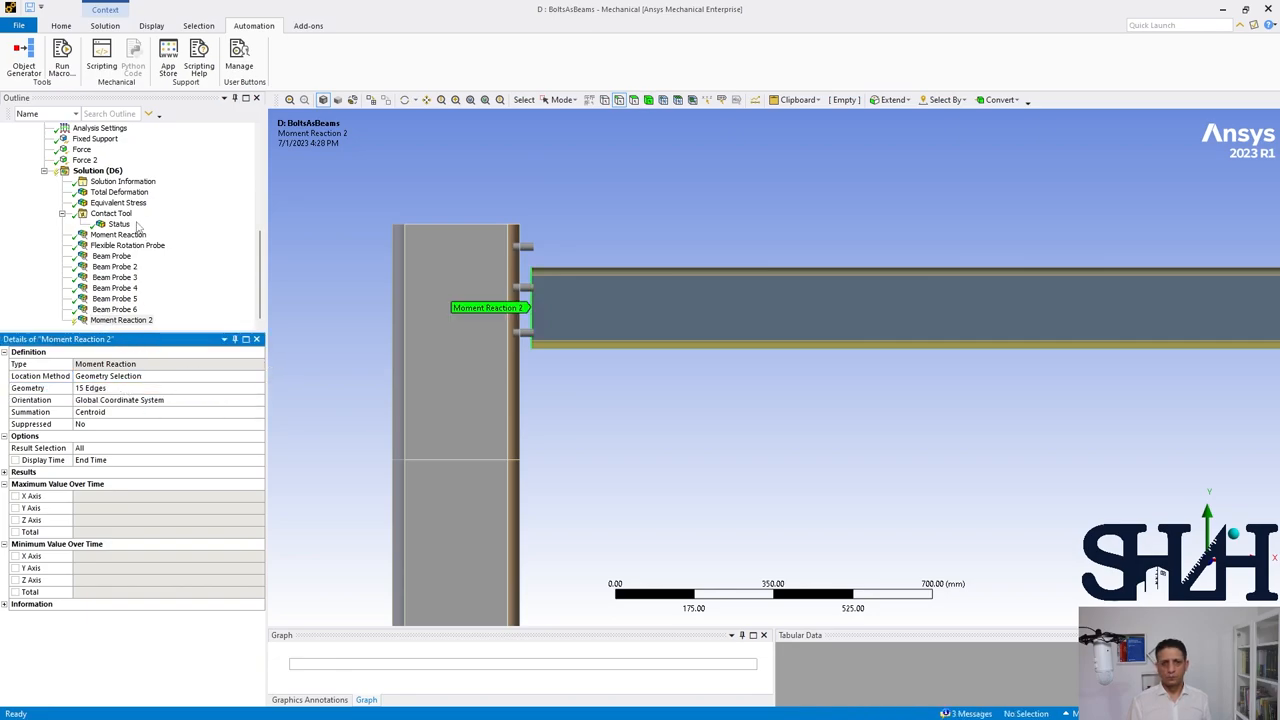
# Step: Insert Flexible Rotation Probe 2 scoped to the same 15 edges
pyautogui.rightClick(90, 170)
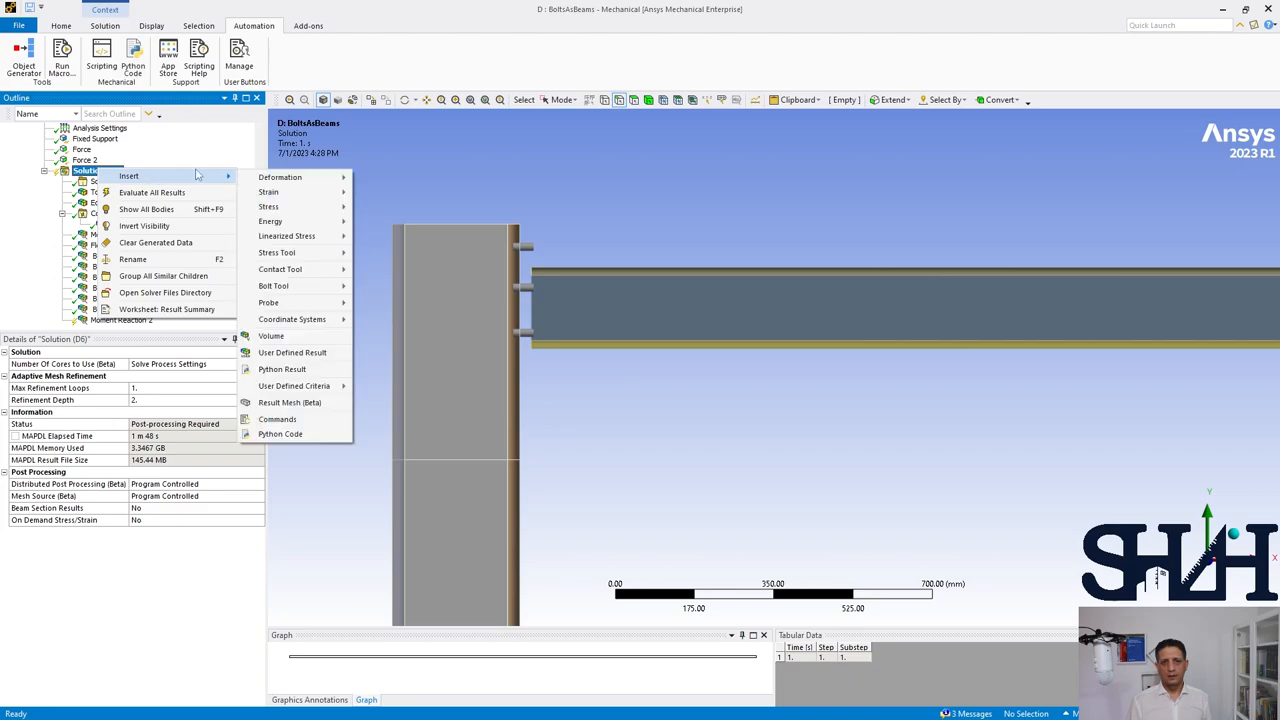
pyautogui.moveTo(268, 302)
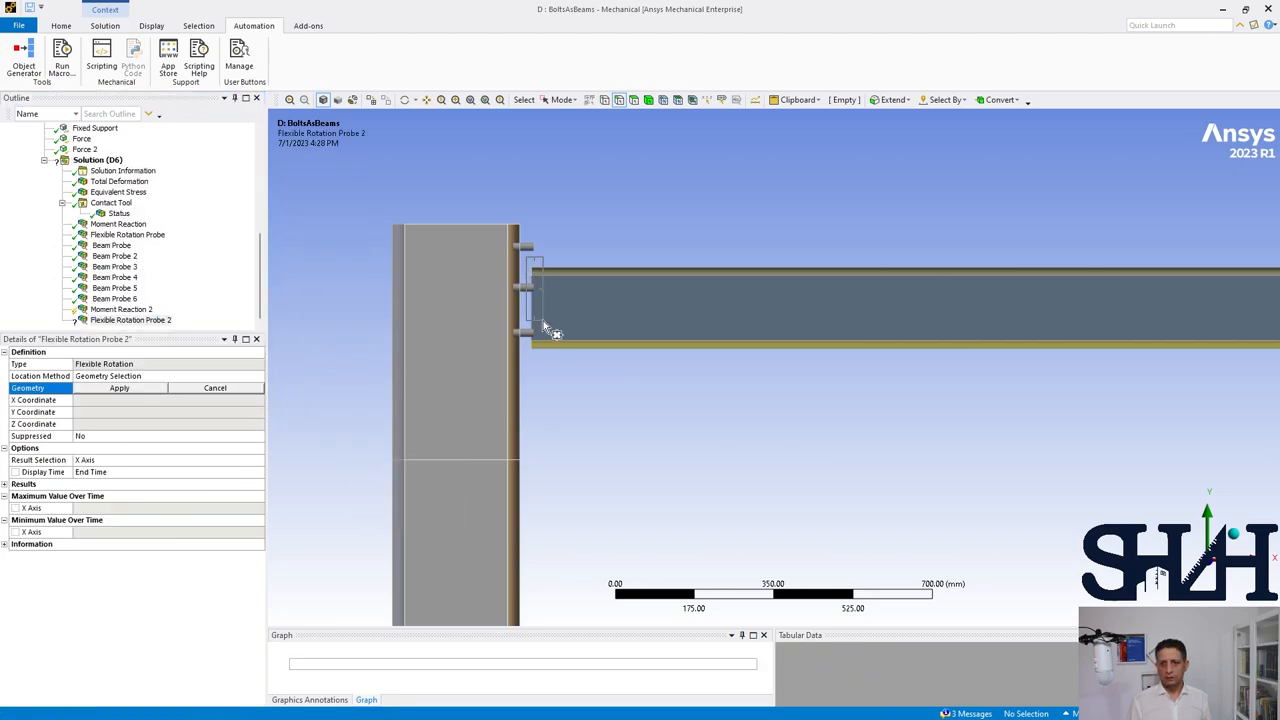
pyautogui.click(120, 388)
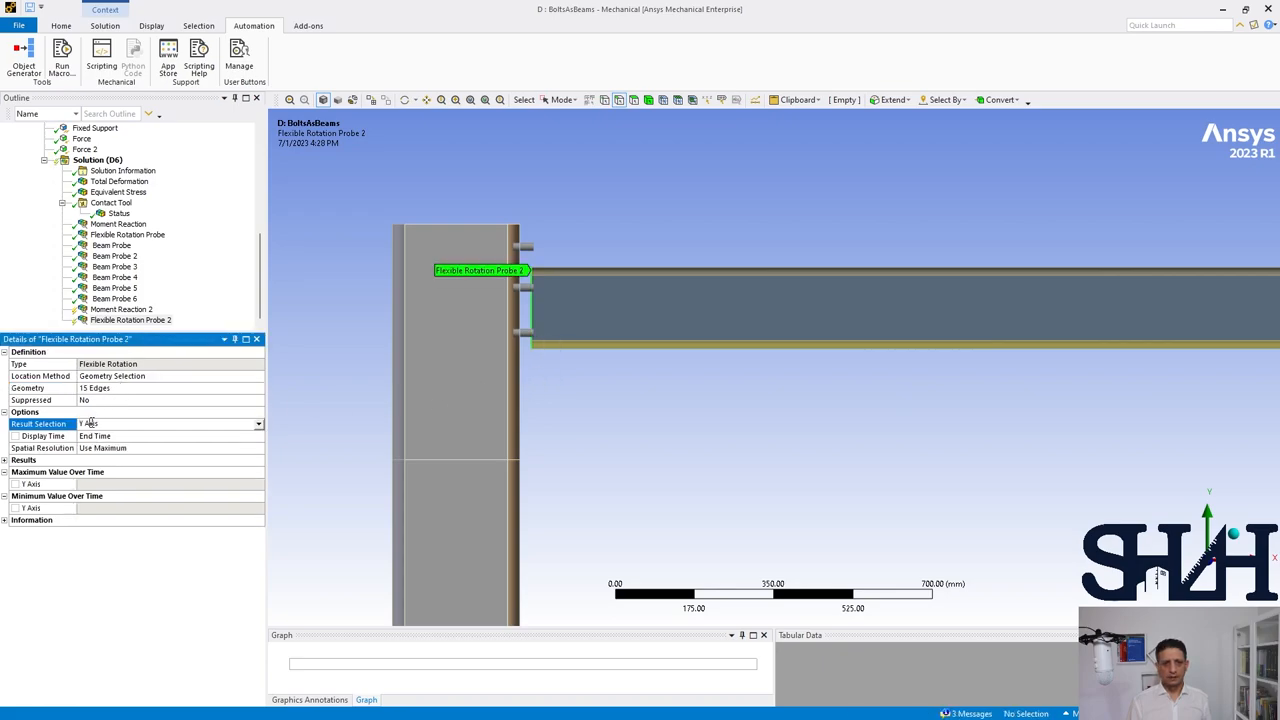
# Step: Retrieve results for Moment Reaction 2 and Flexible Rotation Probe 2 (-0.17609°)
pyautogui.rightClick(104, 308)
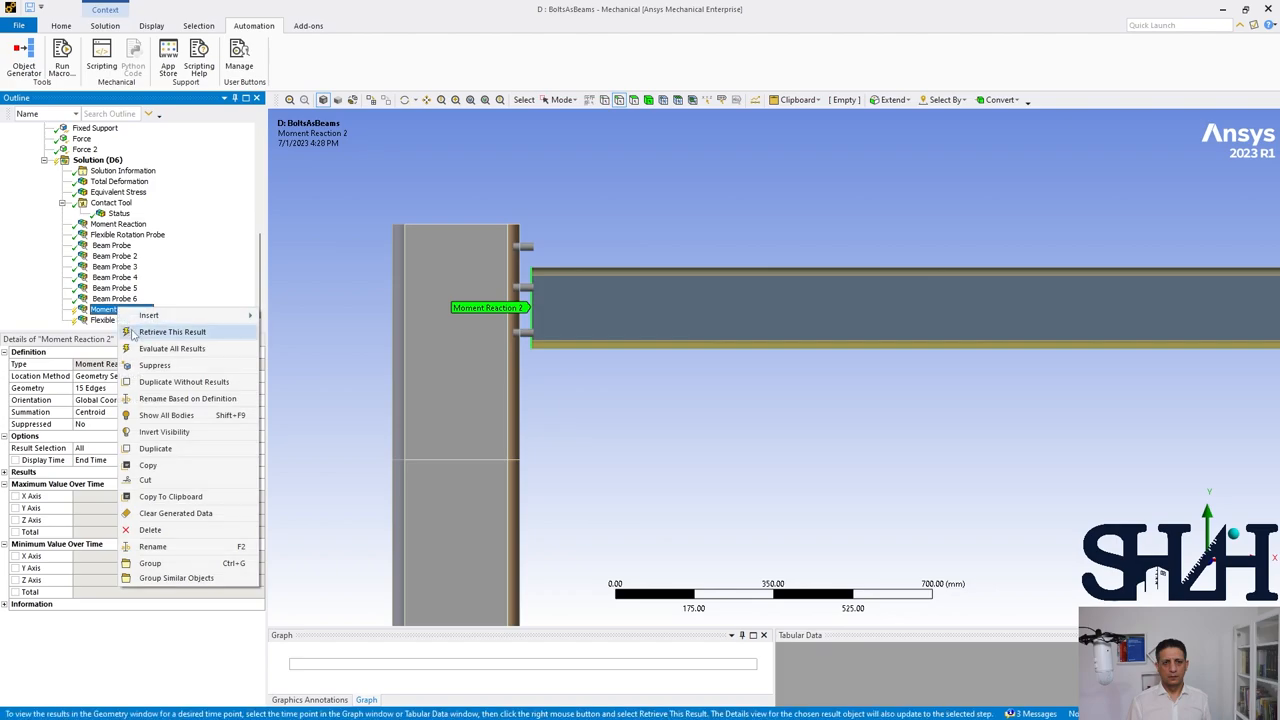
pyautogui.click(172, 332)
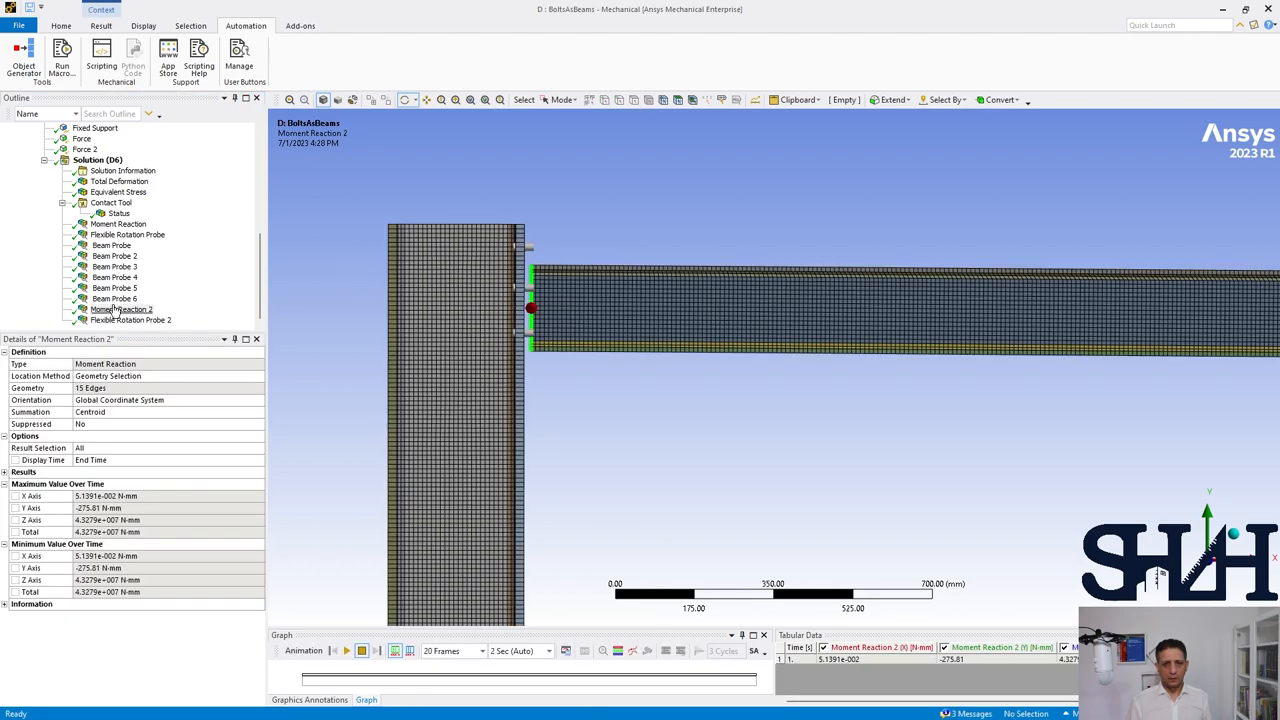
pyautogui.click(122, 308)
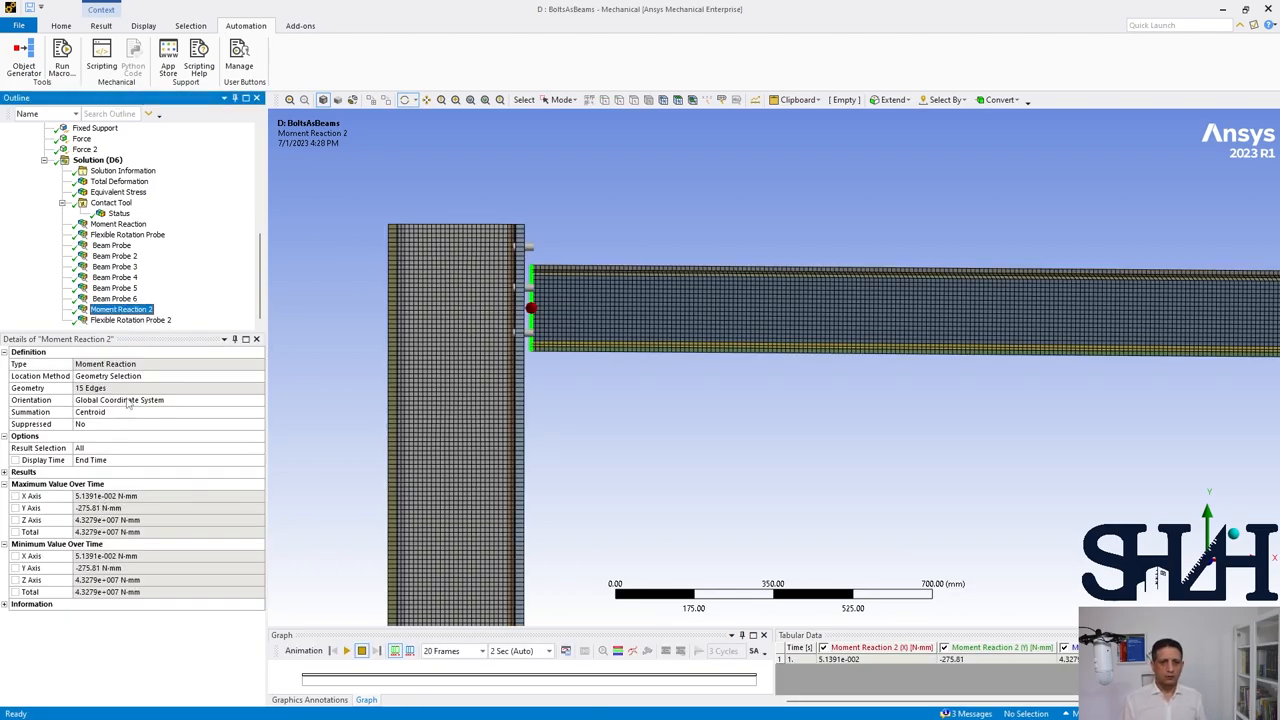
pyautogui.click(130, 320)
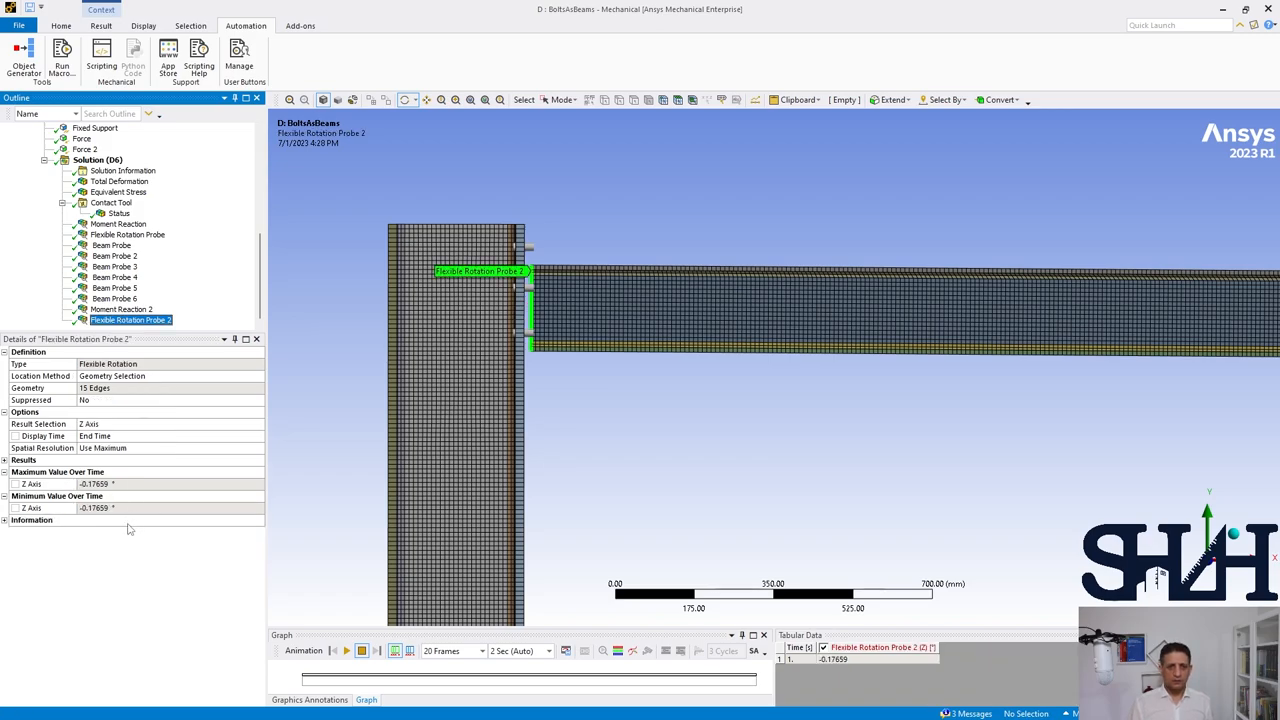